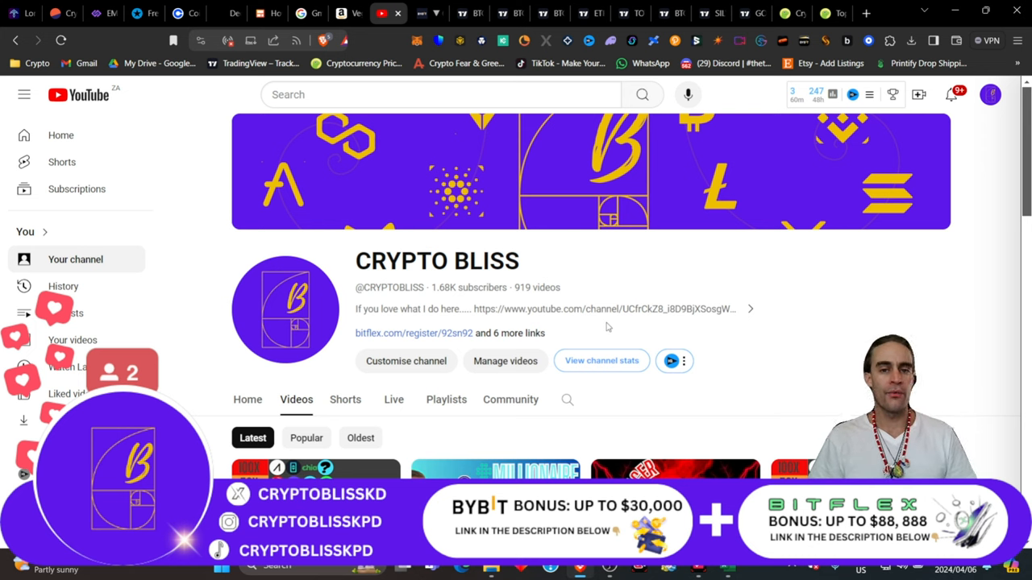
- Adjust the TOTAL3 chart view and mark a horizontal ray at about 697.6B
scroll(down, 3)
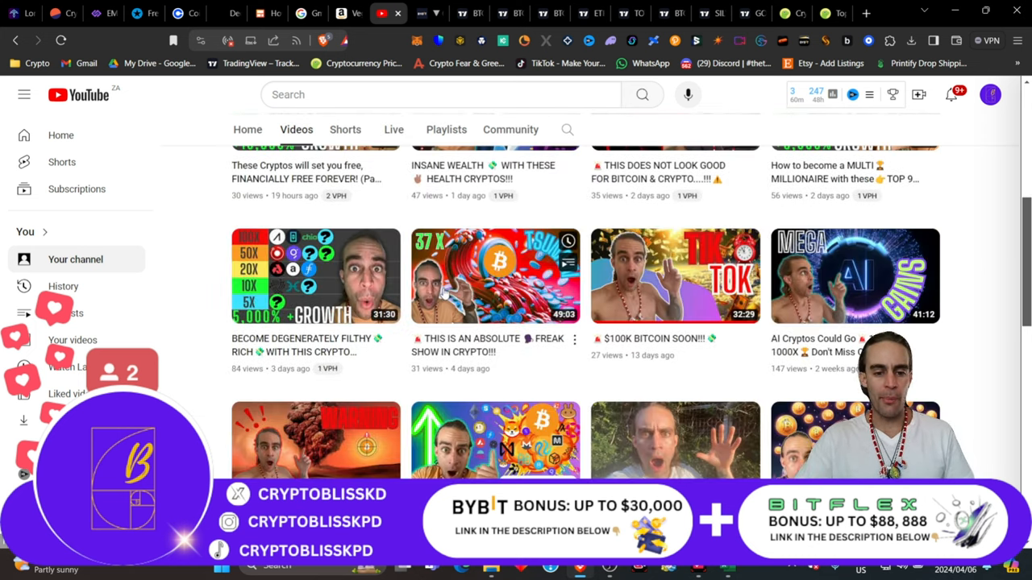
scroll(up, 3)
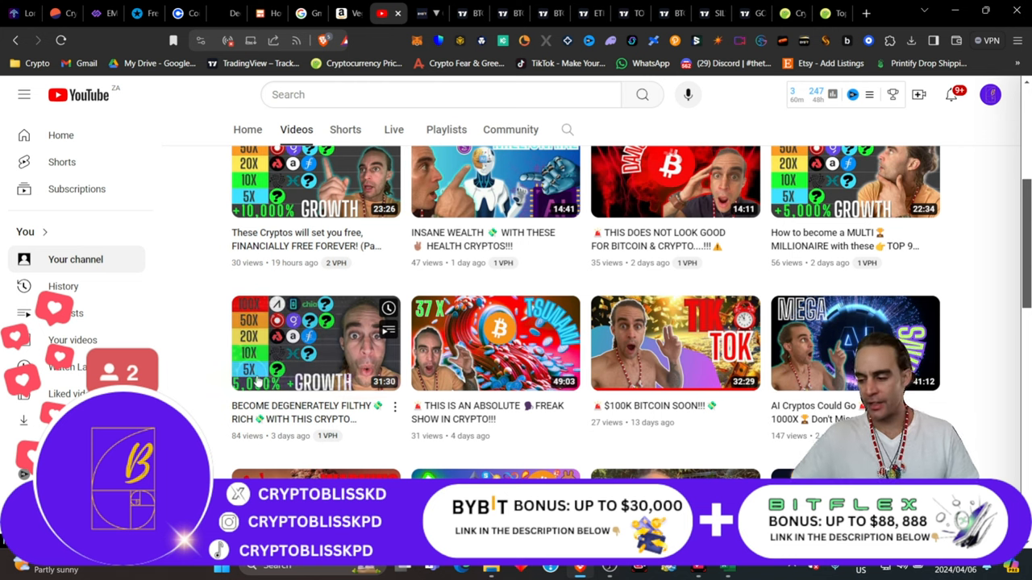
scroll(up, 3)
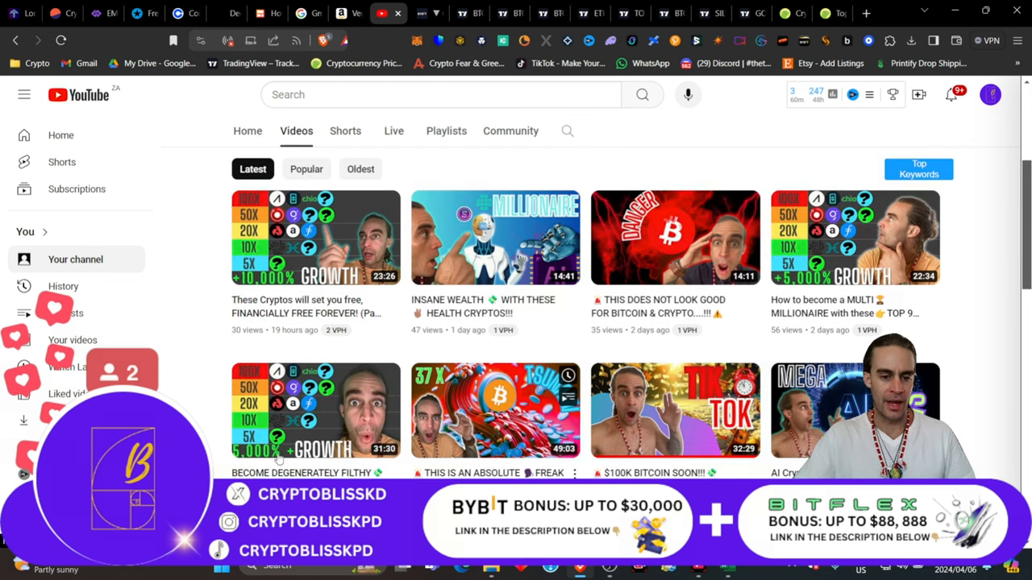
mouse_move(883, 216)
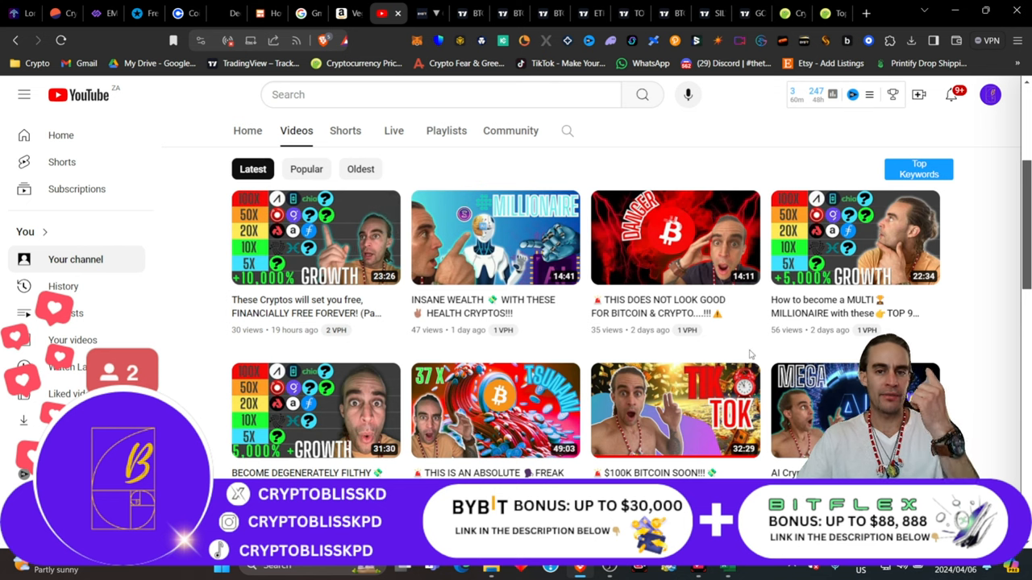
mouse_move(686, 330)
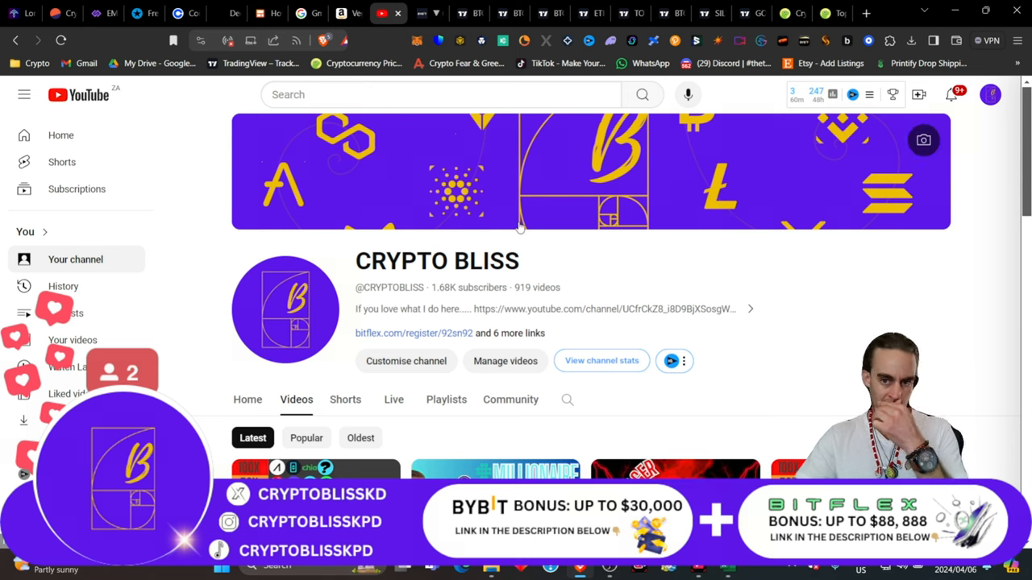
mouse_move(598, 68)
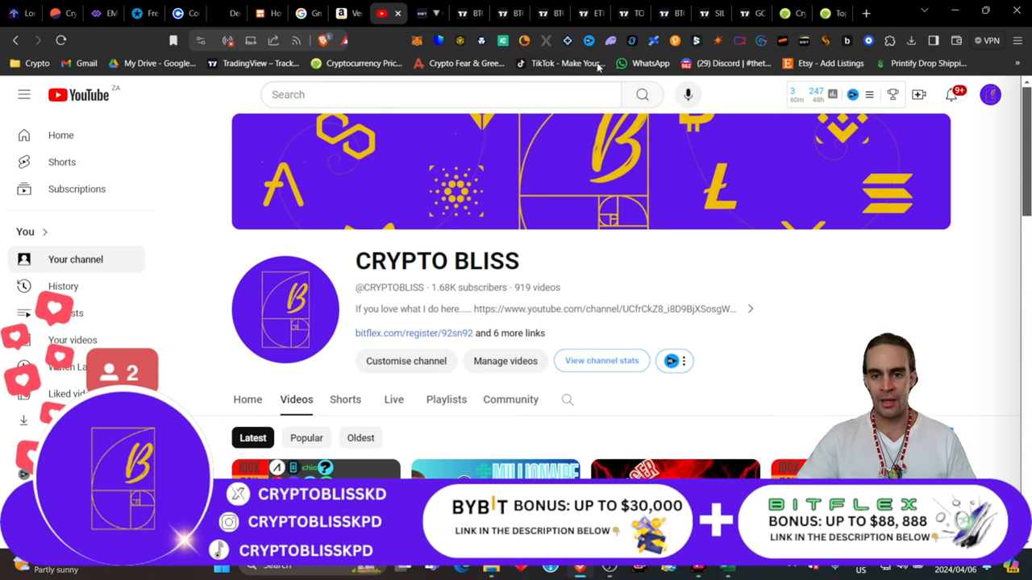
mouse_move(438, 112)
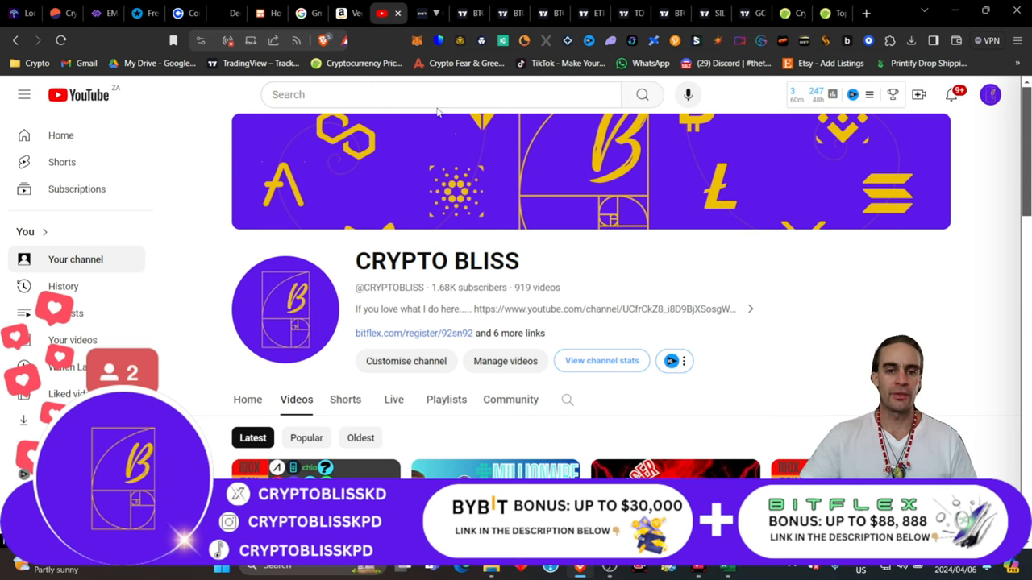
click(462, 14)
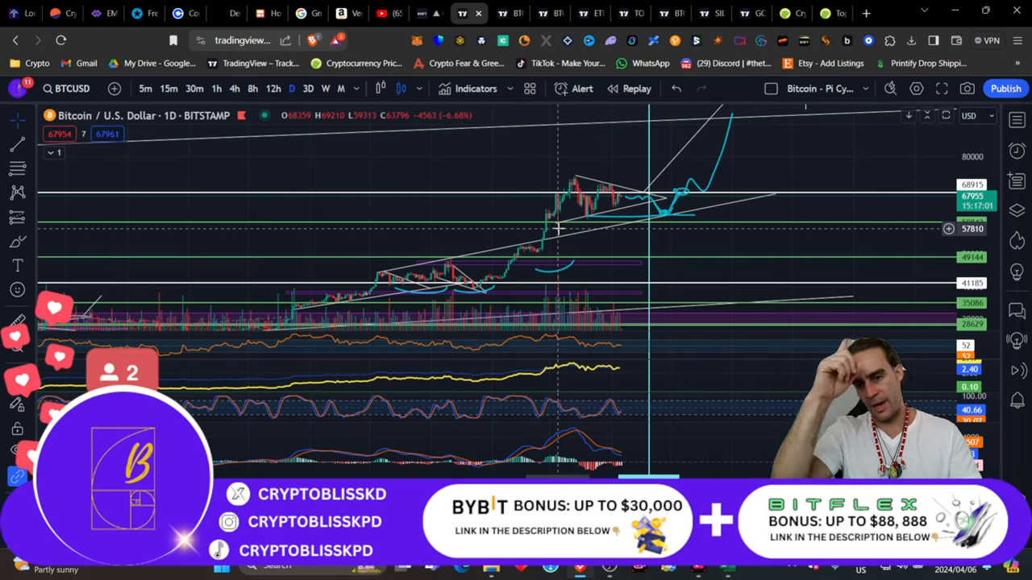
mouse_move(554, 179)
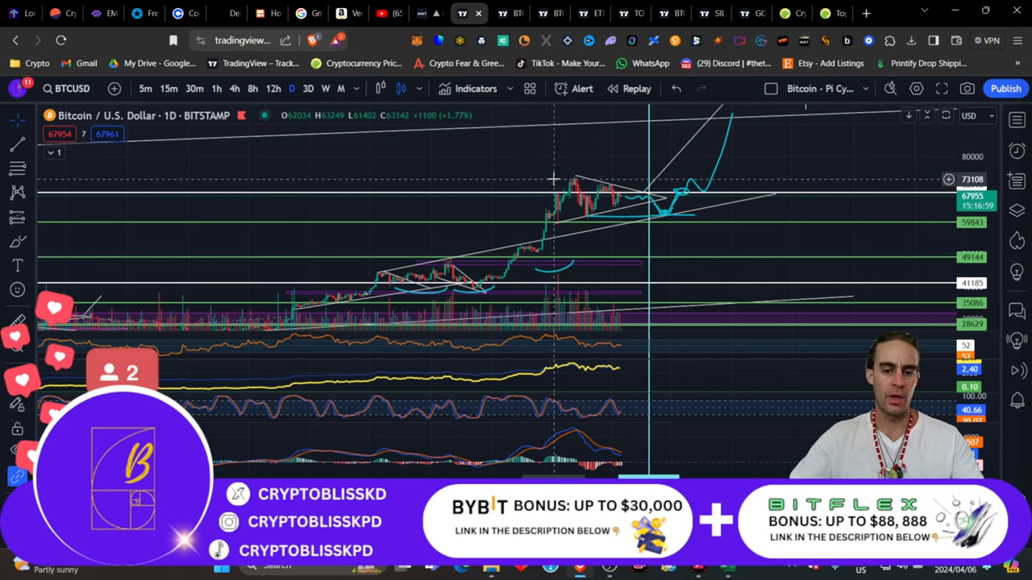
mouse_move(572, 173)
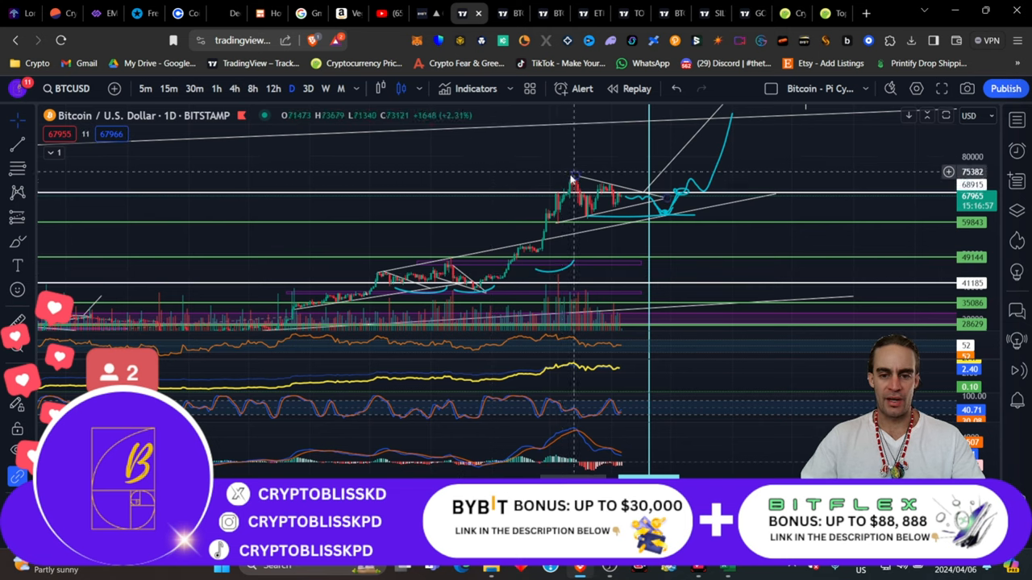
mouse_move(579, 192)
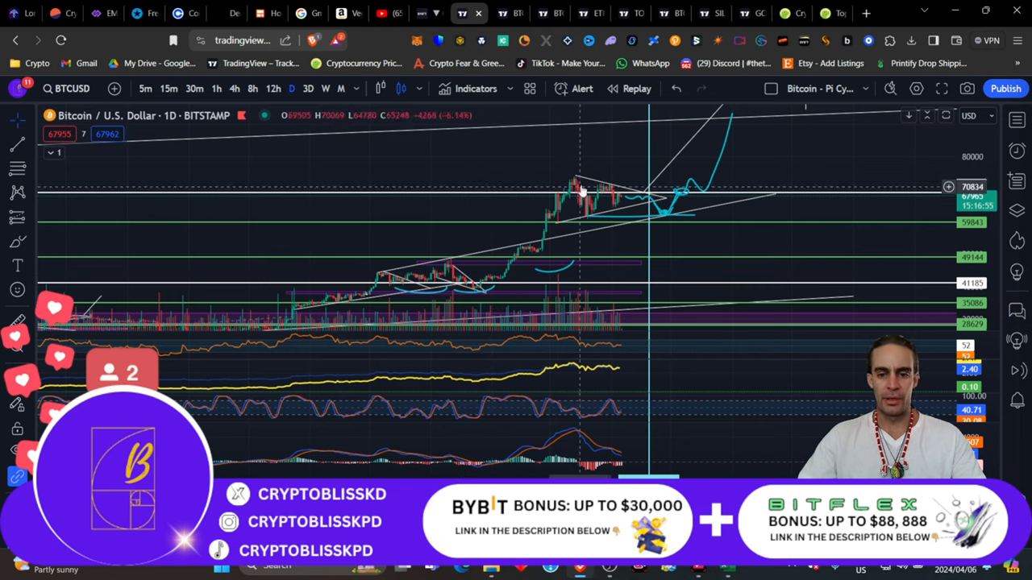
mouse_move(649, 196)
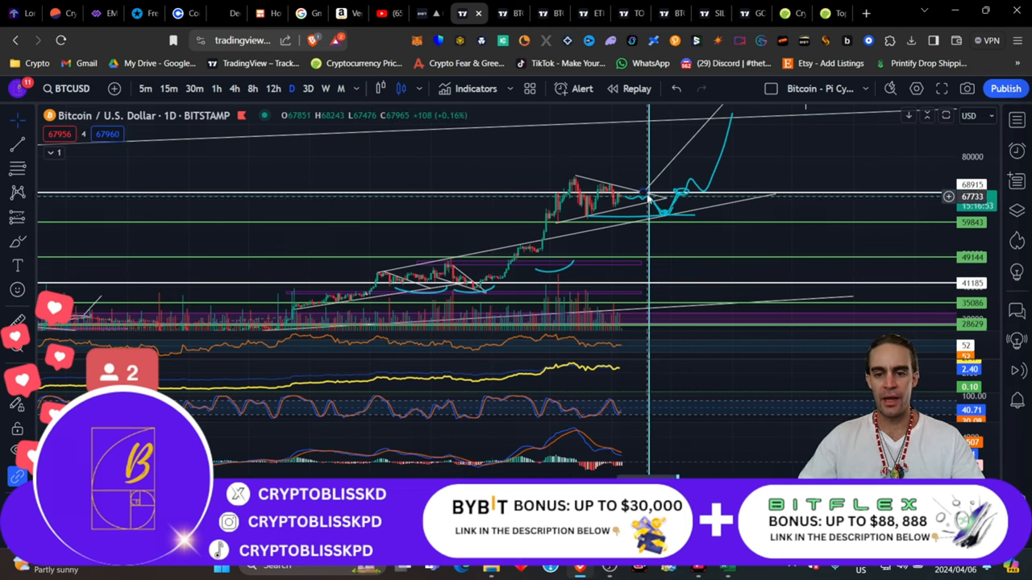
mouse_move(607, 229)
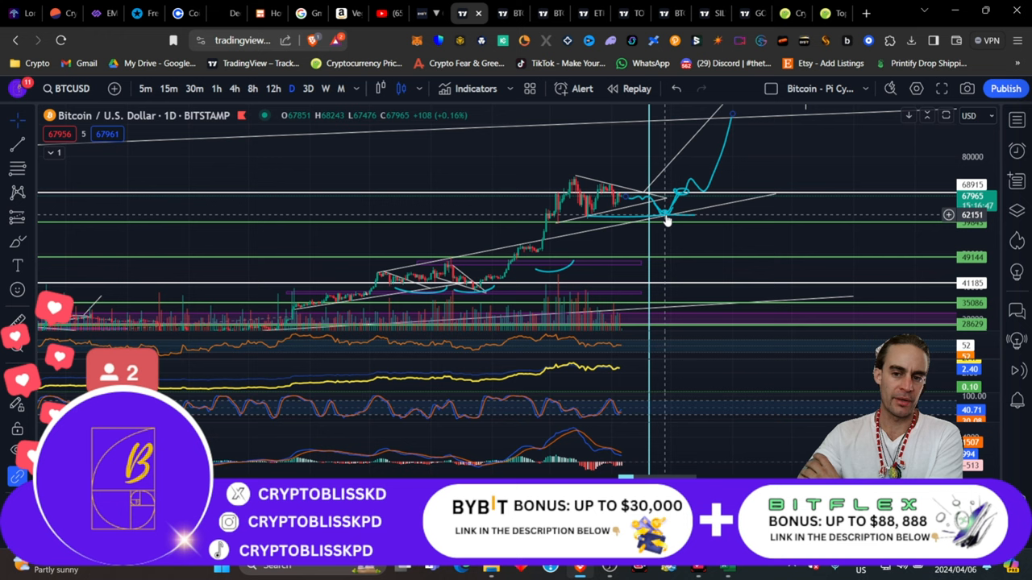
mouse_move(685, 175)
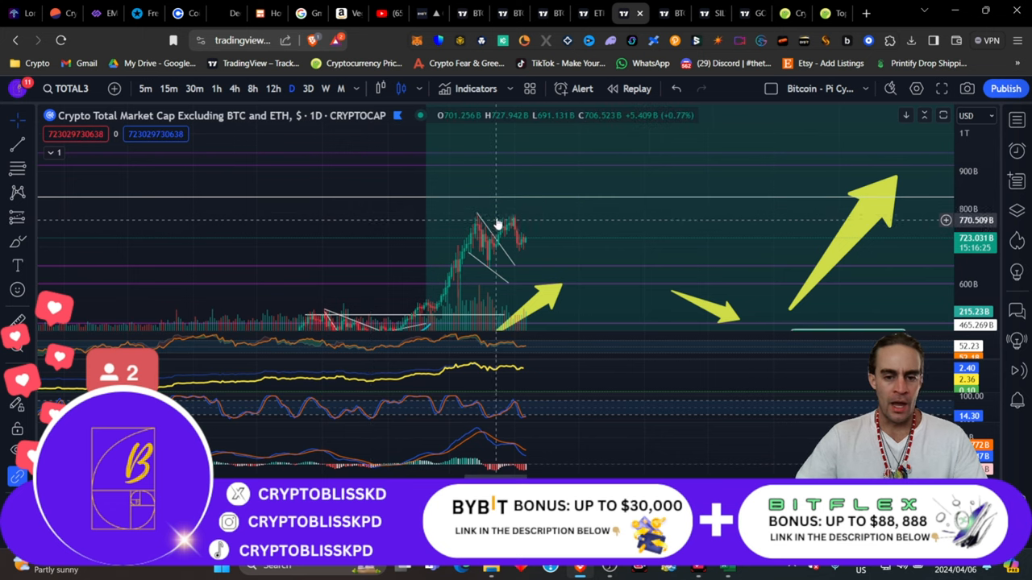
mouse_move(508, 271)
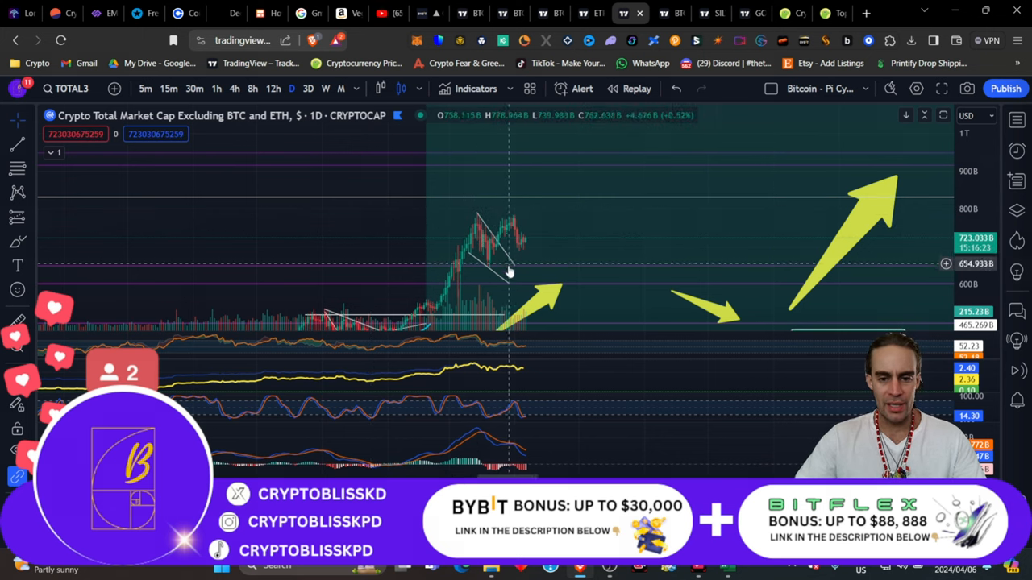
mouse_move(516, 223)
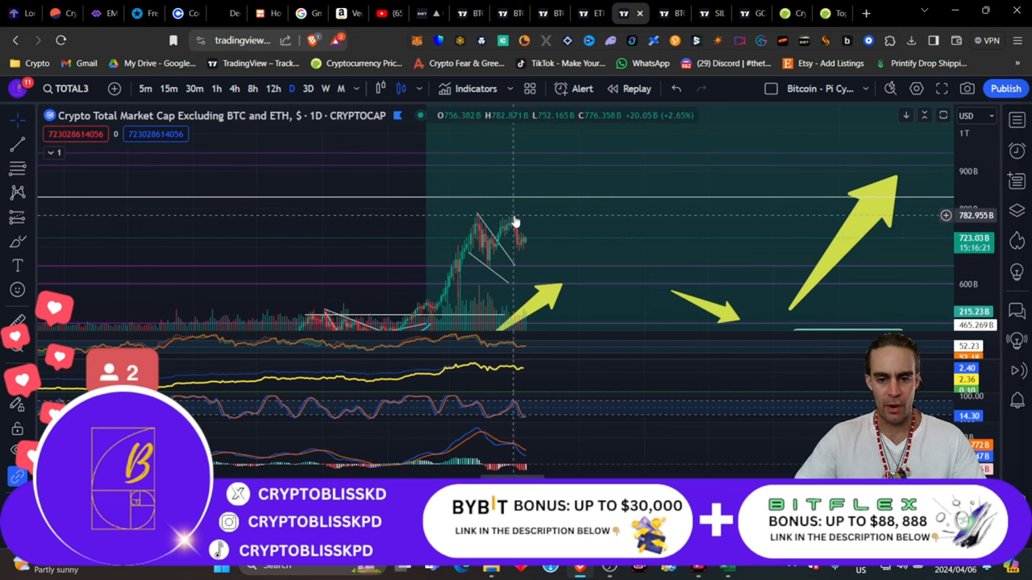
mouse_move(476, 257)
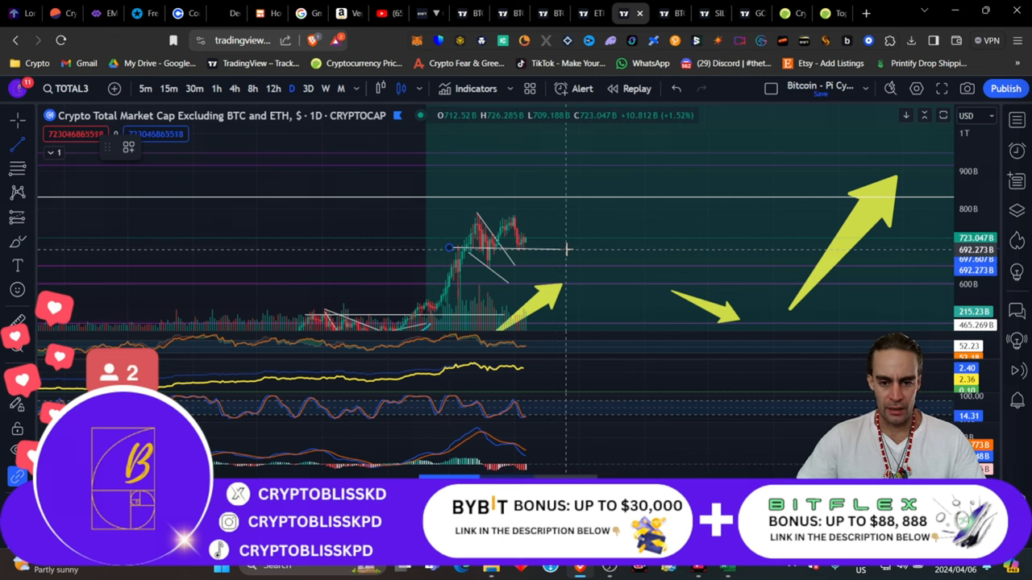
mouse_move(577, 246)
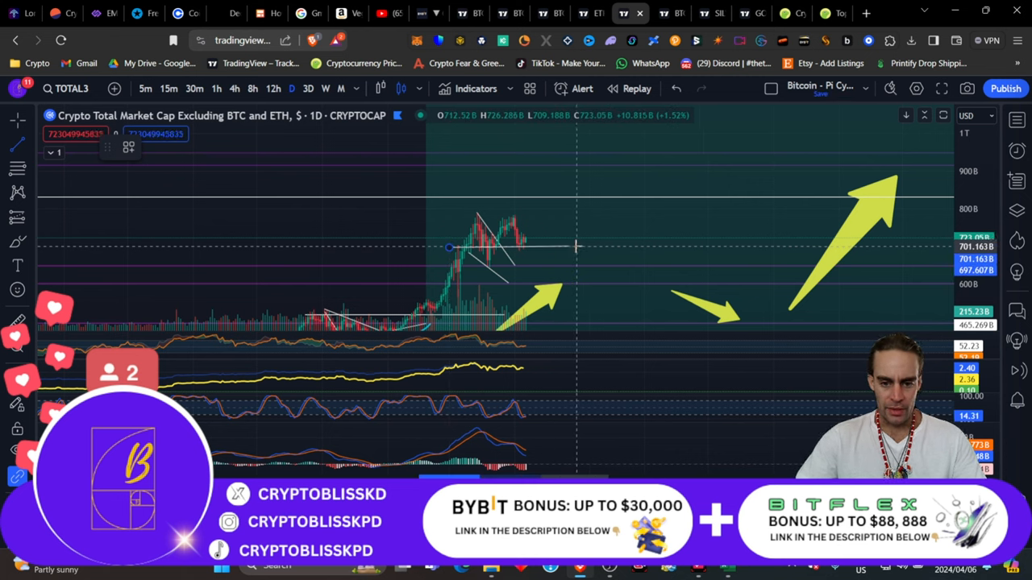
mouse_move(222, 217)
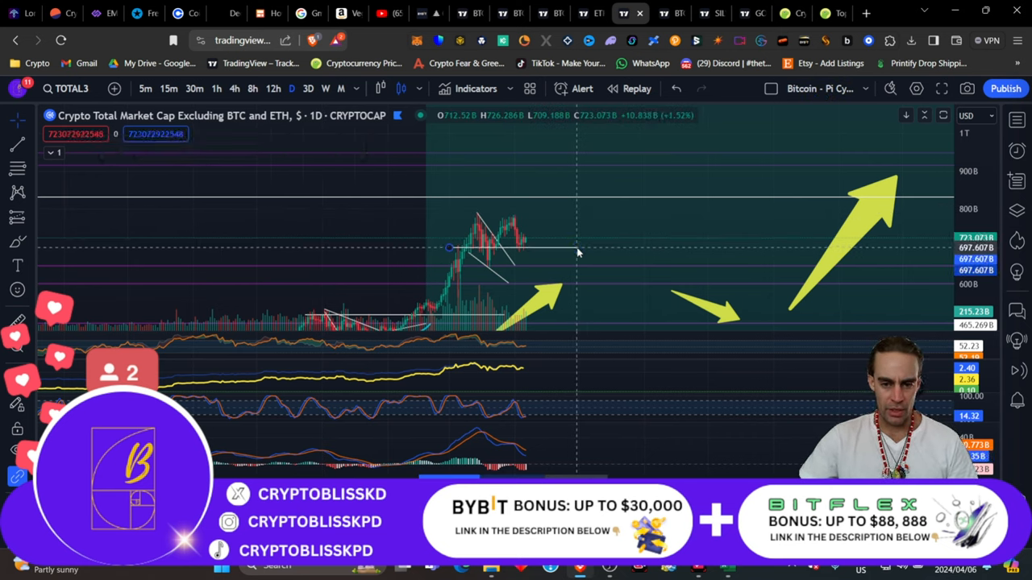
mouse_move(320, 239)
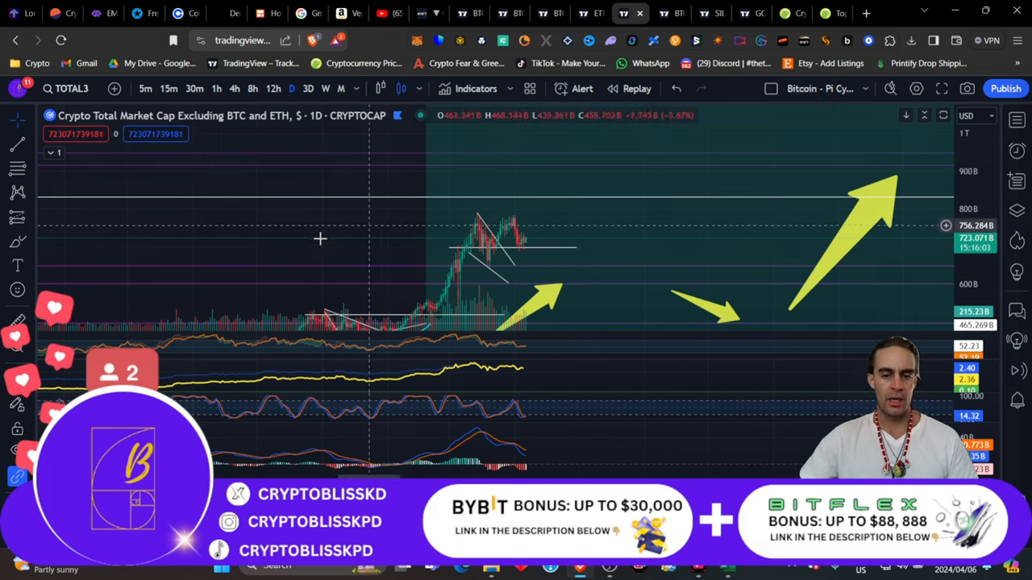
mouse_move(528, 266)
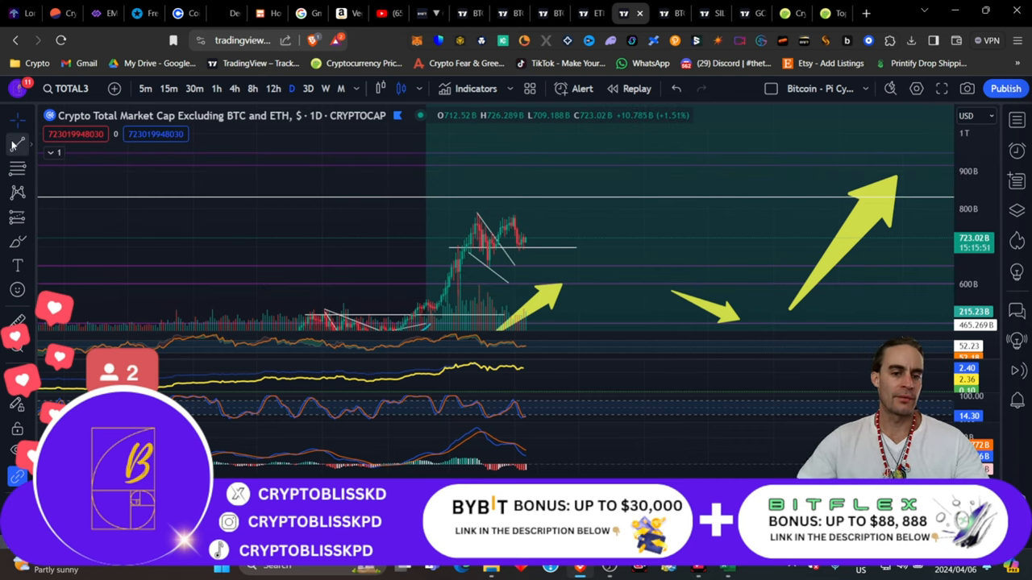
mouse_move(447, 216)
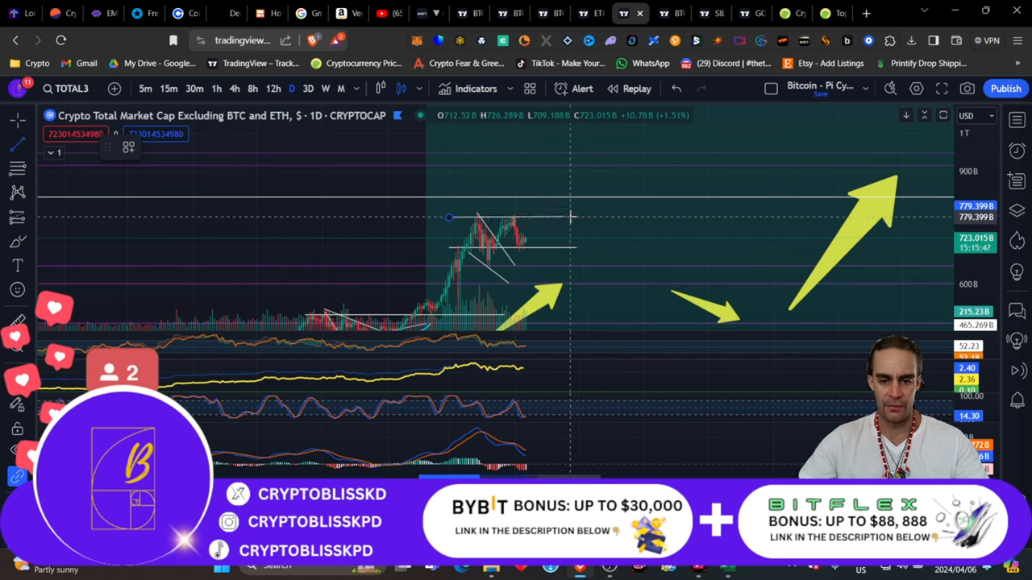
mouse_move(581, 218)
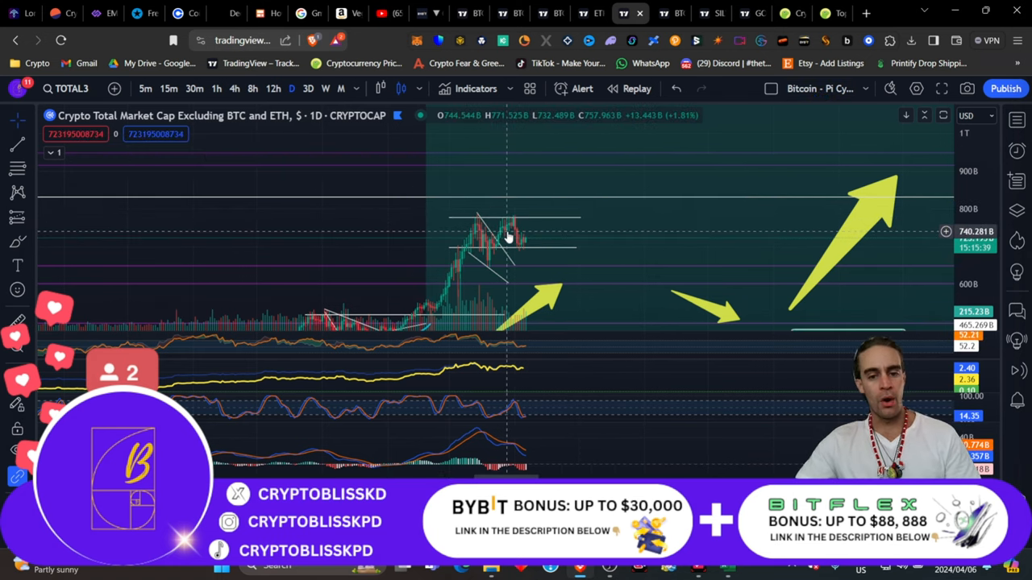
mouse_move(532, 227)
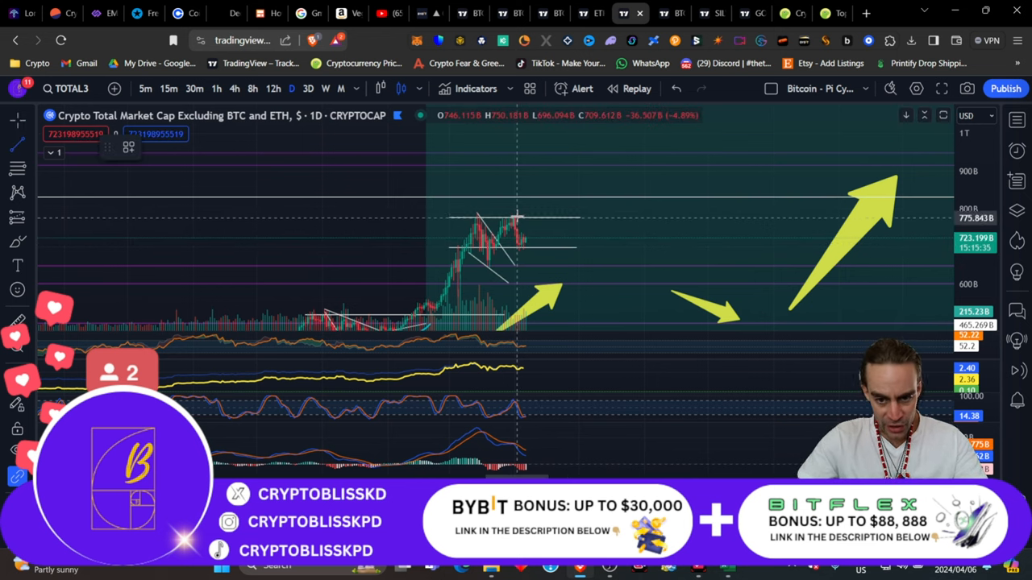
mouse_move(534, 251)
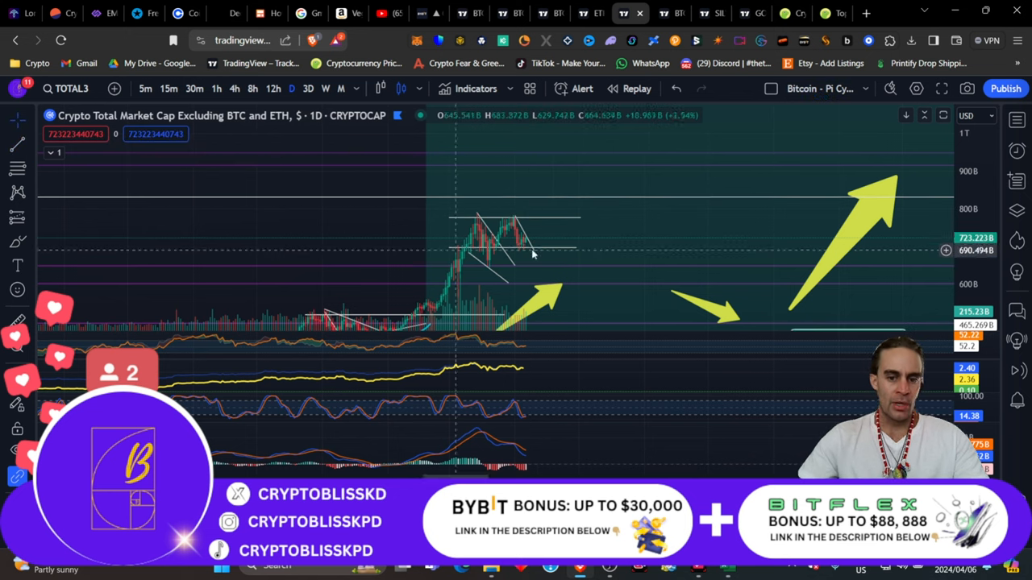
mouse_move(538, 228)
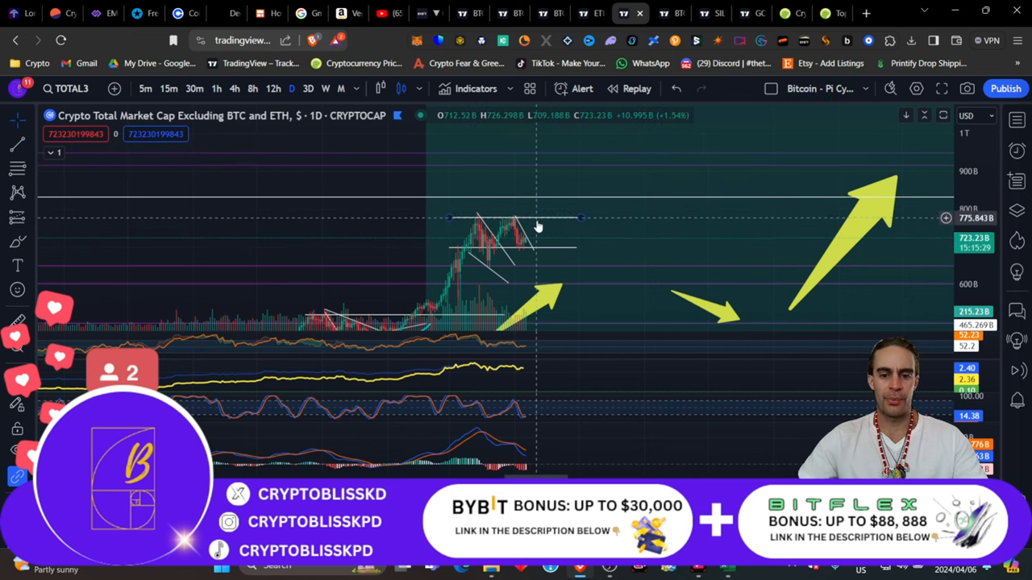
mouse_move(567, 179)
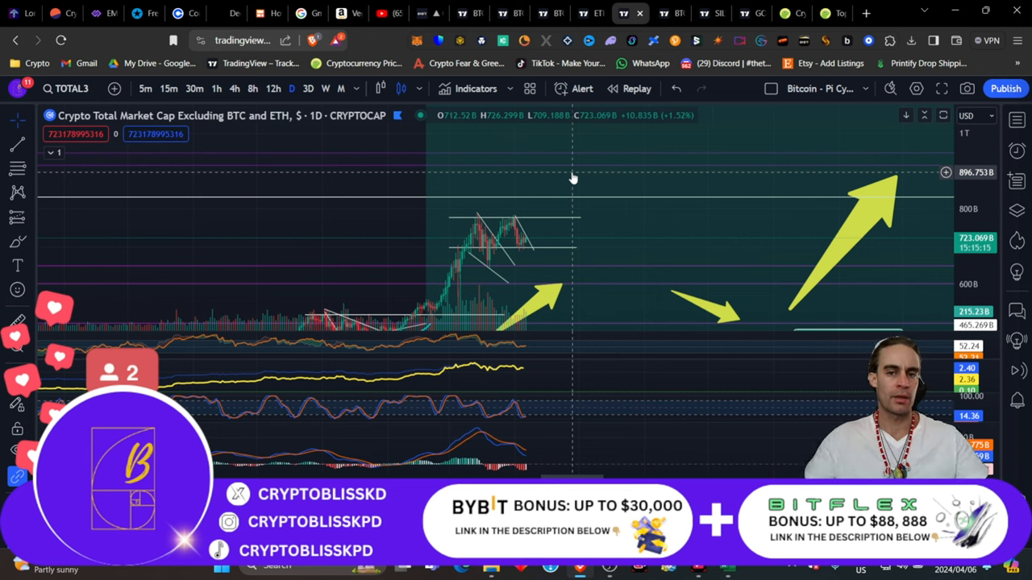
mouse_move(607, 212)
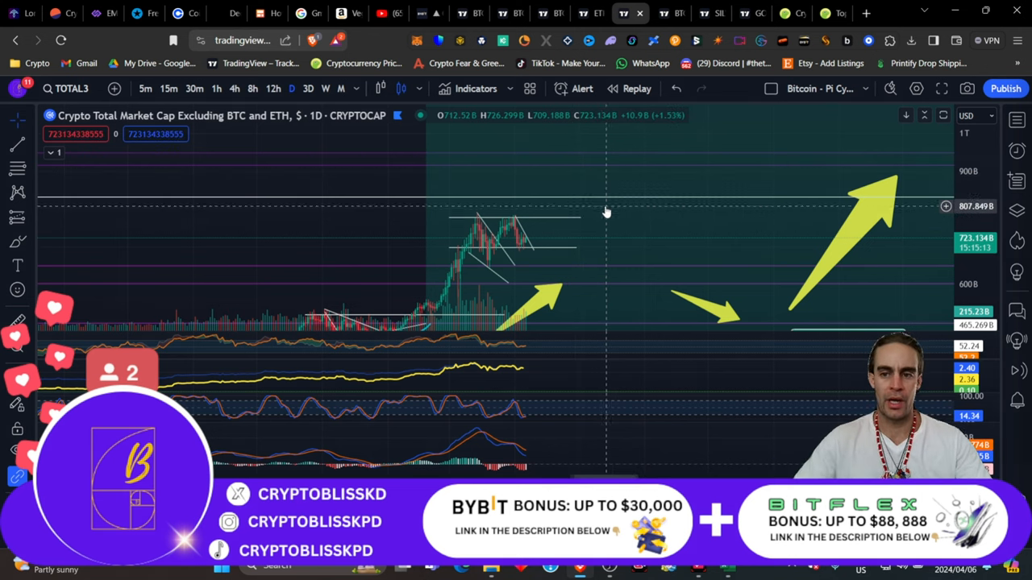
mouse_move(546, 250)
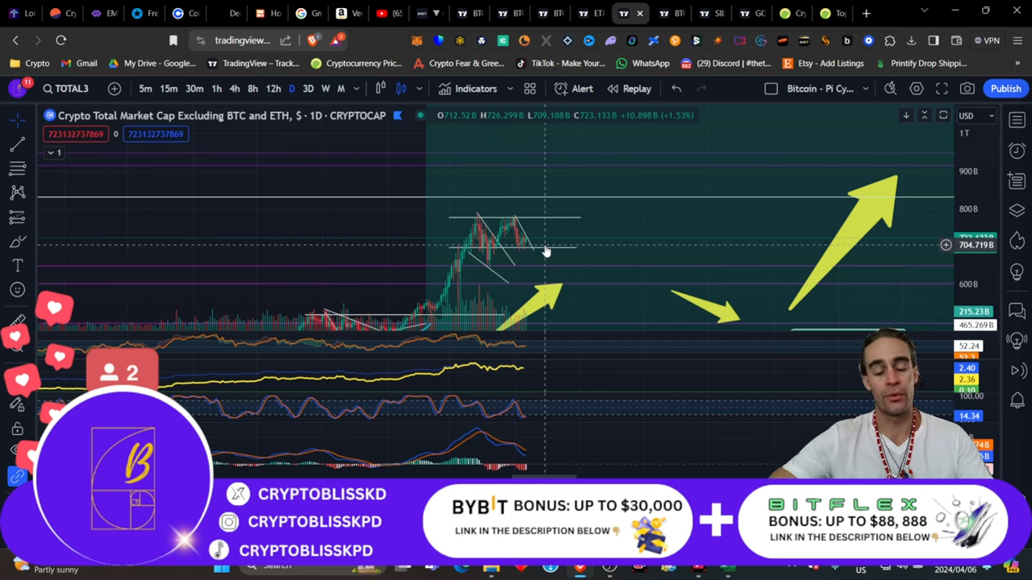
mouse_move(633, 187)
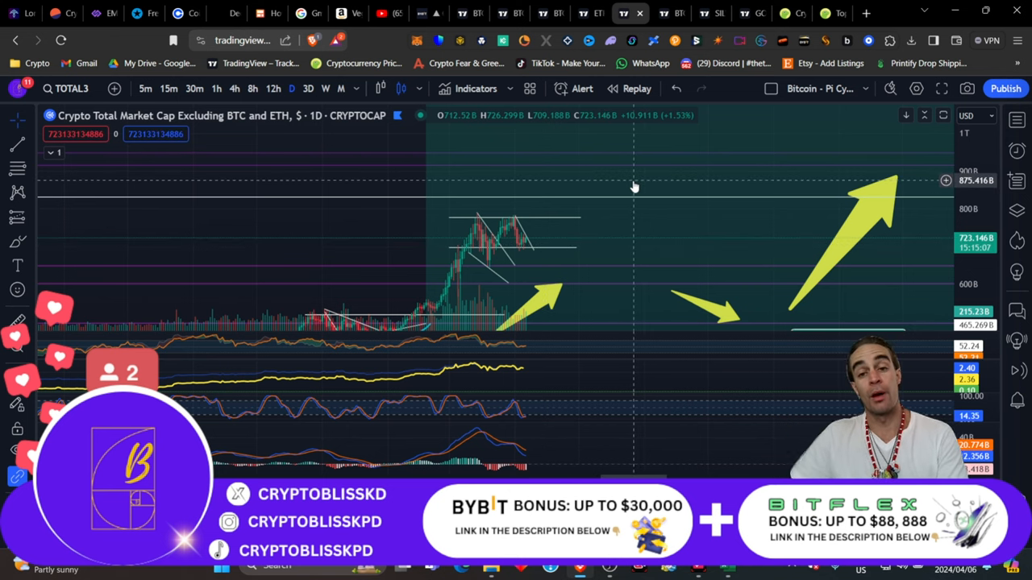
mouse_move(672, 13)
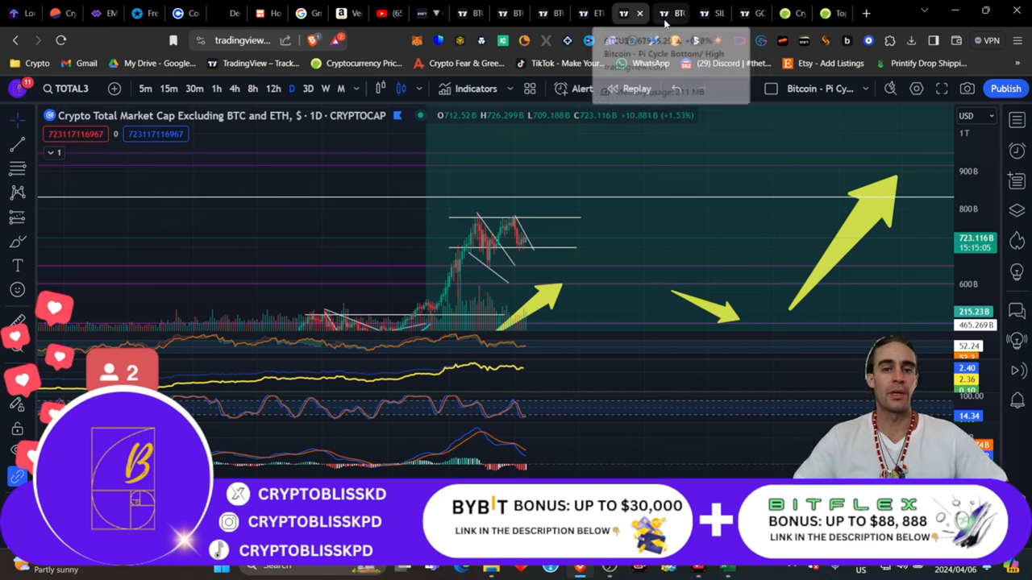
mouse_move(677, 213)
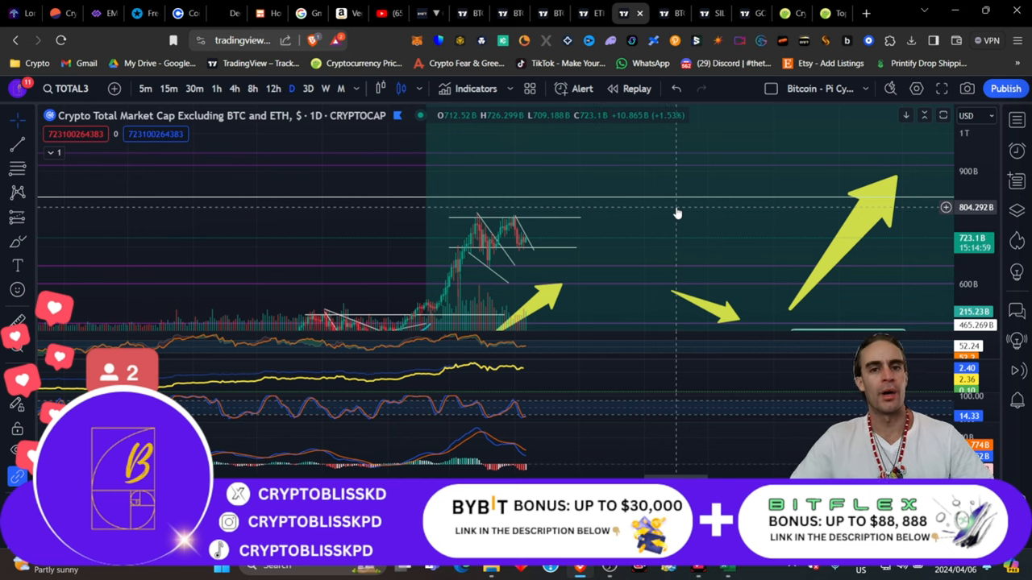
mouse_move(686, 226)
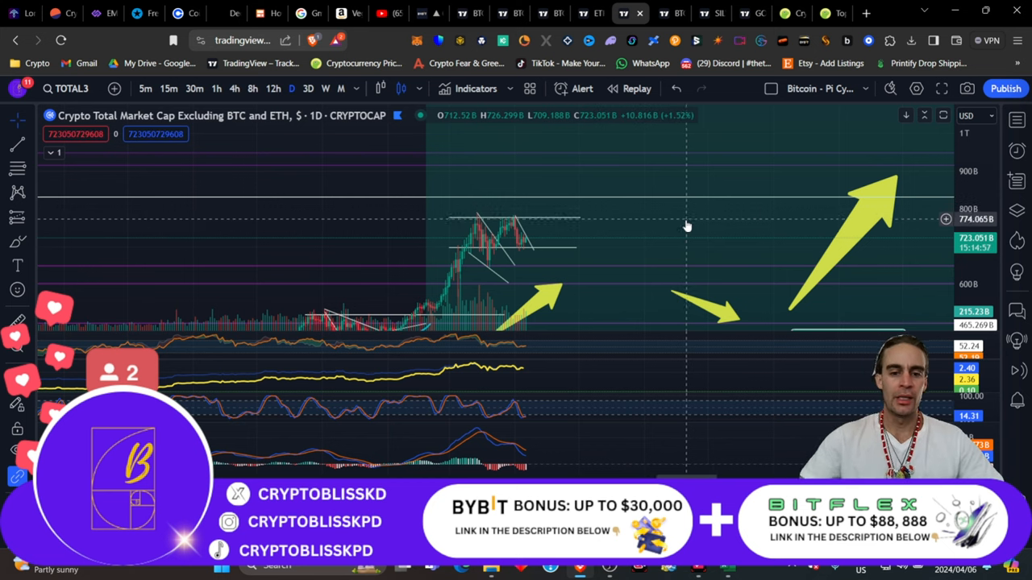
mouse_move(682, 235)
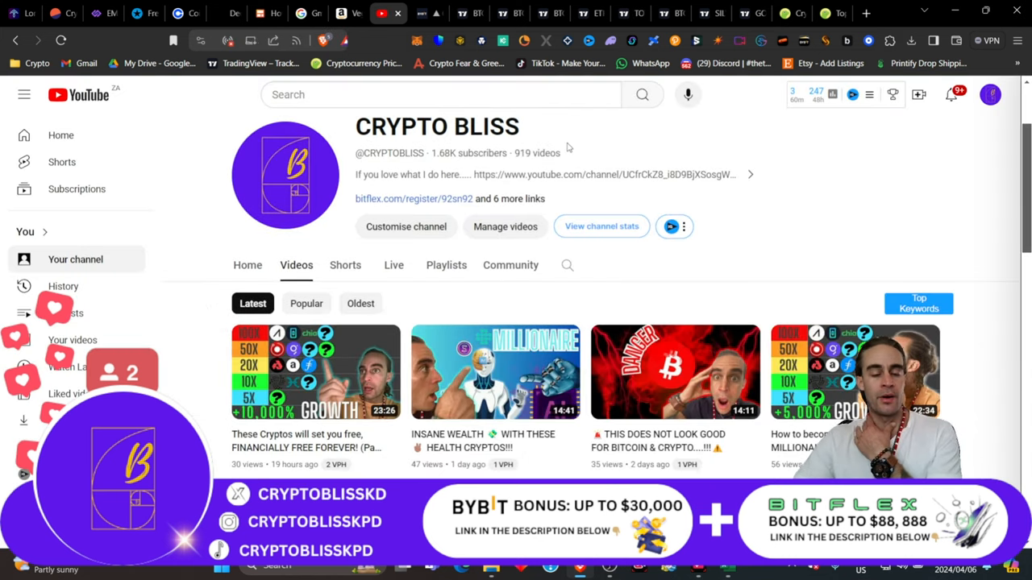
mouse_move(454, 187)
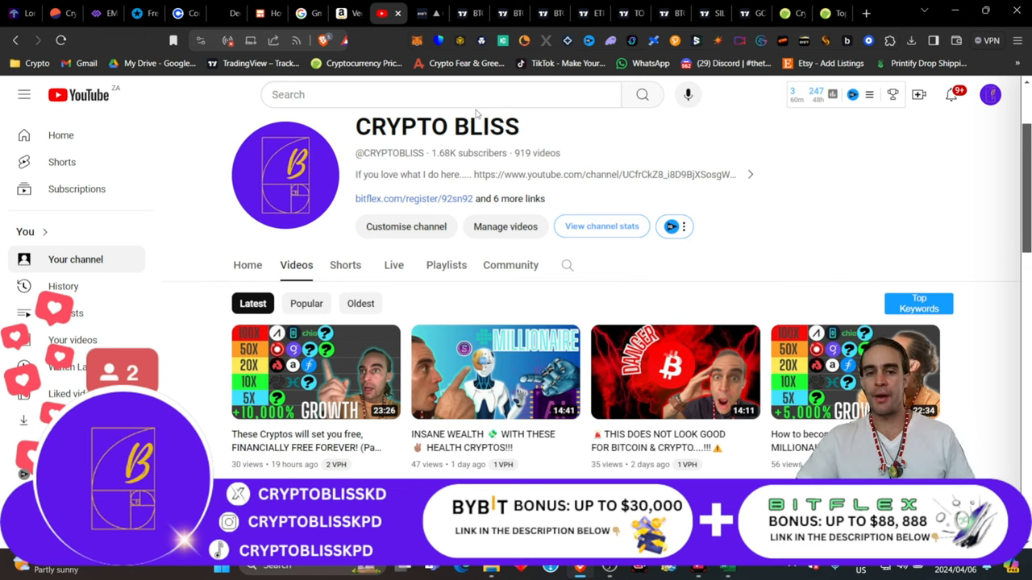
mouse_move(546, 215)
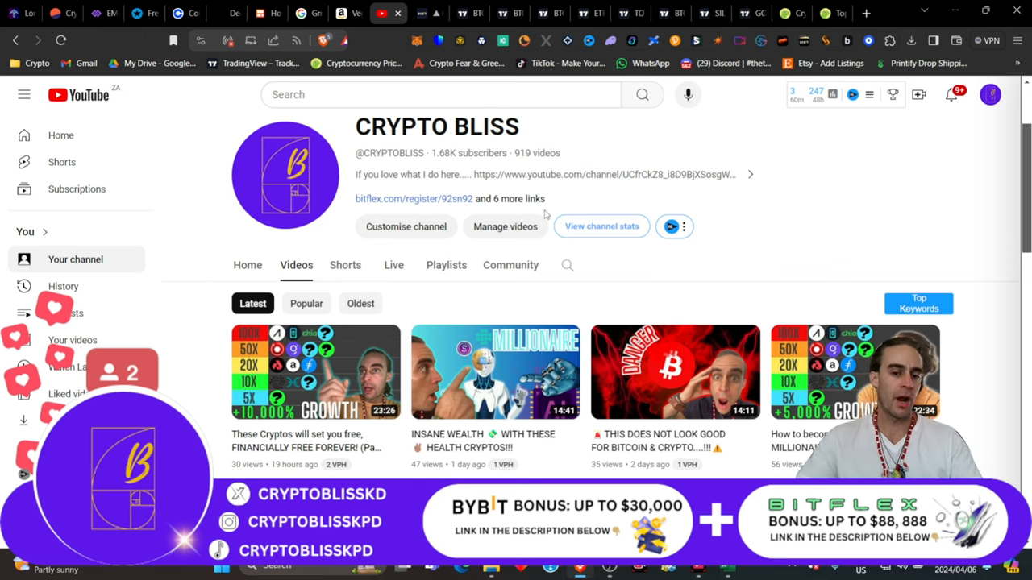
- Scroll the CRYPTO BLISS channel's videos, then switch to CoinGecko's cryptocurrency prices page
scroll(down, 3)
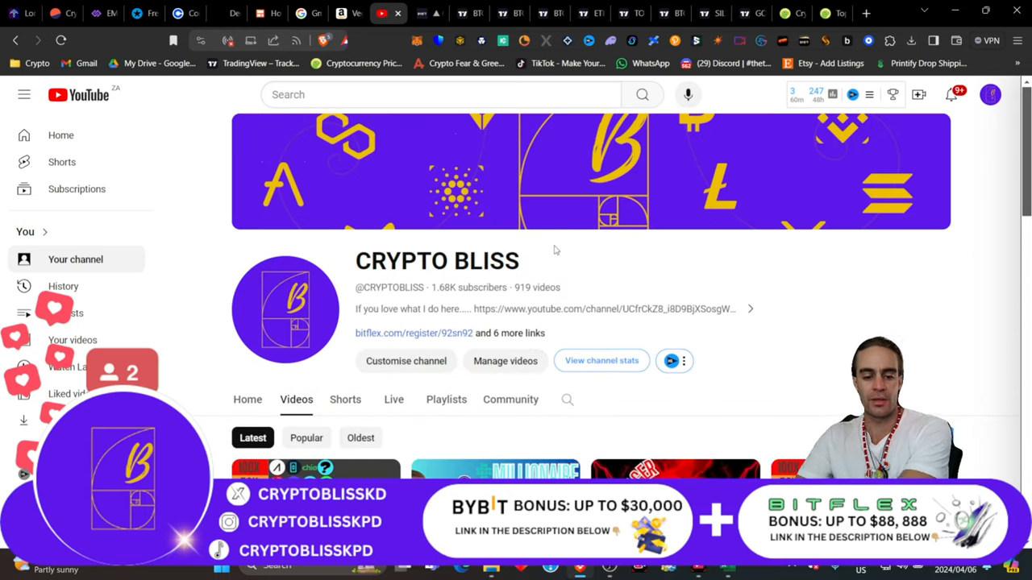
click(834, 13)
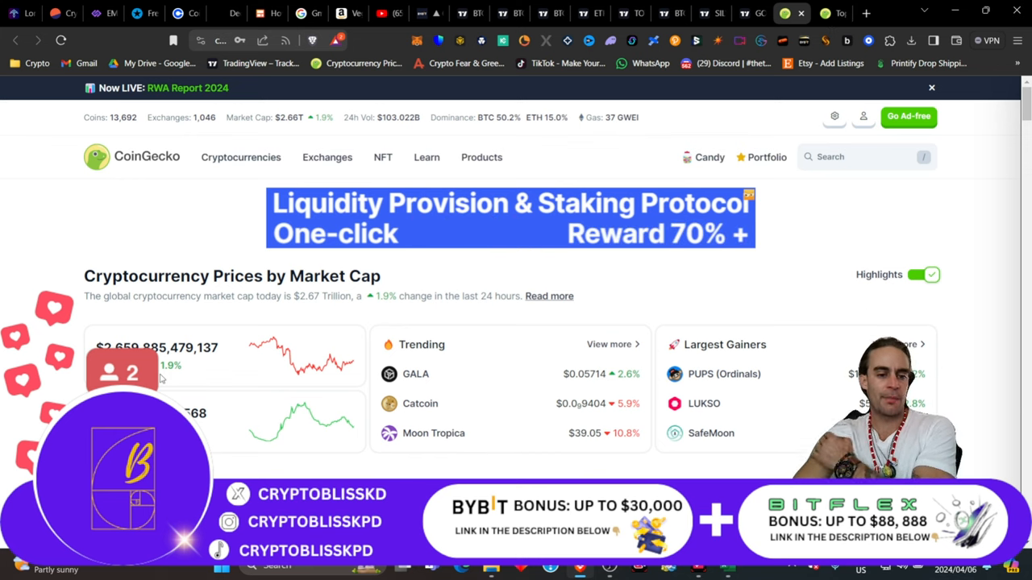
- Scroll the CoinGecko homepage down to the coin price table showing Bitcoin and Ethereum
scroll(down, 3)
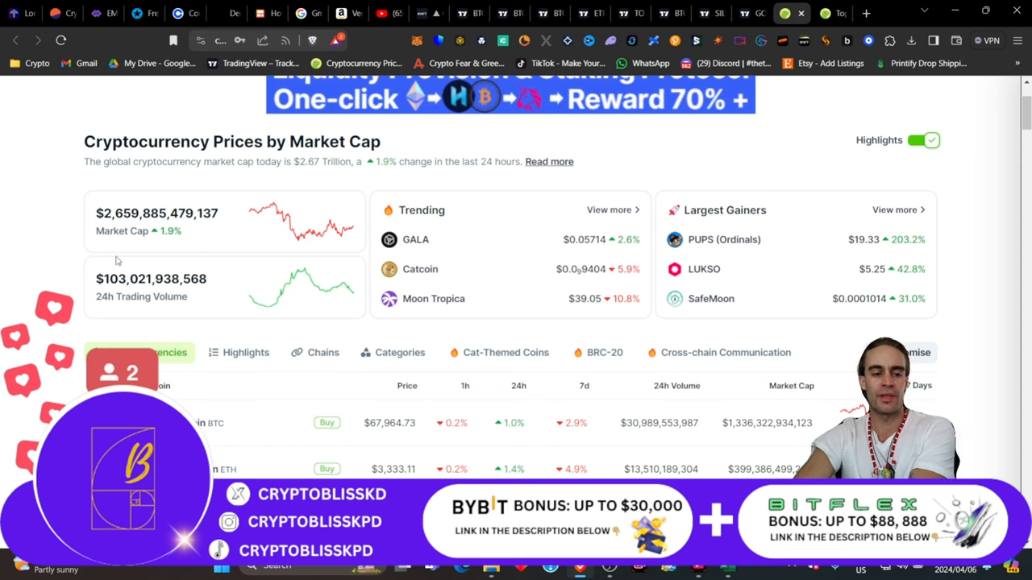
mouse_move(166, 280)
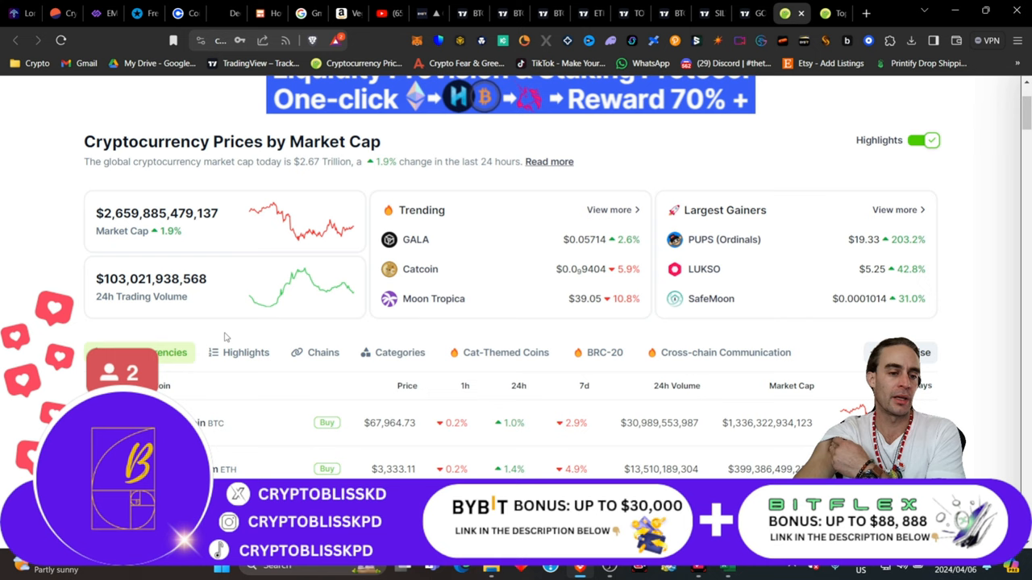
mouse_move(801, 14)
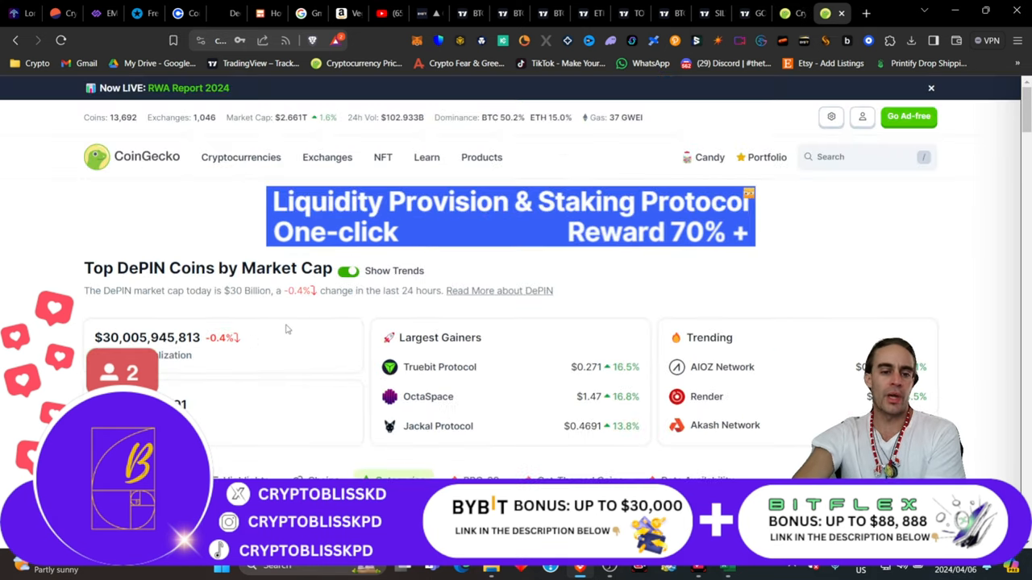
scroll(down, 3)
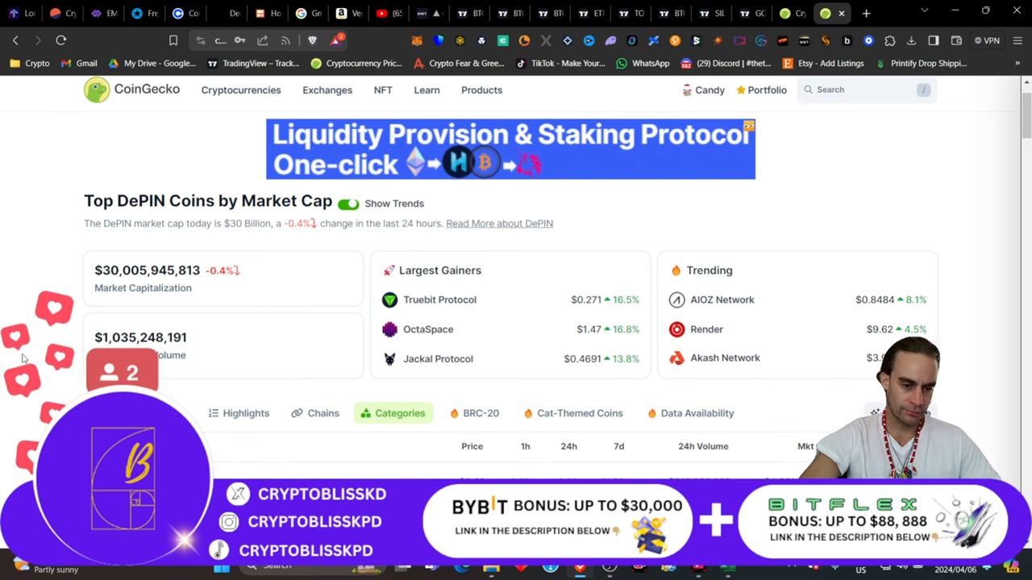
scroll(down, 3)
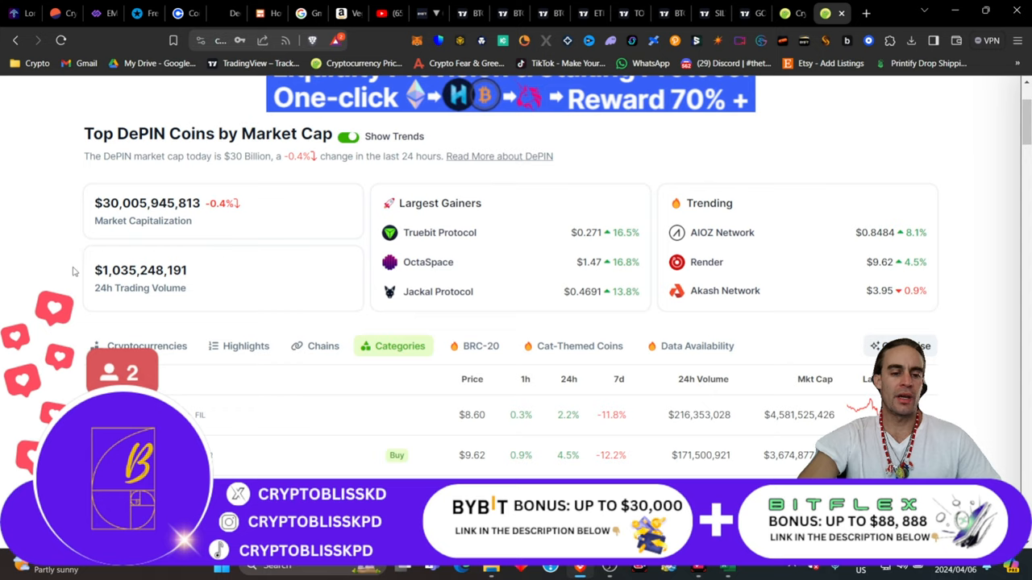
scroll(down, 3)
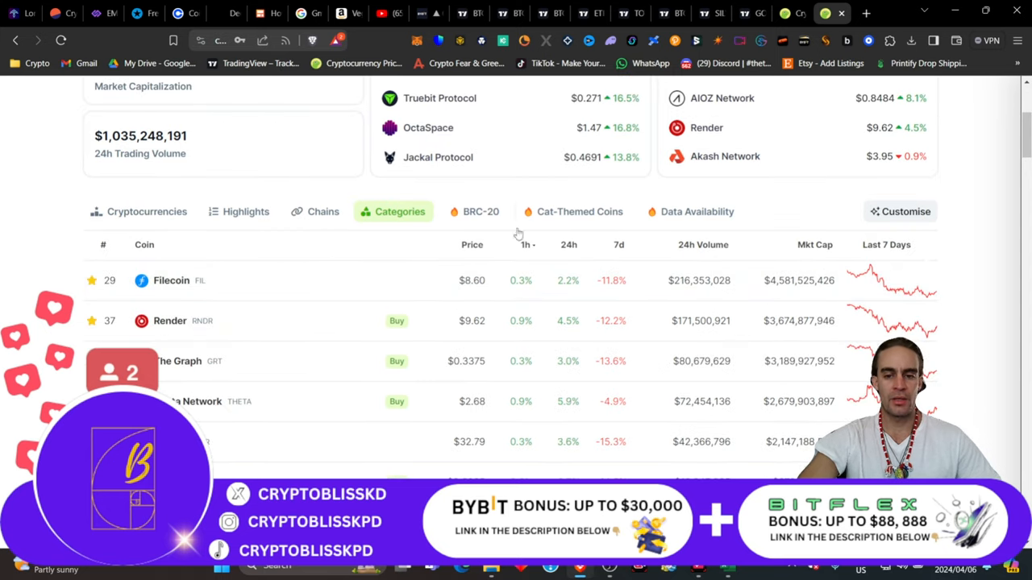
scroll(up, 3)
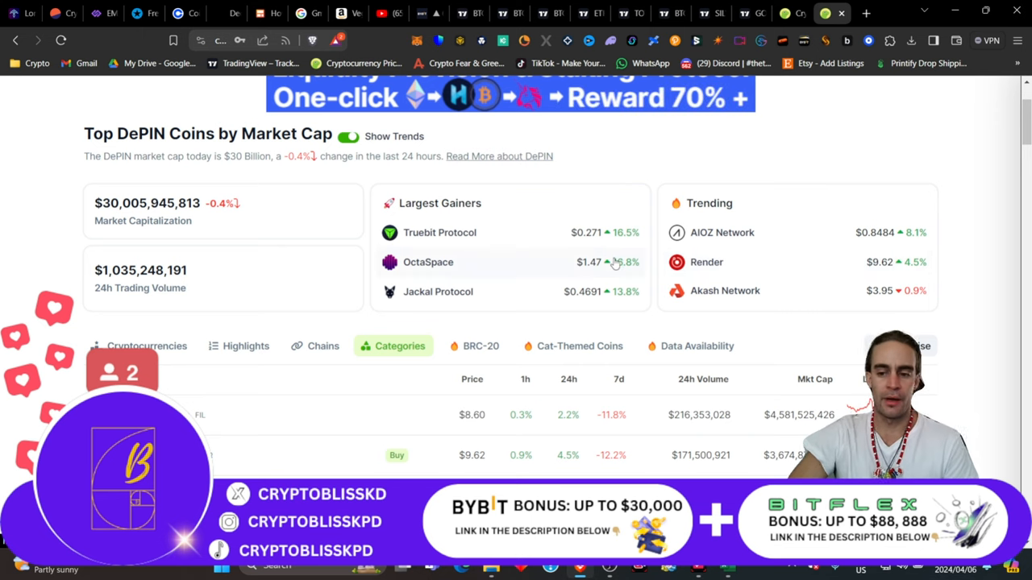
scroll(down, 3)
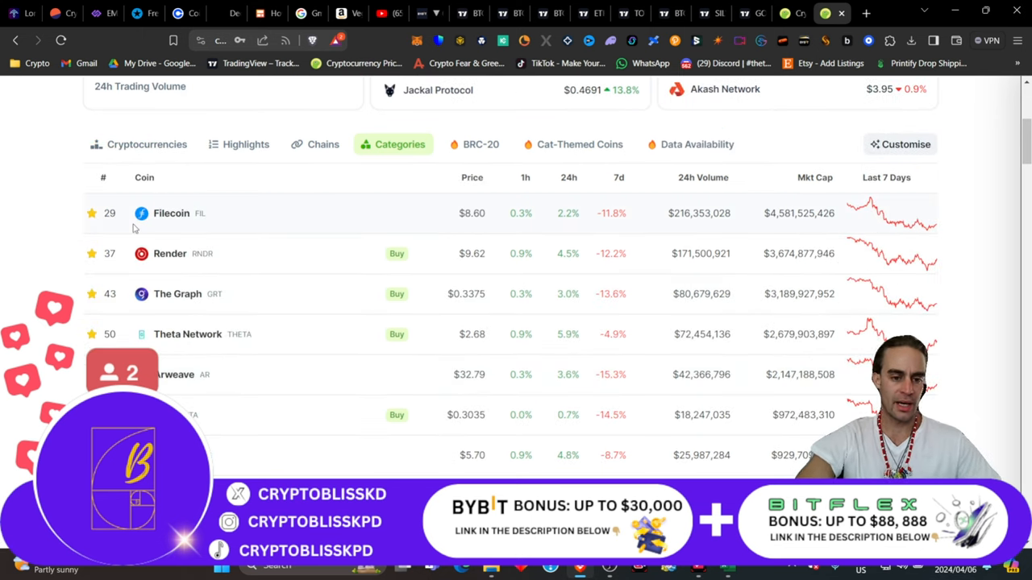
mouse_move(572, 310)
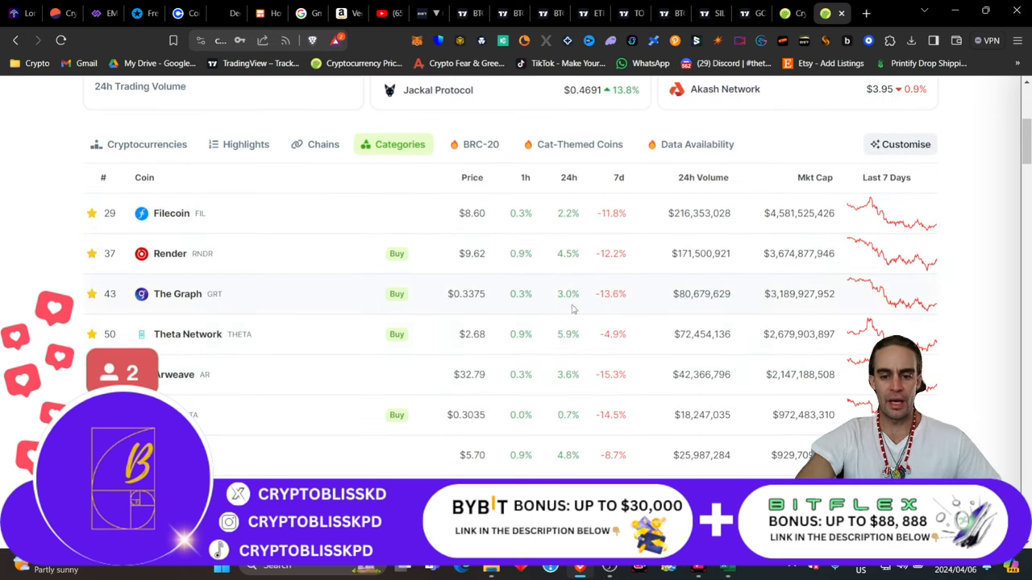
scroll(down, 3)
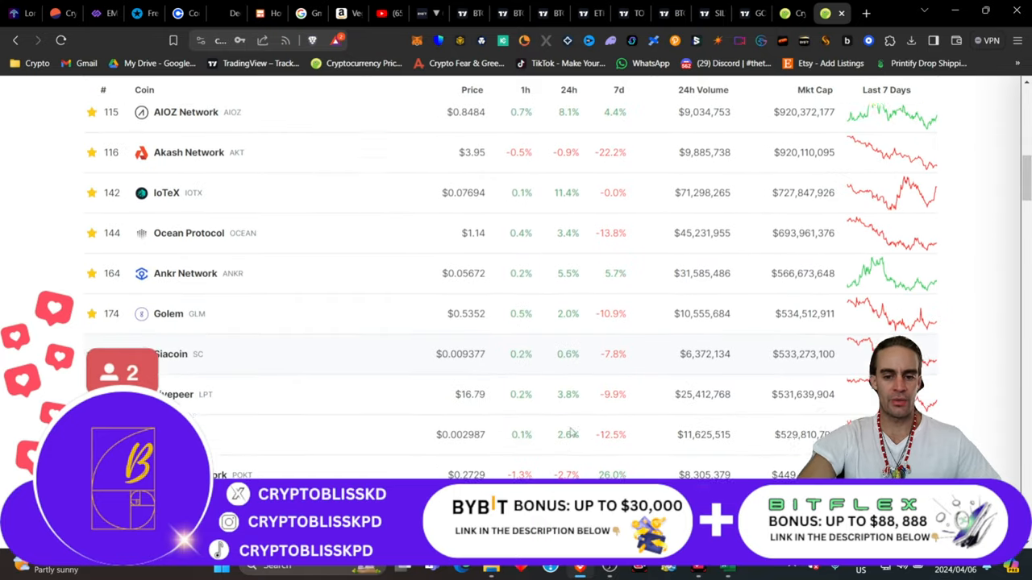
scroll(down, 3)
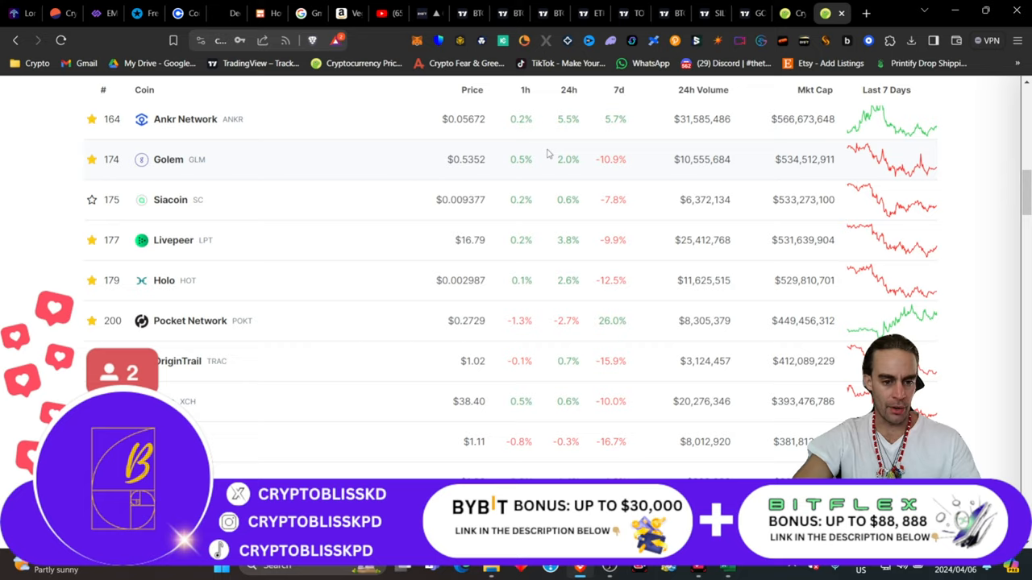
scroll(down, 3)
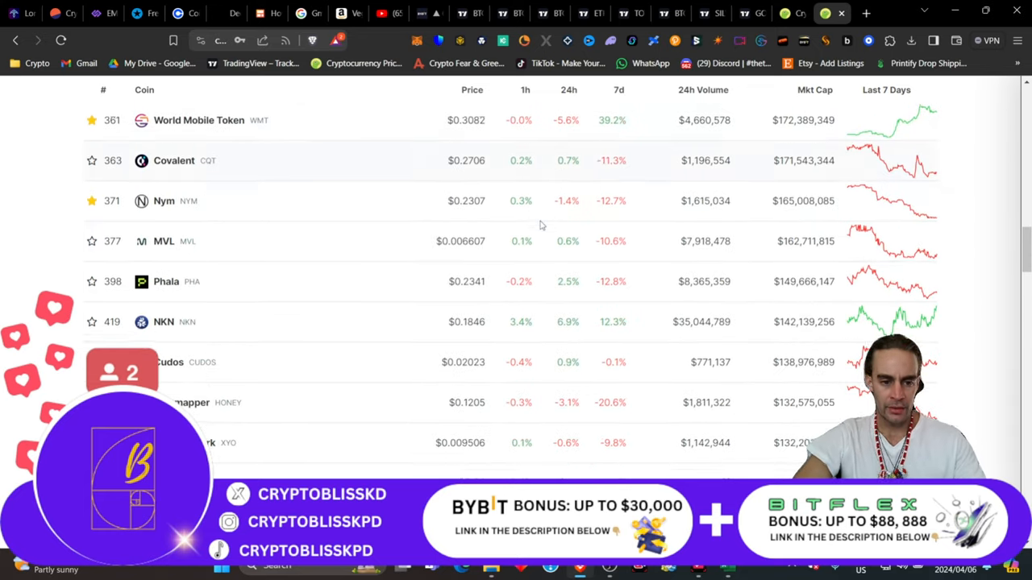
scroll(up, 3)
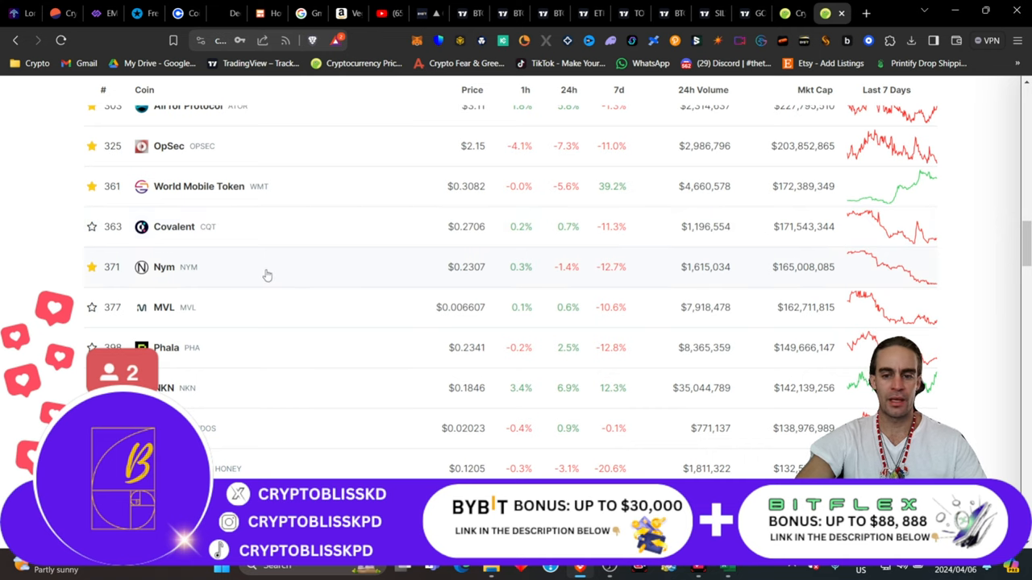
mouse_move(297, 259)
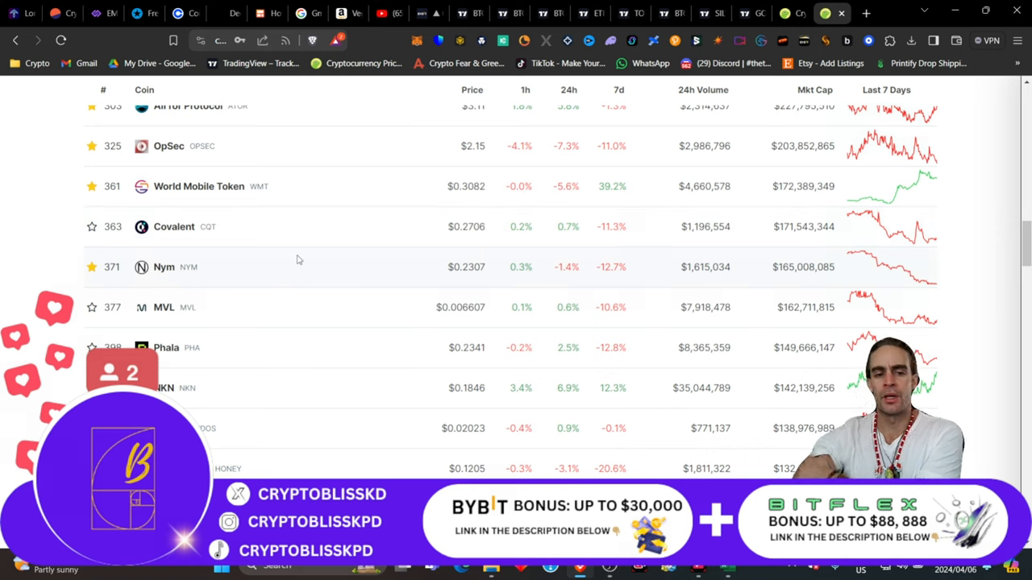
mouse_move(581, 209)
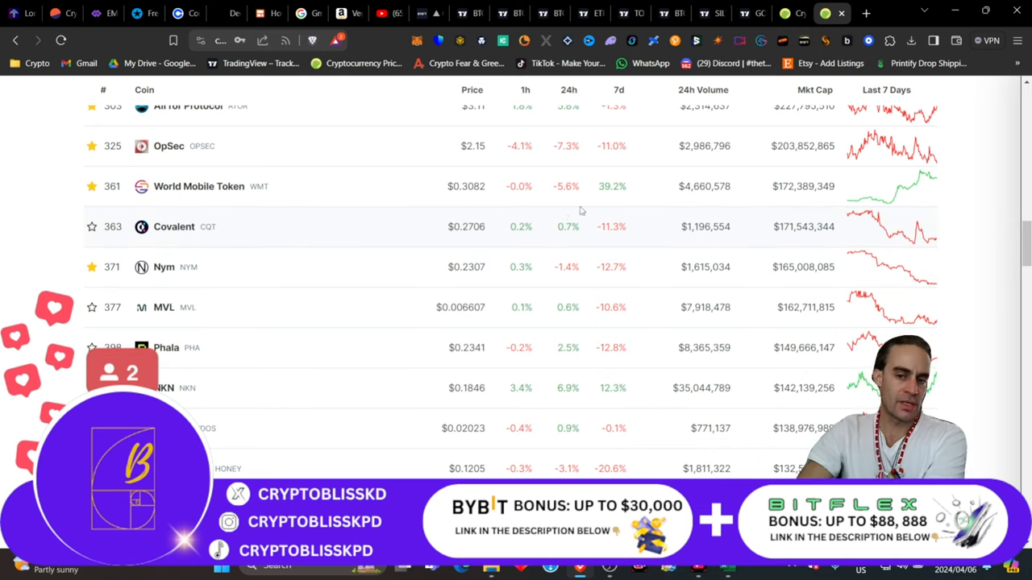
scroll(up, 3)
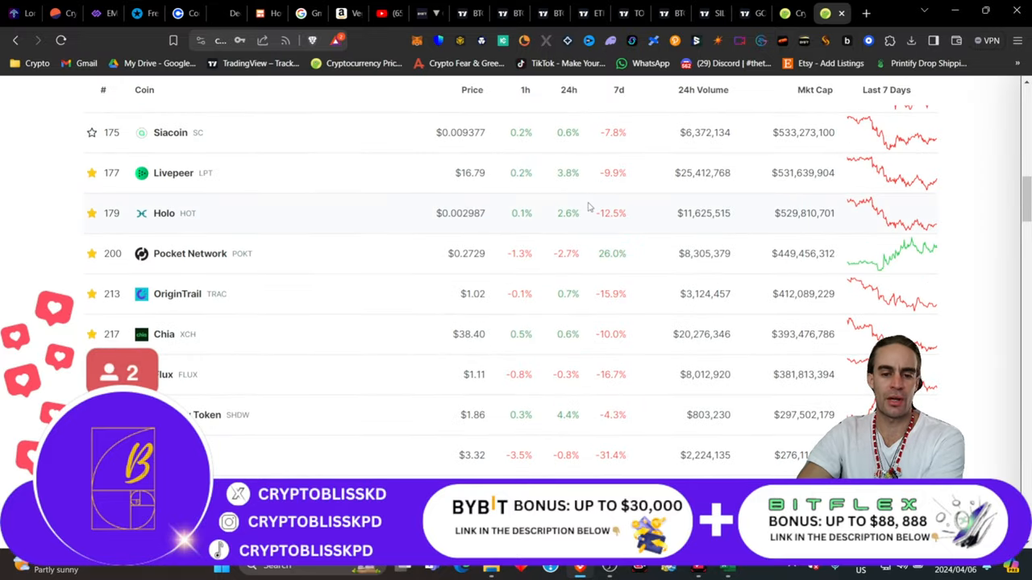
scroll(up, 3)
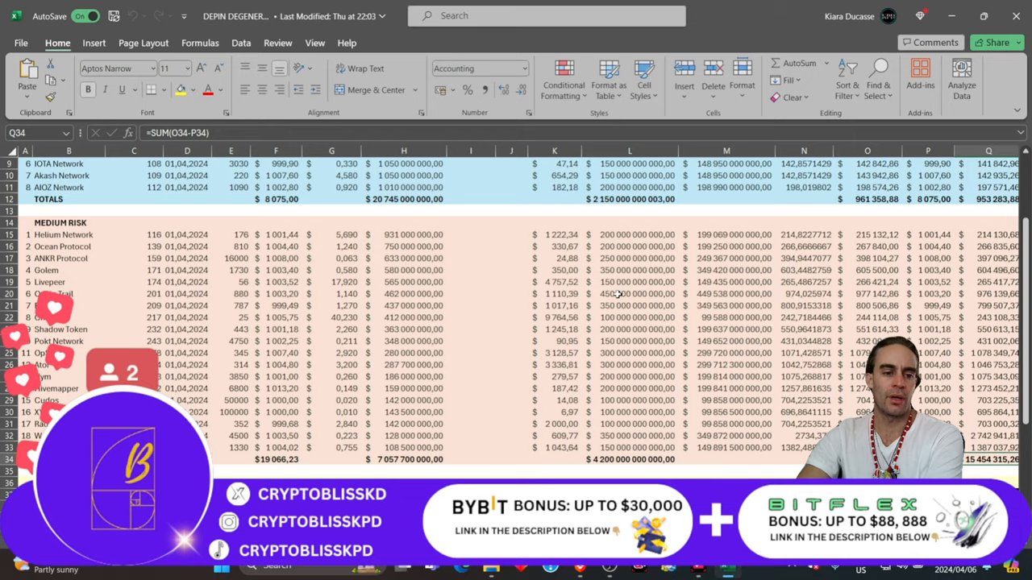
- Scroll through the DEPIN DEGENERACY sheet's Blue Chip and Medium Risk sections
scroll(up, 3)
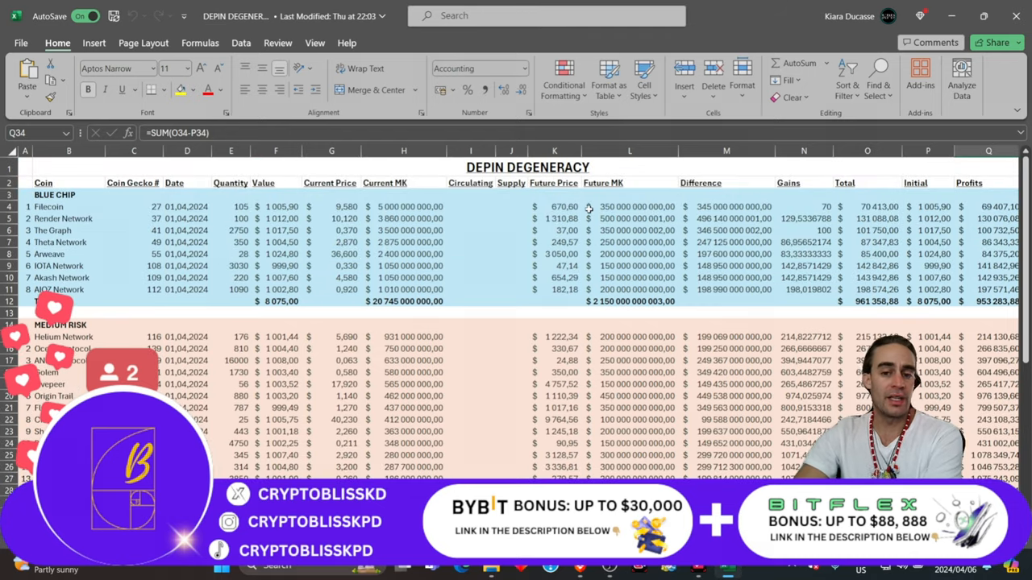
scroll(down, 3)
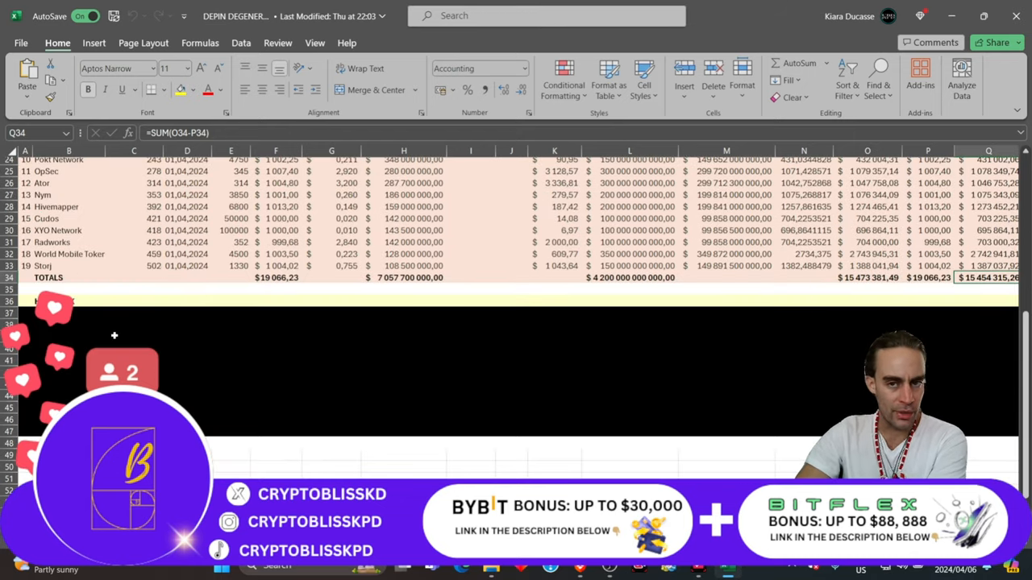
scroll(up, 3)
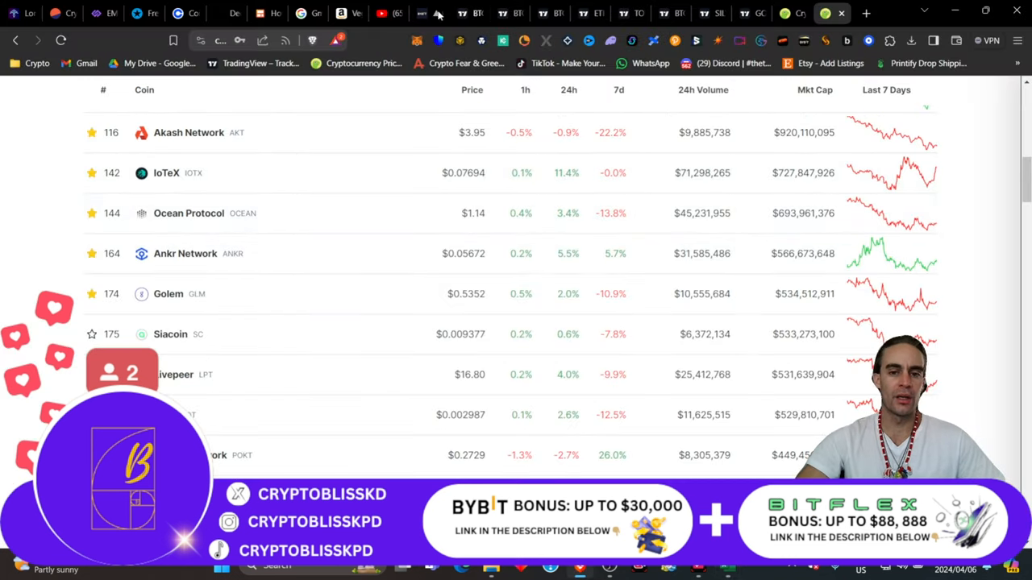
- Browse the CRYPTO BLISS Videos tab on YouTube, ending at the channel header
click(388, 13)
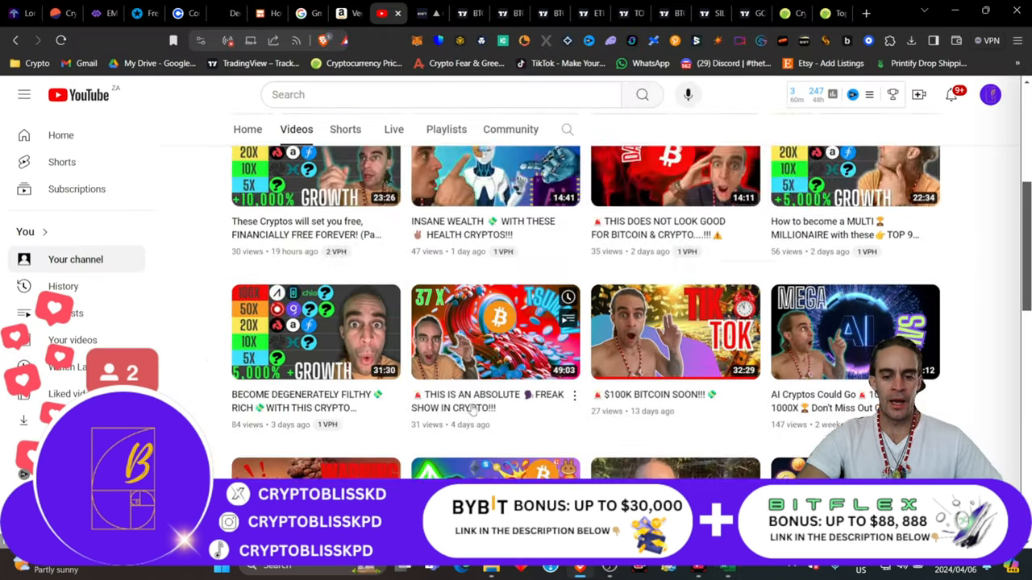
scroll(down, 3)
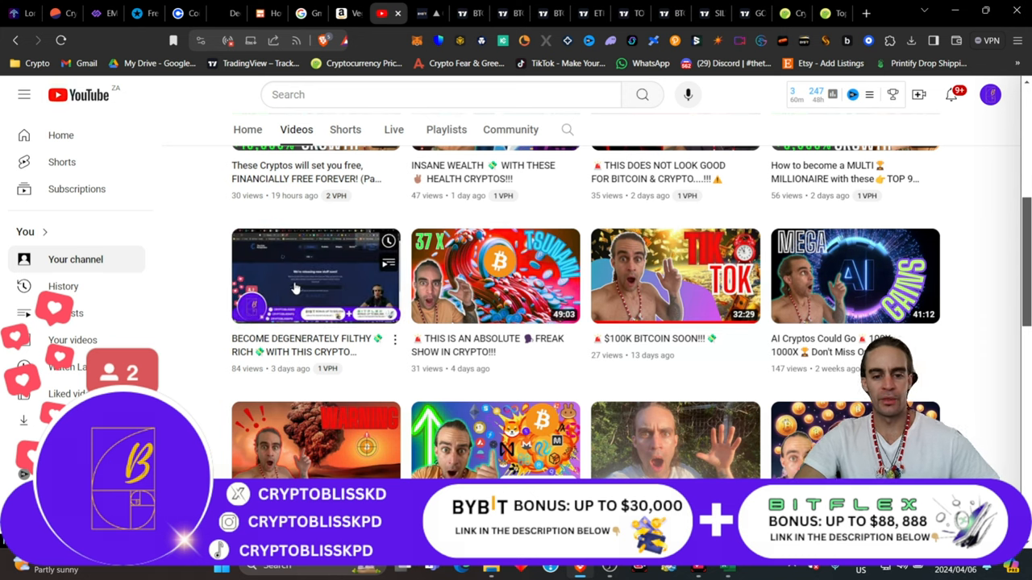
scroll(up, 3)
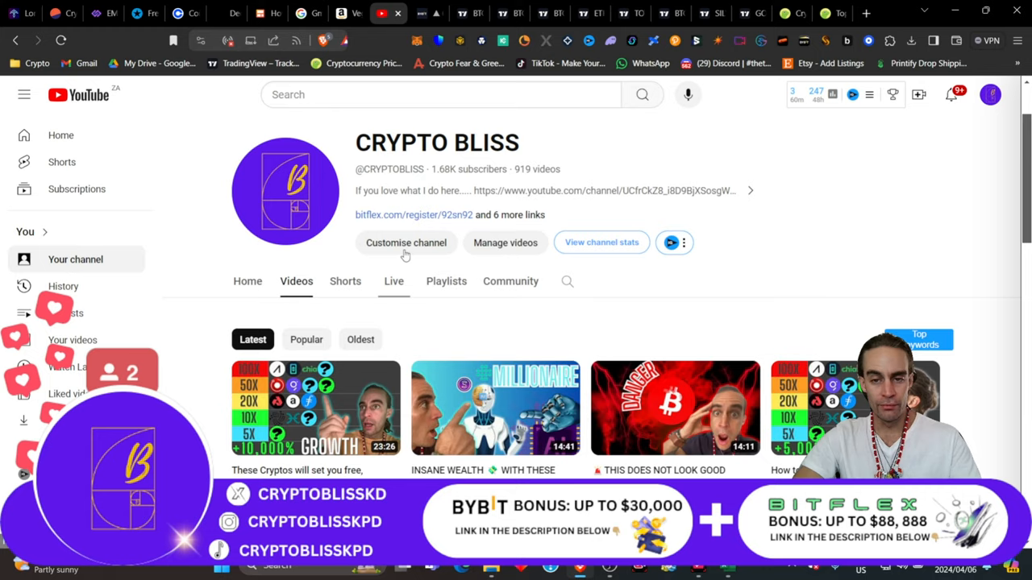
scroll(up, 3)
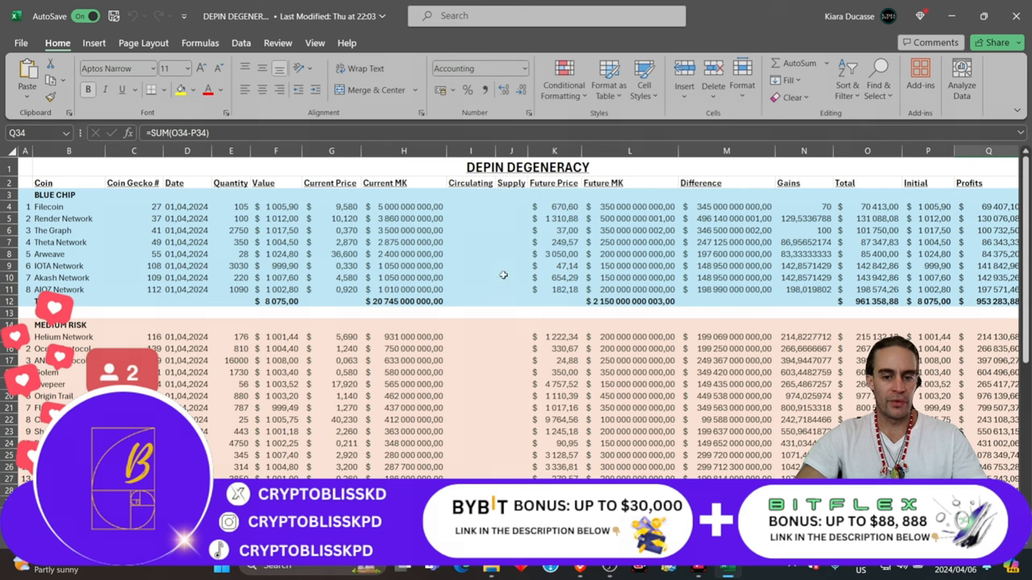
- Scroll the DEPIN DEGENERACY sheet past the Blue Chip totals to the Medium Risk totals row
scroll(down, 3)
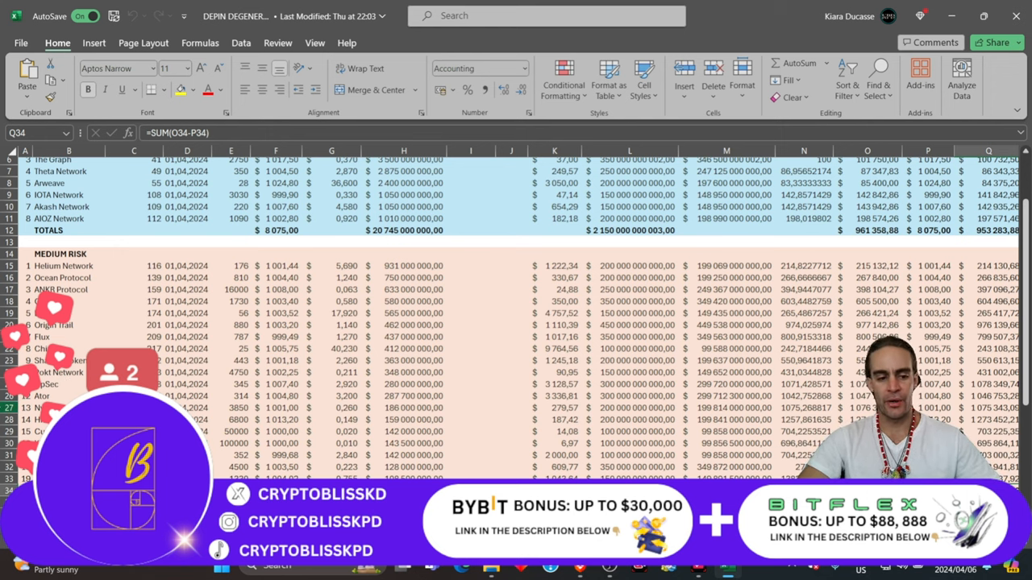
scroll(down, 3)
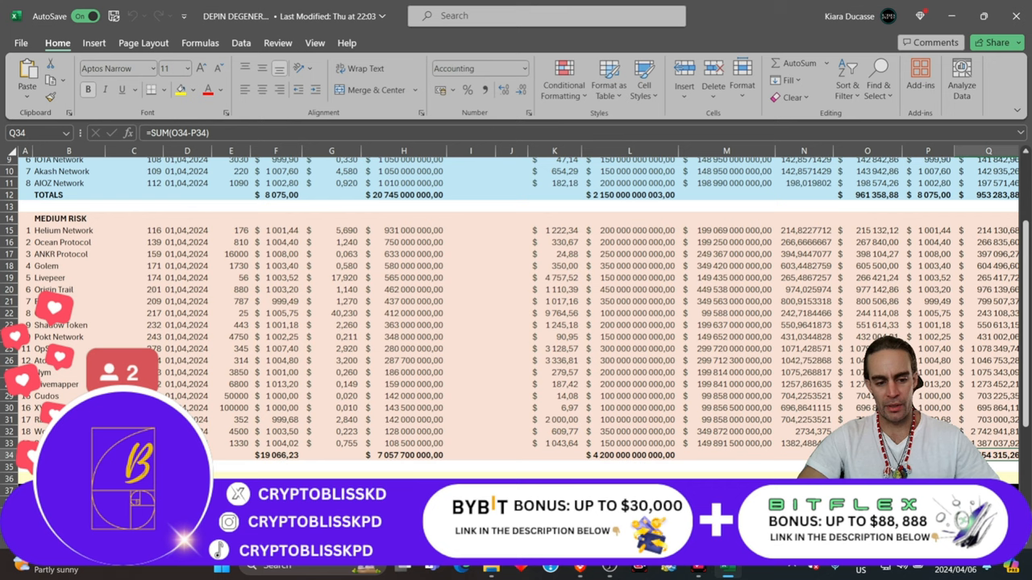
scroll(down, 3)
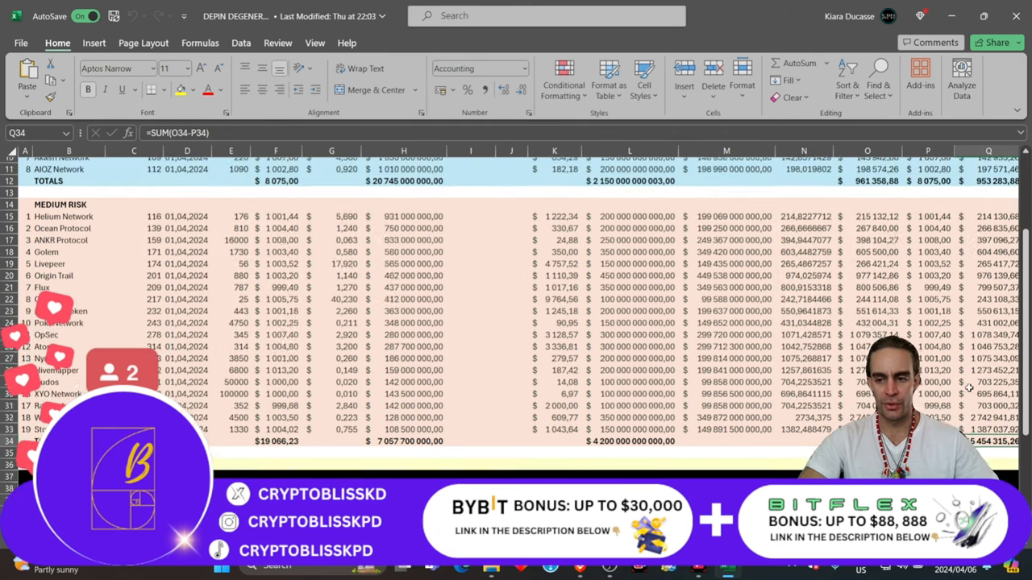
scroll(up, 3)
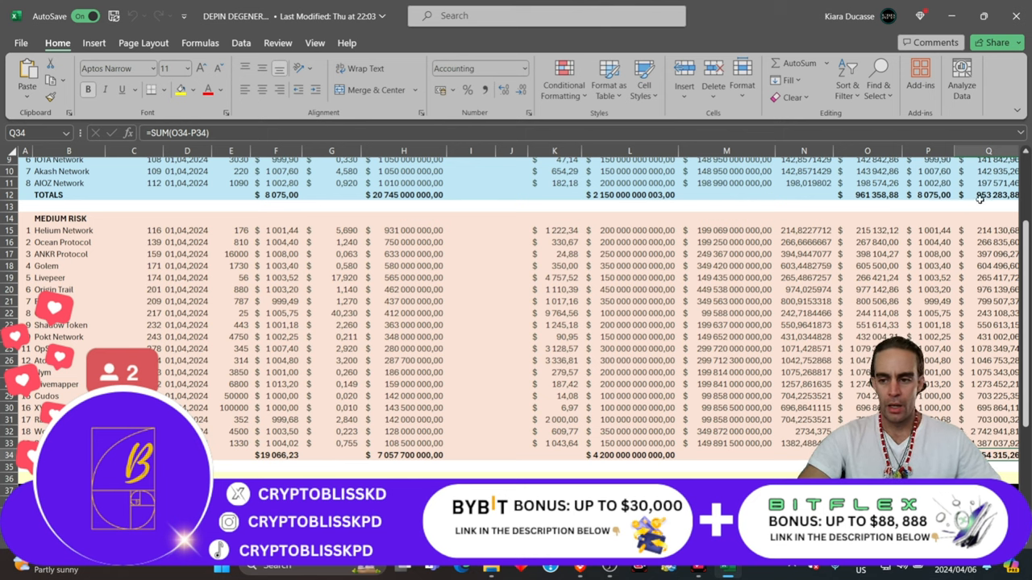
scroll(down, 3)
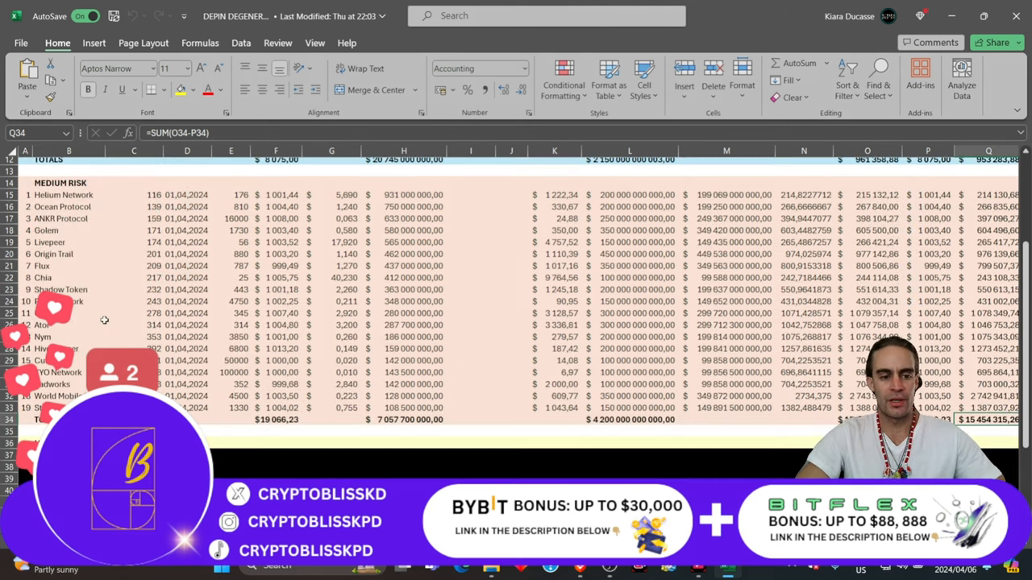
scroll(up, 3)
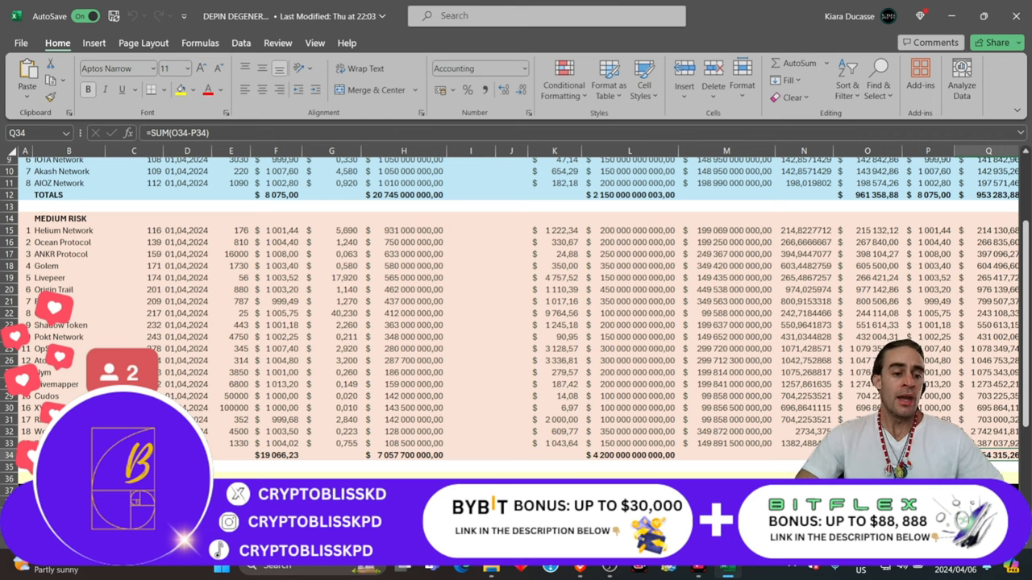
- Scroll down below the Medium Risk totals and left to column A for the HIGH RISK section
scroll(down, 3)
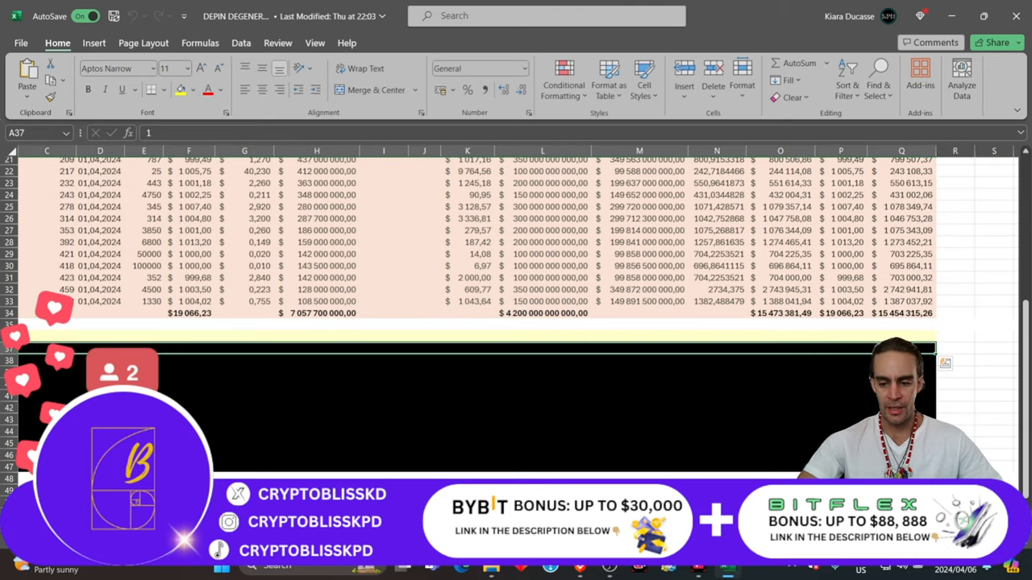
scroll(left, 3)
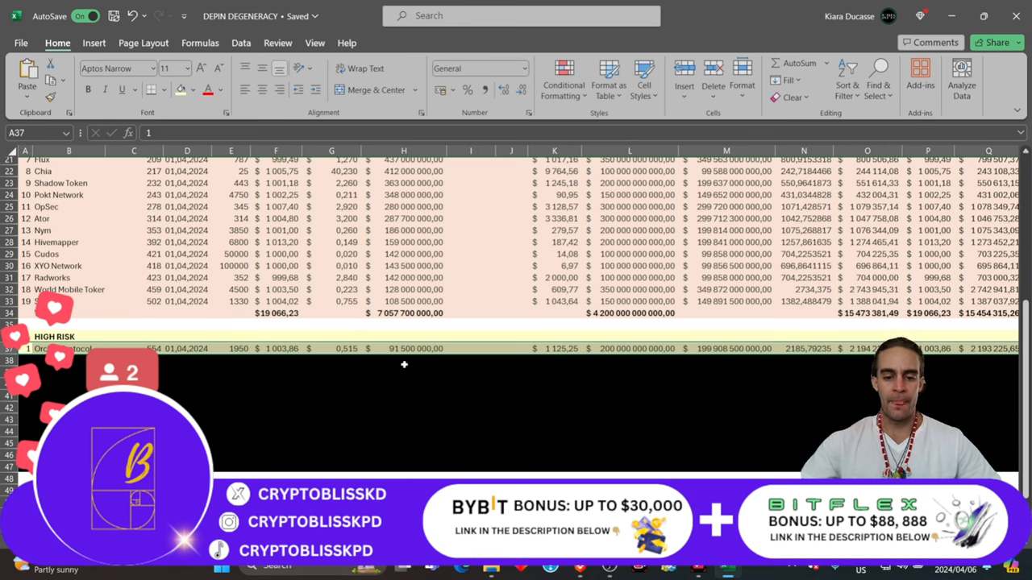
mouse_move(628, 360)
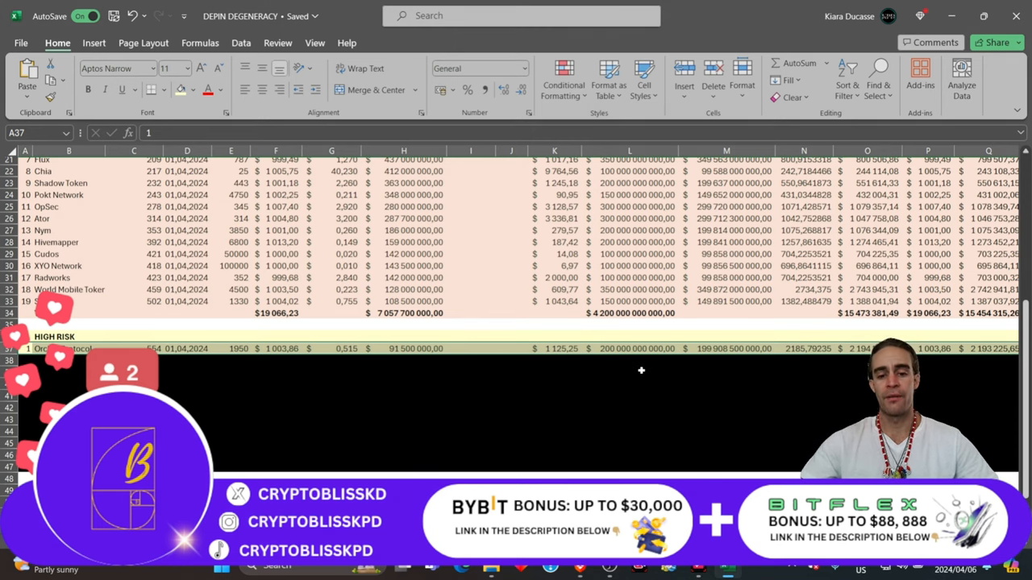
mouse_move(760, 407)
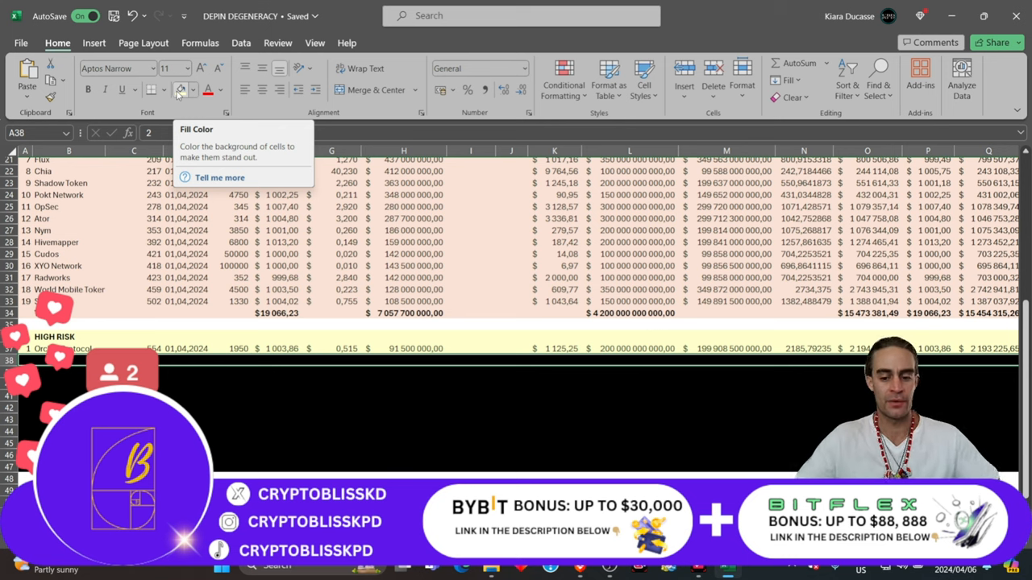
- Open Bybit's BTCUSDT futures page and scroll through the chart and Positions list
click(388, 14)
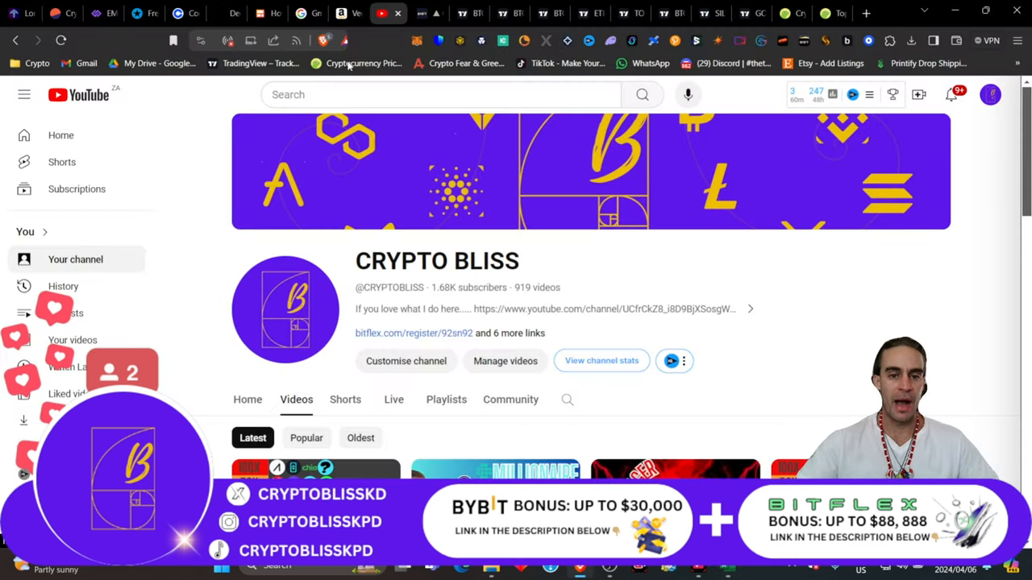
click(426, 12)
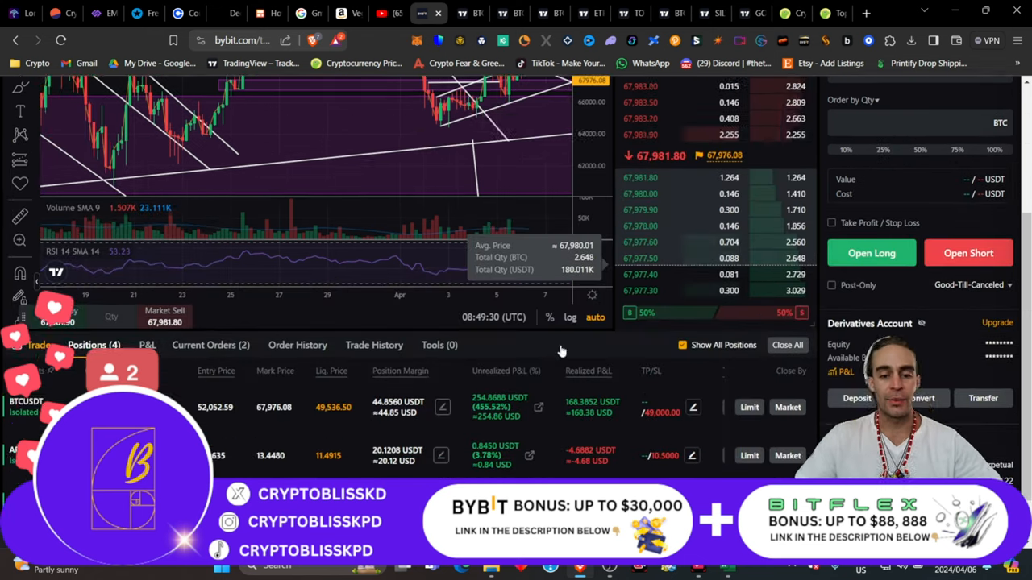
scroll(down, 3)
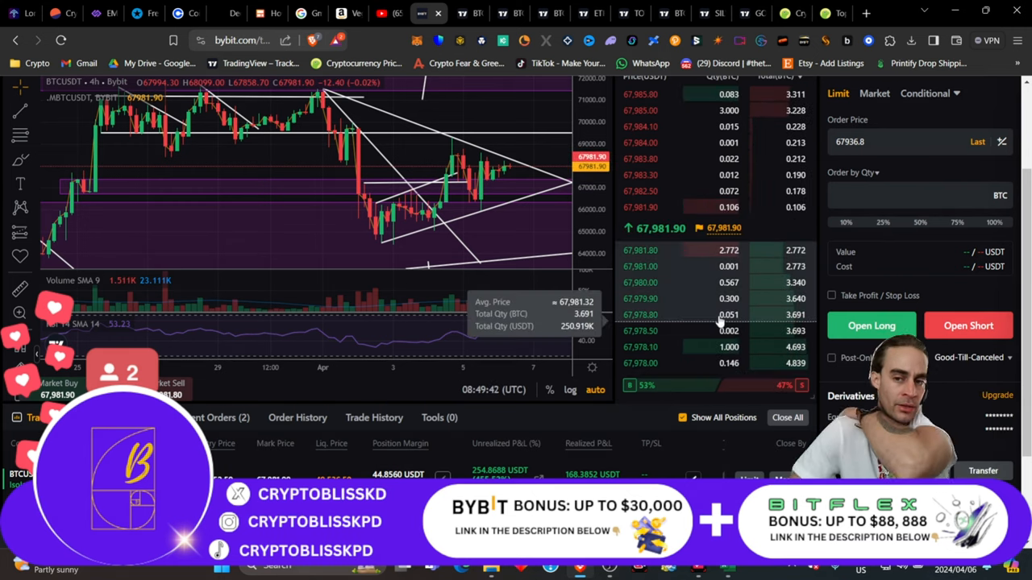
scroll(down, 3)
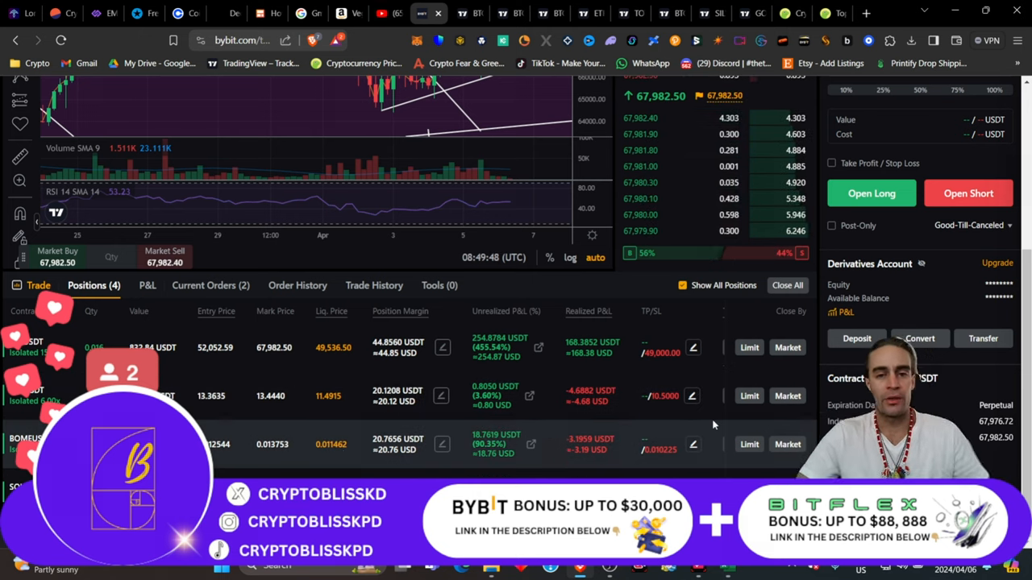
mouse_move(687, 166)
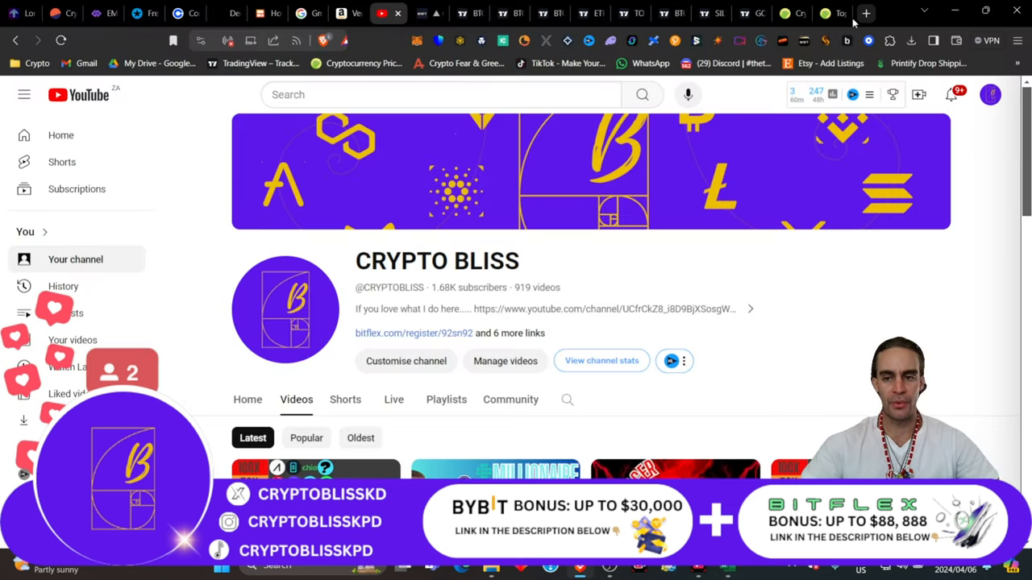
- Switch to CoinGecko's Top DePIN Coins page and scroll up to review Largest Gainers
click(830, 14)
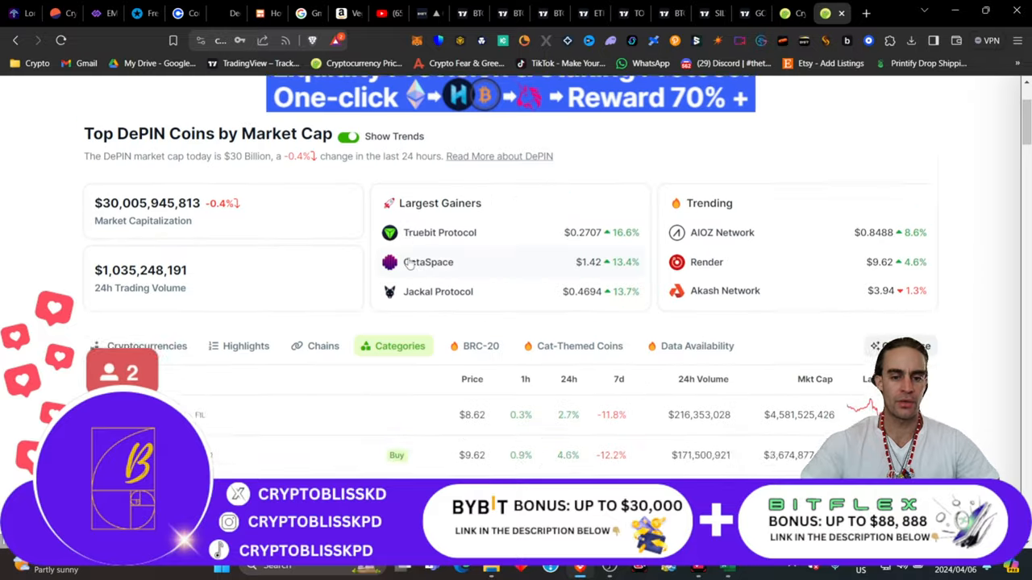
scroll(up, 3)
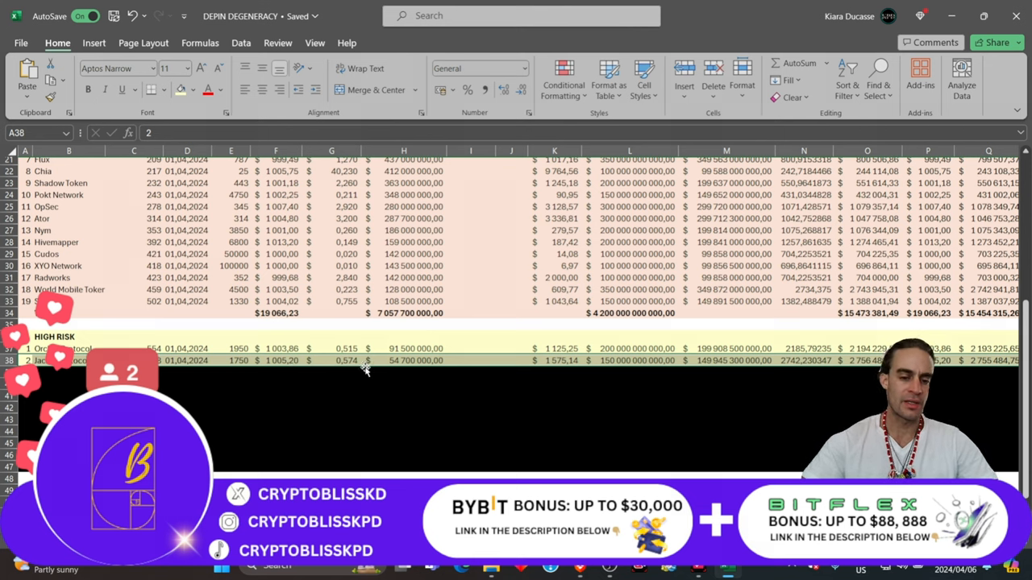
- Scroll to the High Risk section and select cell A39 for the third coin row
scroll(up, 3)
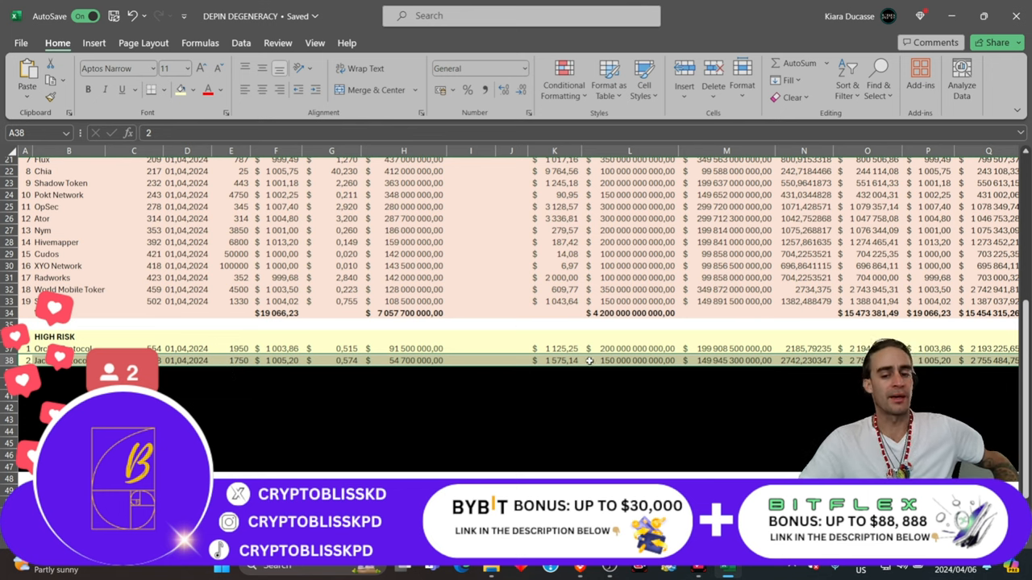
scroll(down, 3)
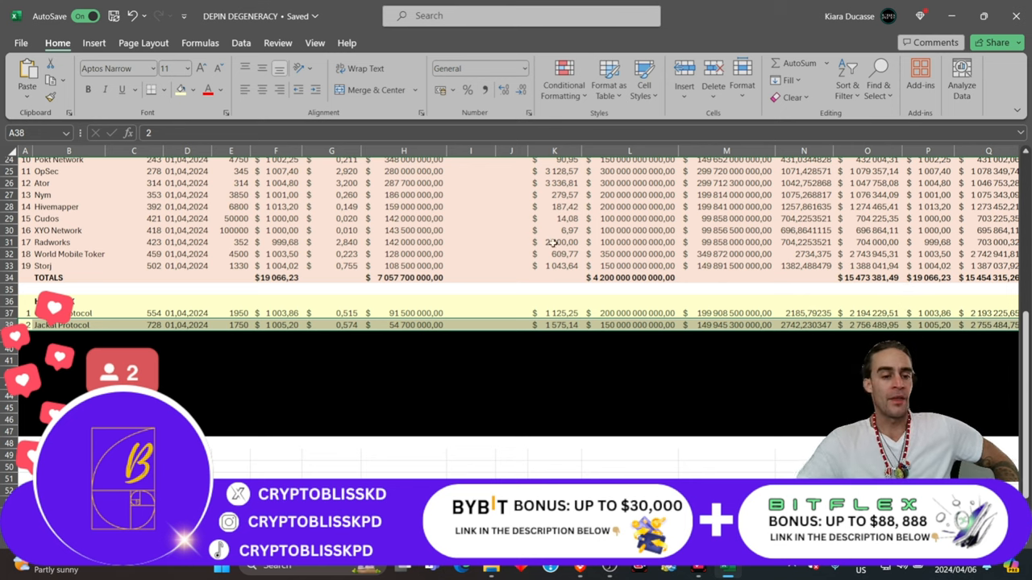
click(25, 300)
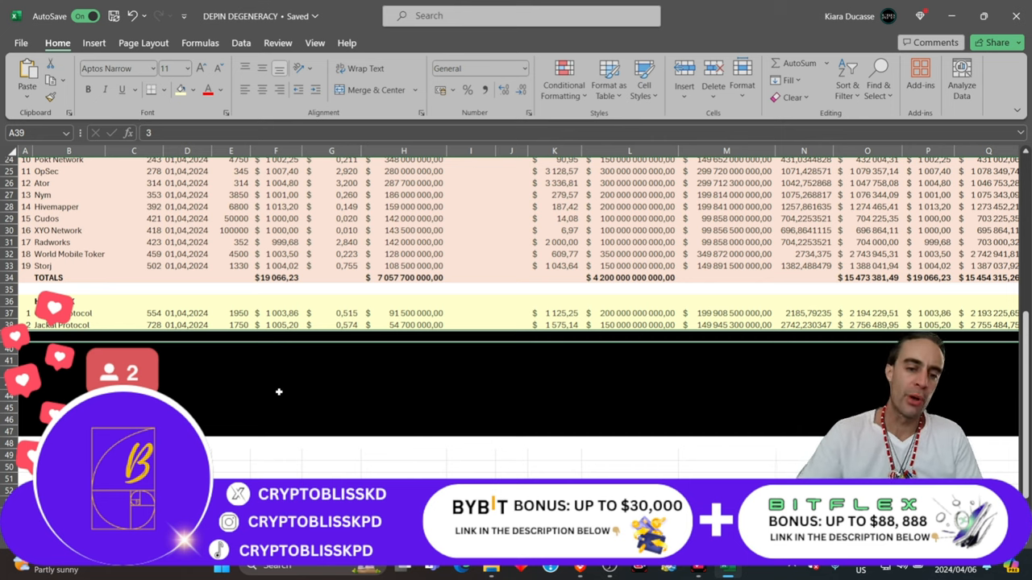
mouse_move(308, 385)
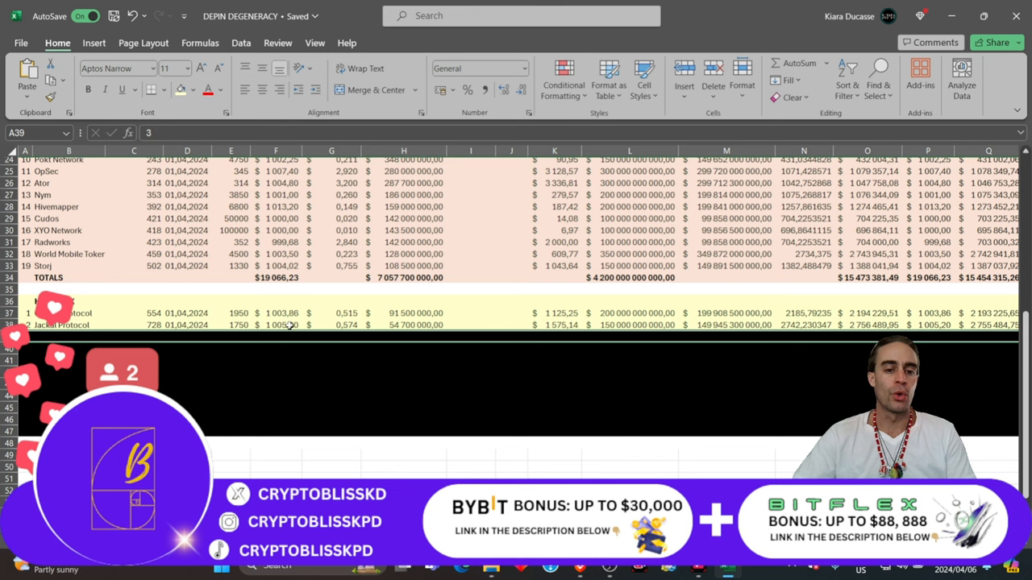
mouse_move(223, 324)
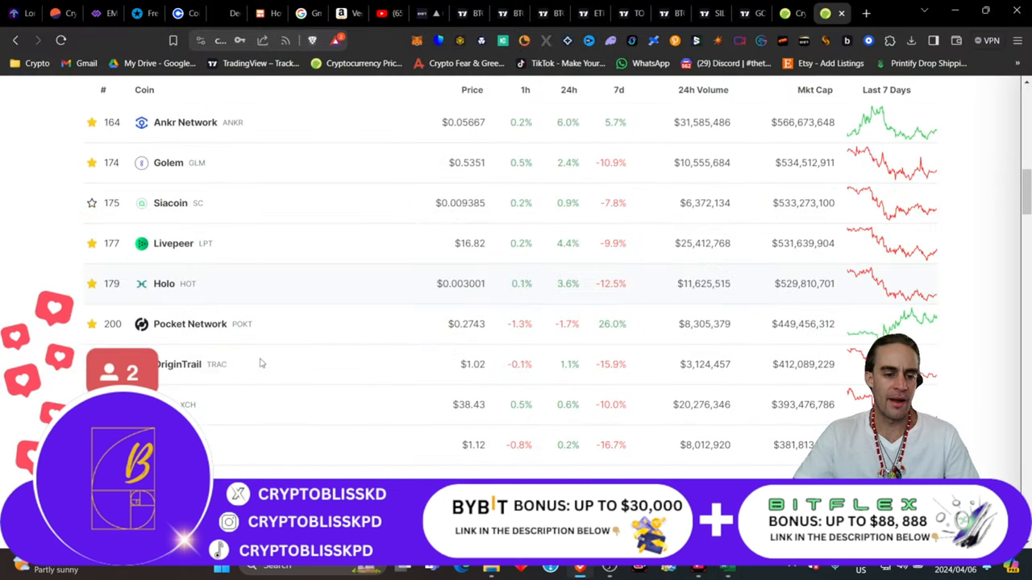
- Scroll the CoinGecko list down to coins ranked around 665–794, like HOPR and Jackal Protocol
scroll(down, 3)
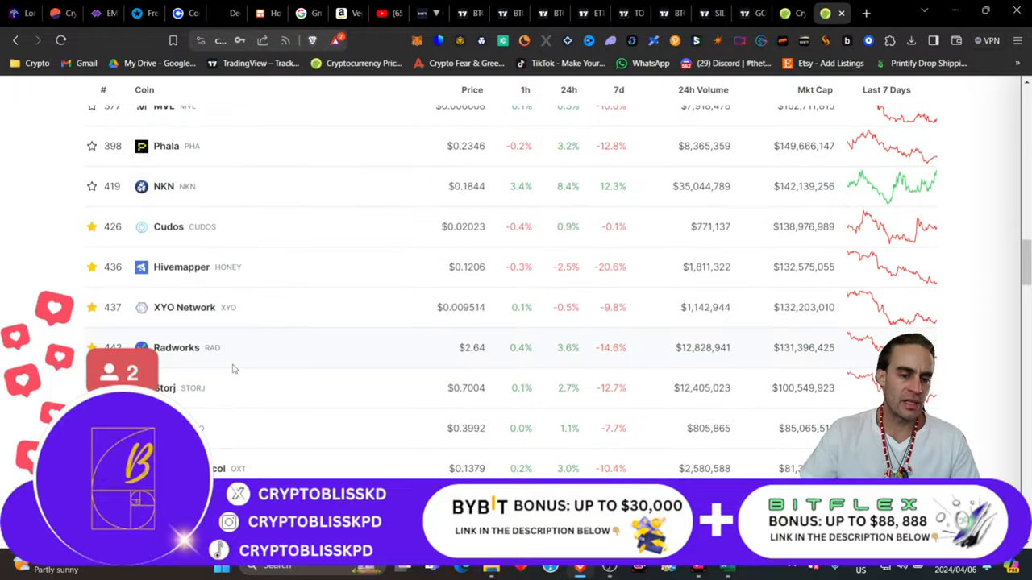
scroll(down, 3)
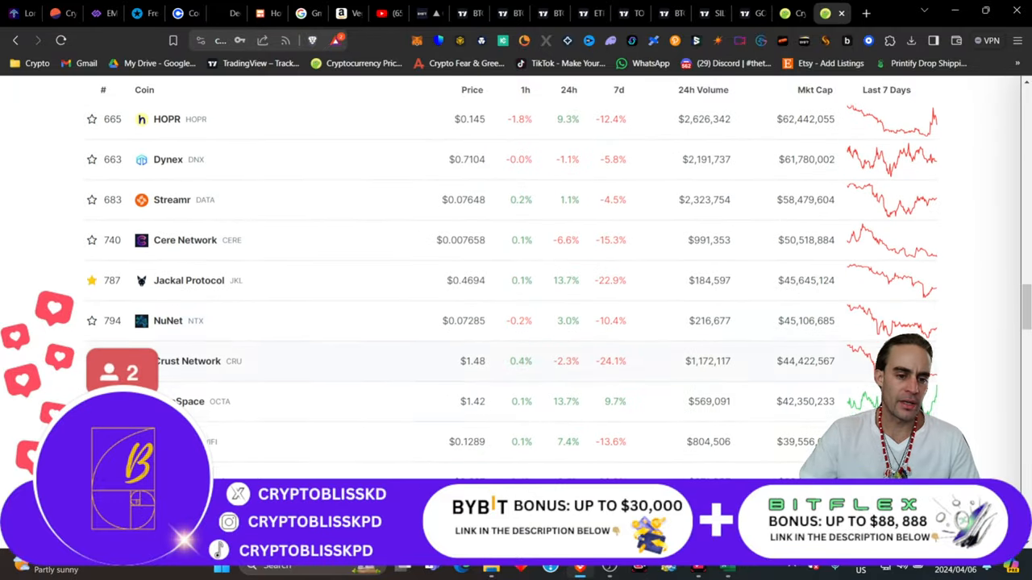
scroll(down, 3)
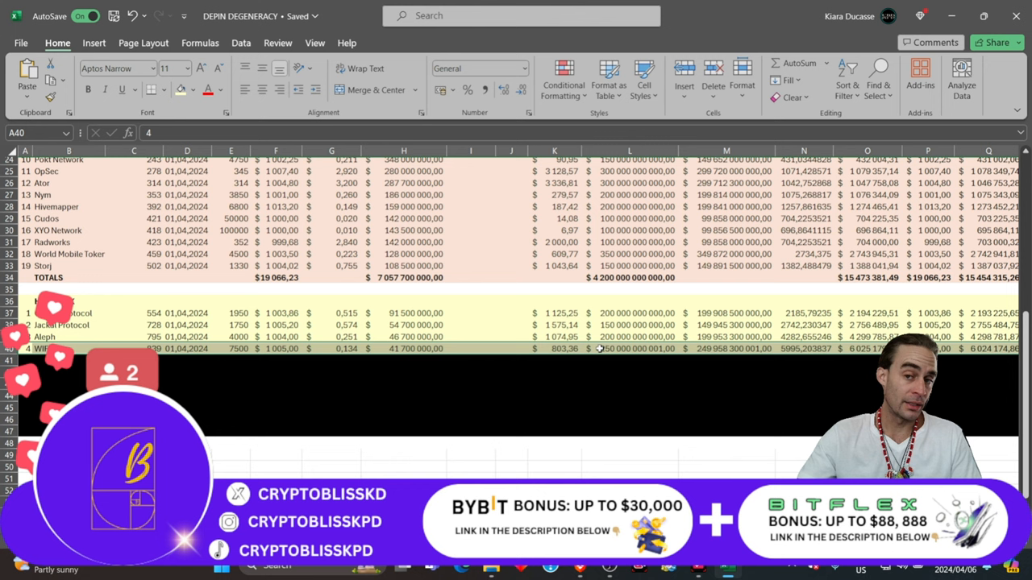
mouse_move(609, 418)
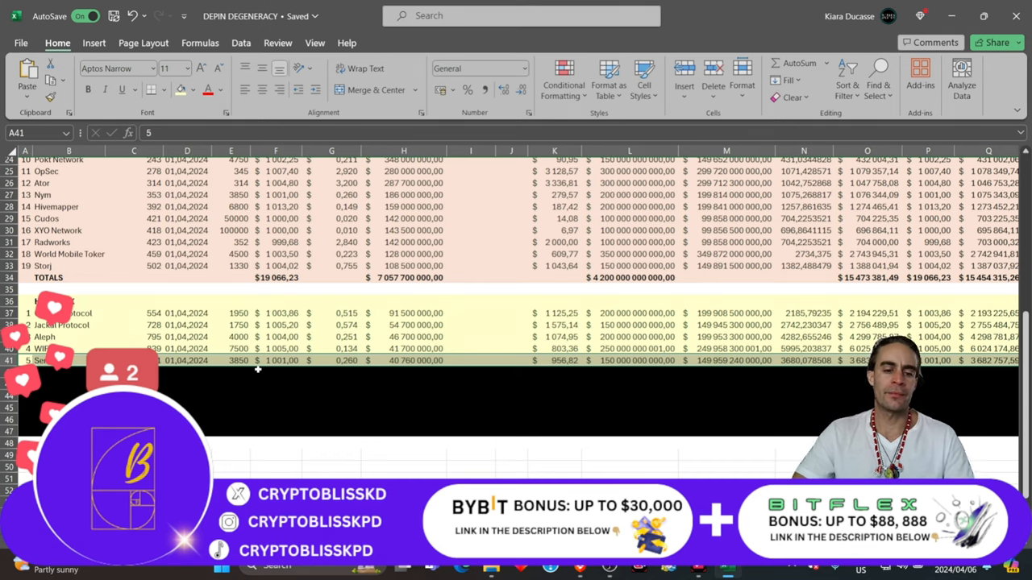
mouse_move(346, 389)
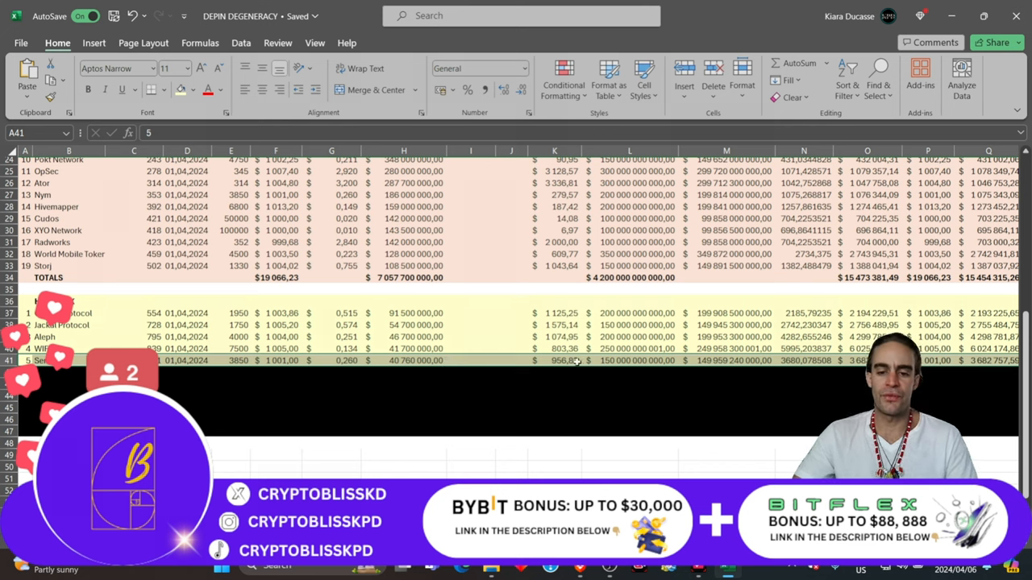
mouse_move(578, 421)
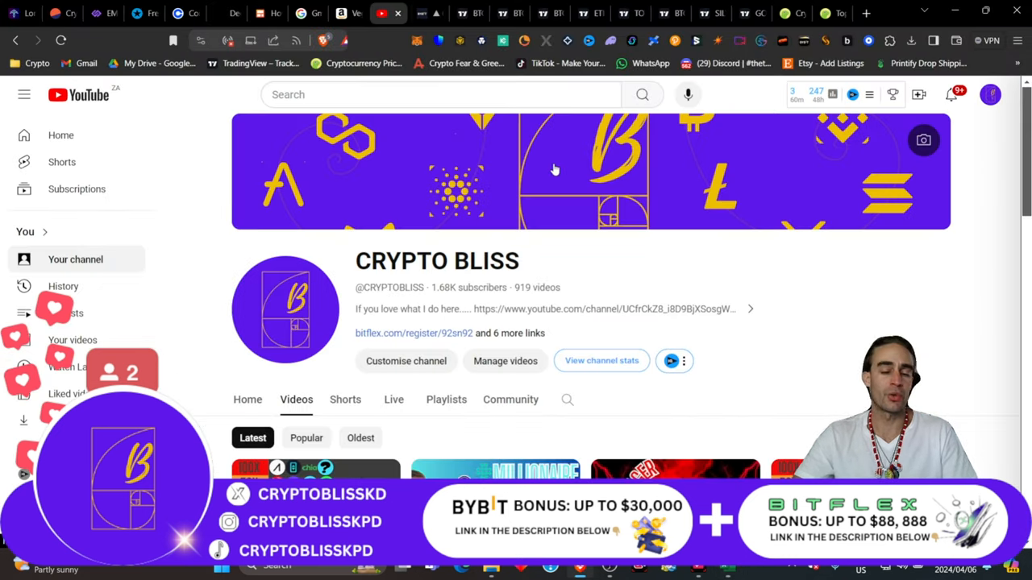
mouse_move(472, 342)
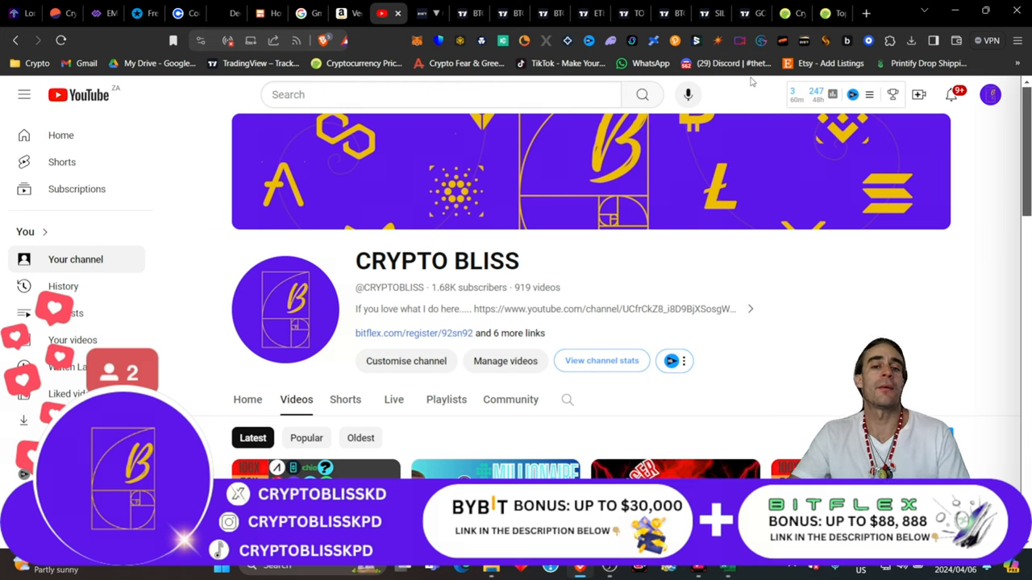
mouse_move(797, 14)
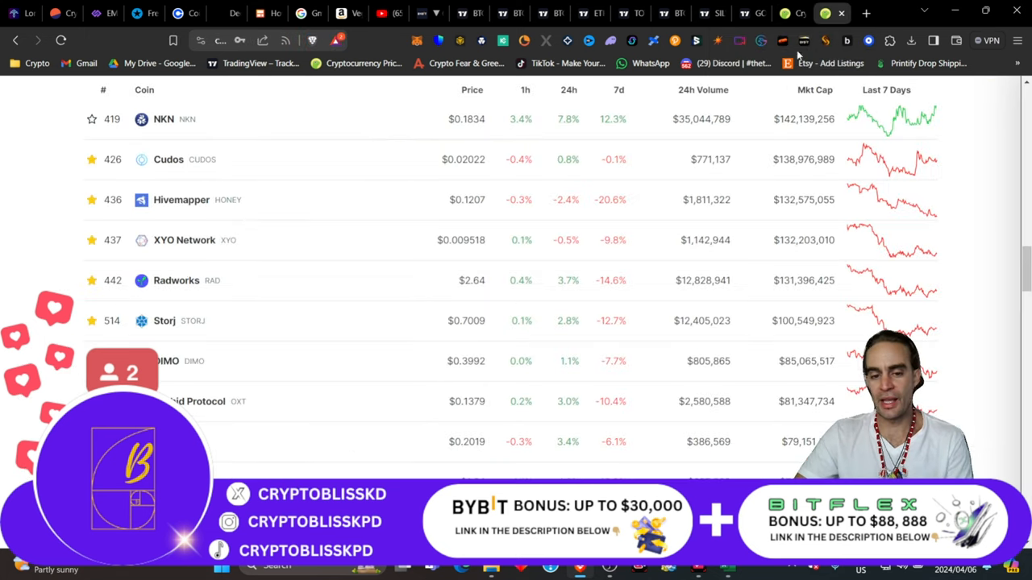
- Scroll the CoinGecko table up to the NKN, Cudos and Hivemapper rows
scroll(up, 3)
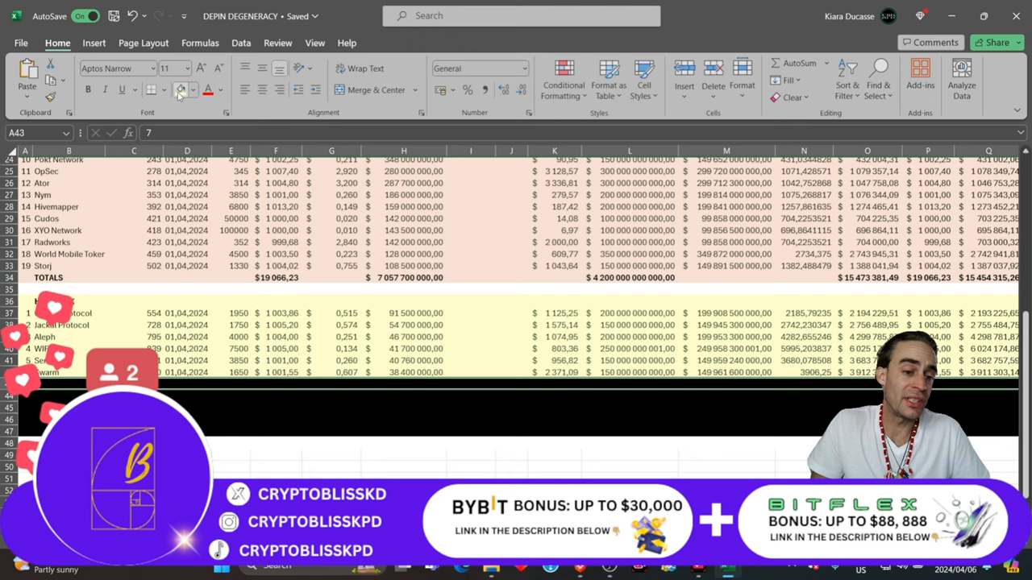
mouse_move(182, 90)
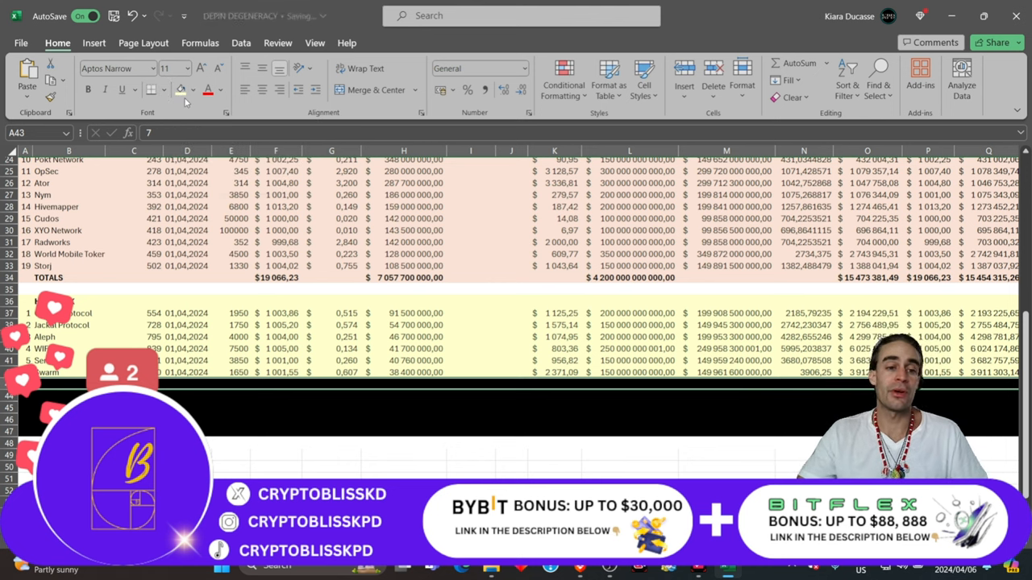
mouse_move(149, 89)
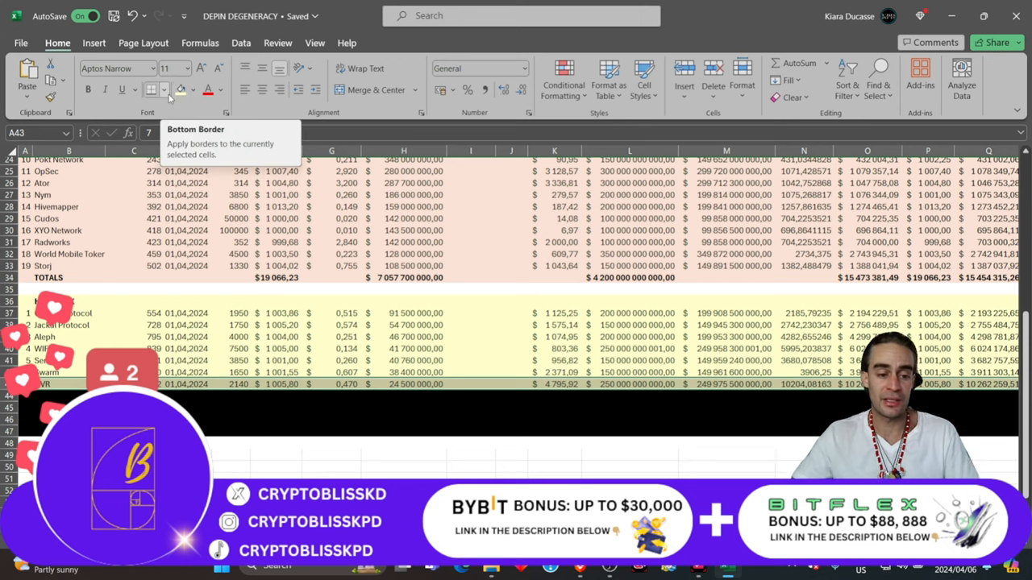
scroll(down, 3)
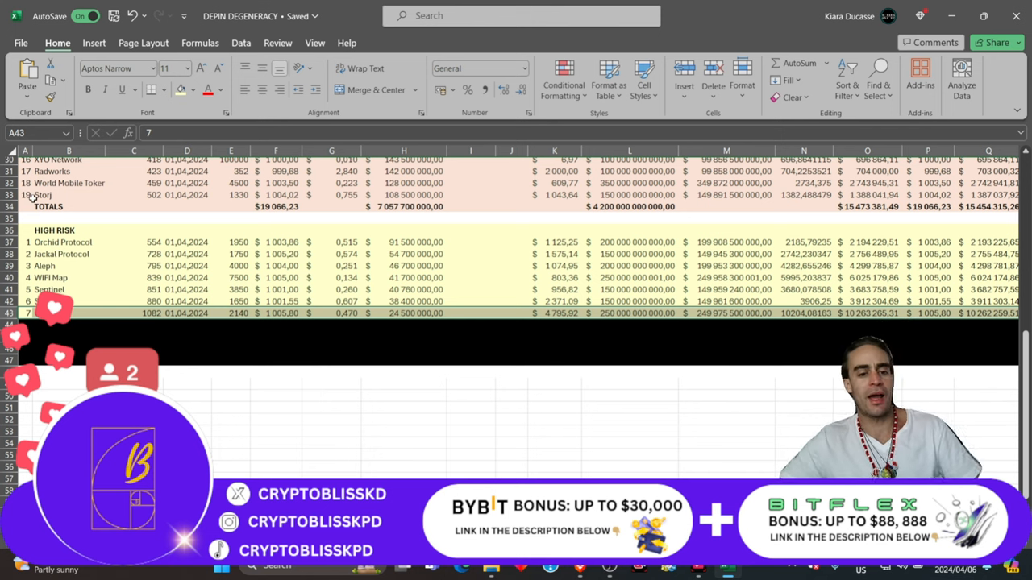
mouse_move(253, 388)
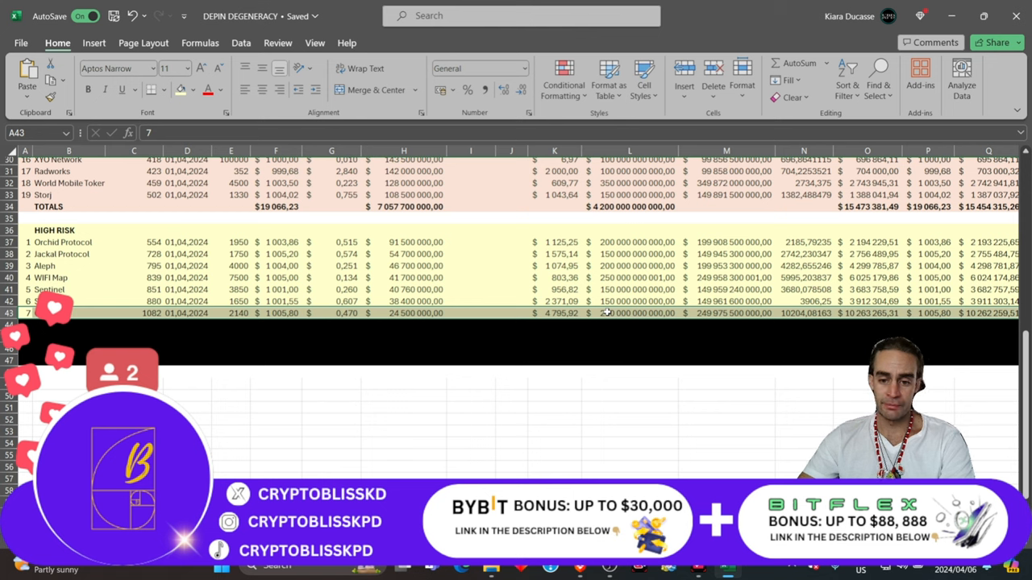
mouse_move(510, 322)
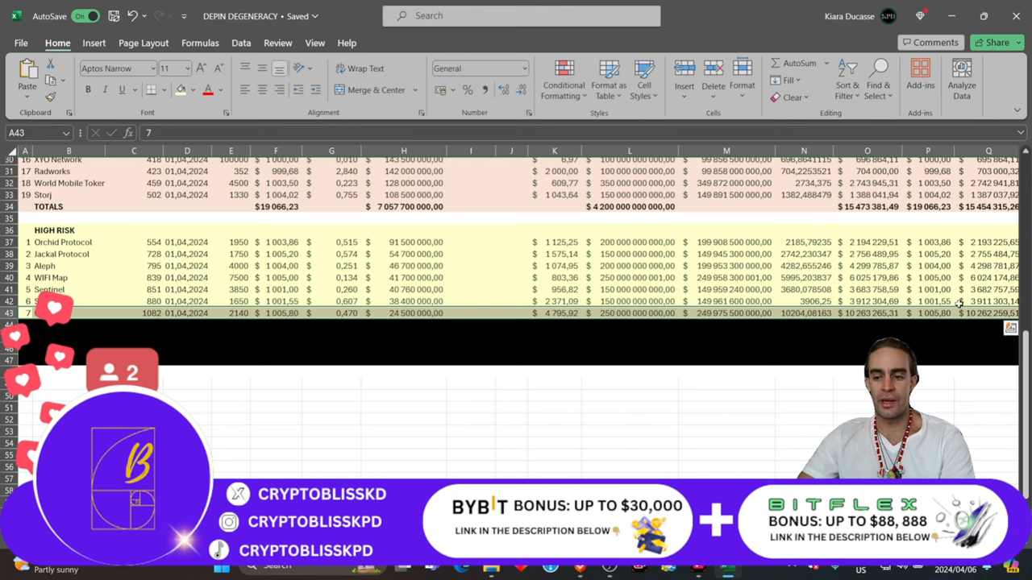
scroll(up, 3)
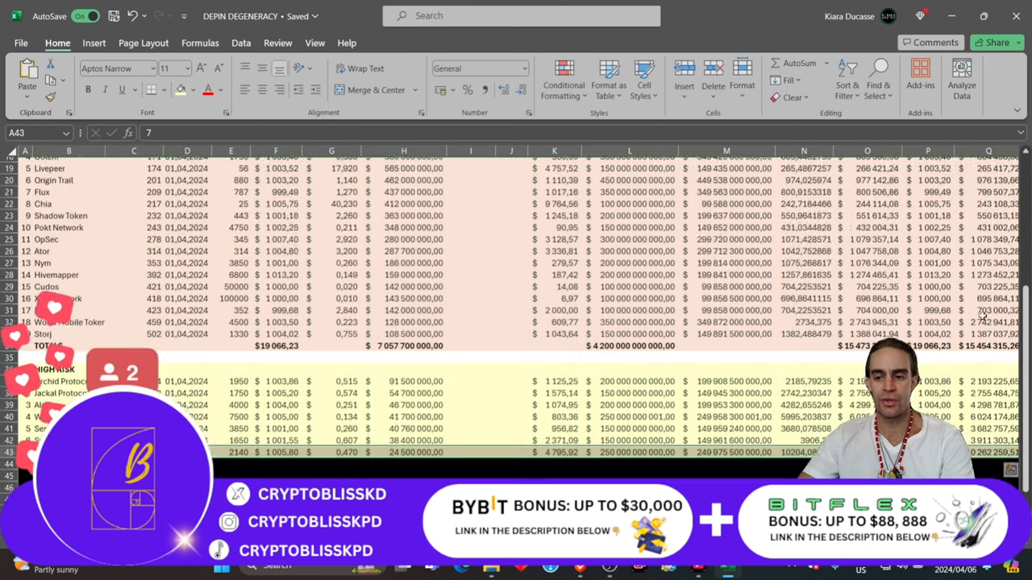
scroll(up, 3)
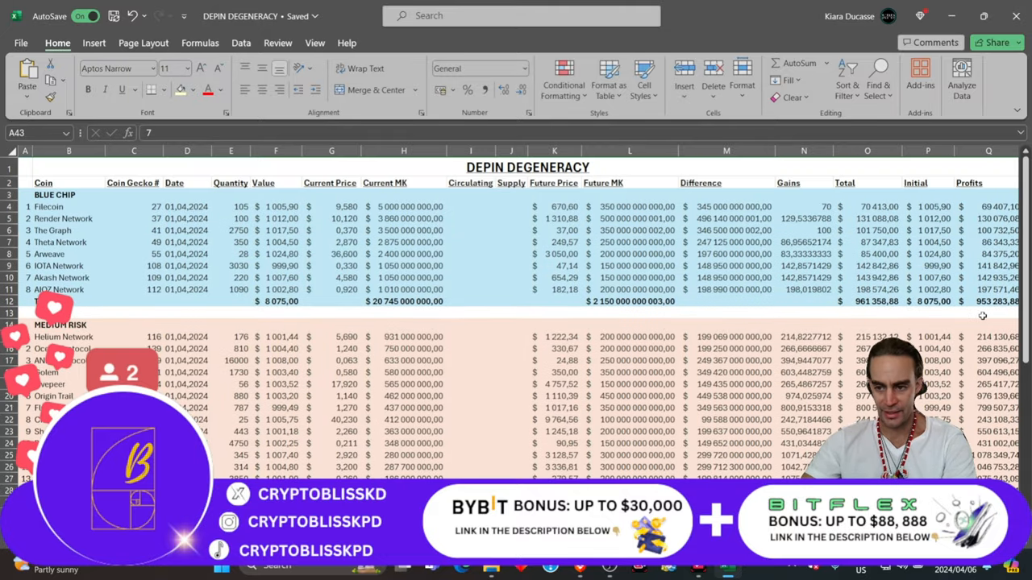
scroll(down, 3)
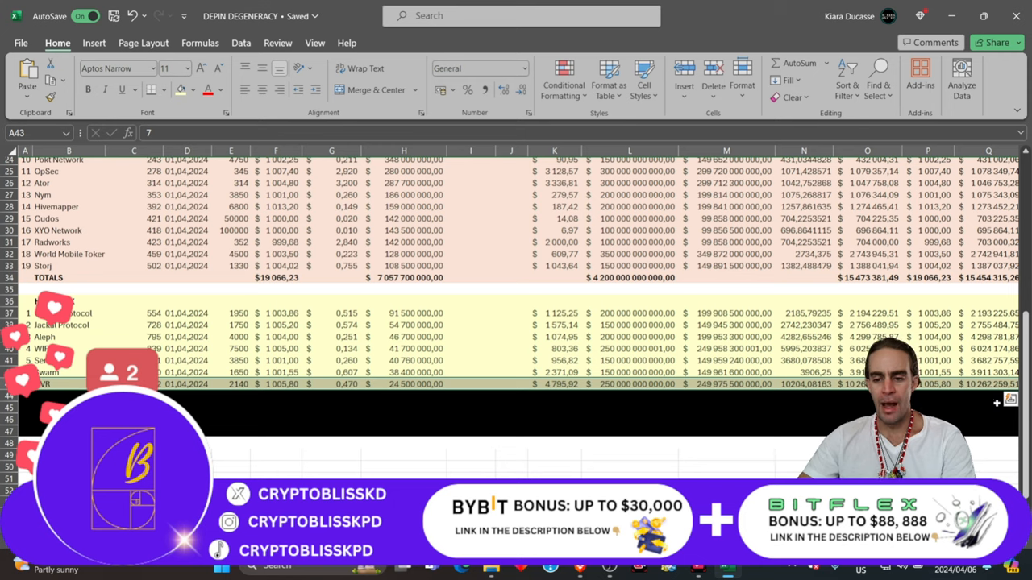
scroll(up, 3)
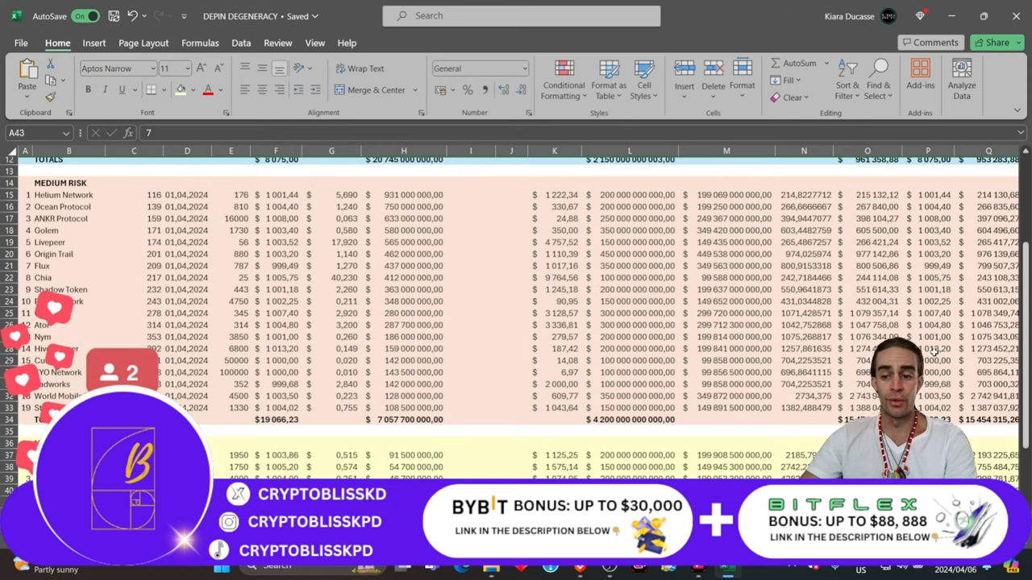
scroll(up, 3)
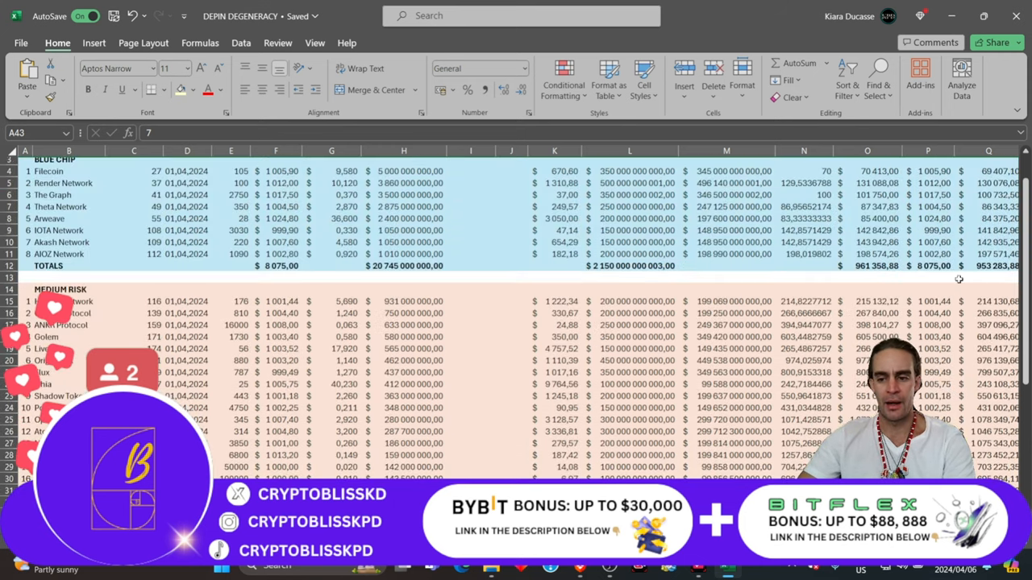
scroll(down, 3)
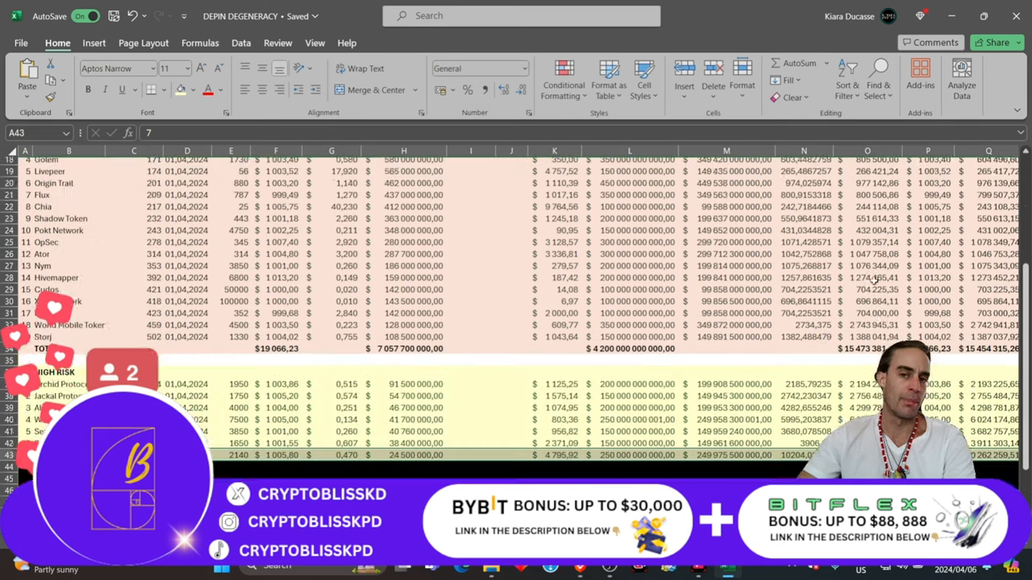
scroll(down, 3)
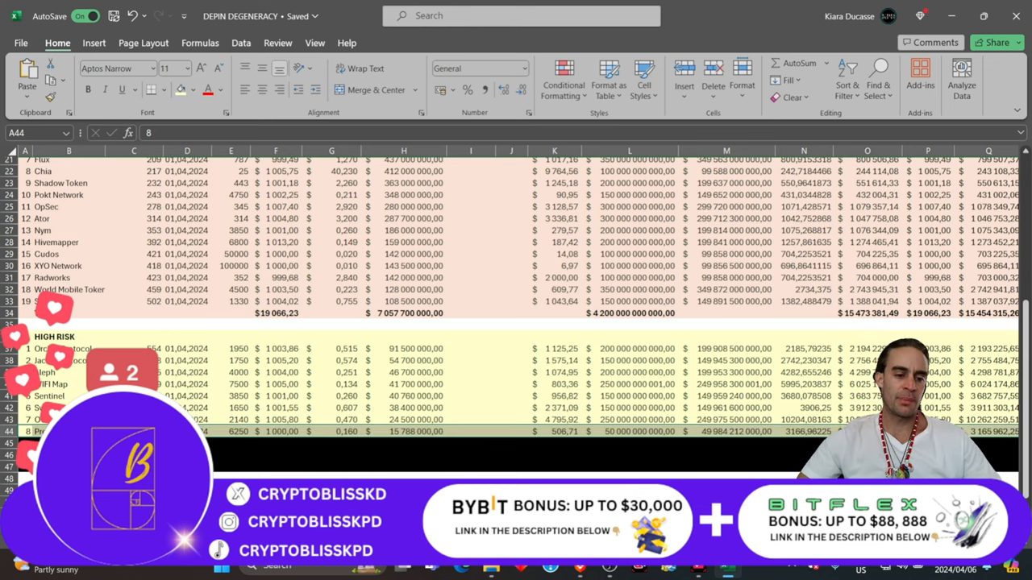
- Scroll the sheet down to row 45, beneath the eighth High Risk coin
scroll(down, 3)
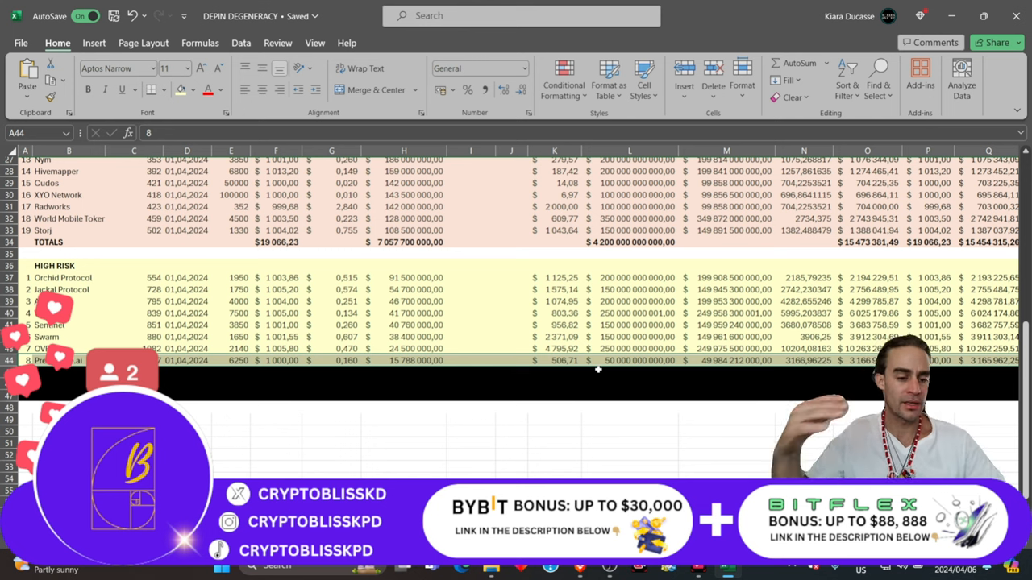
mouse_move(409, 348)
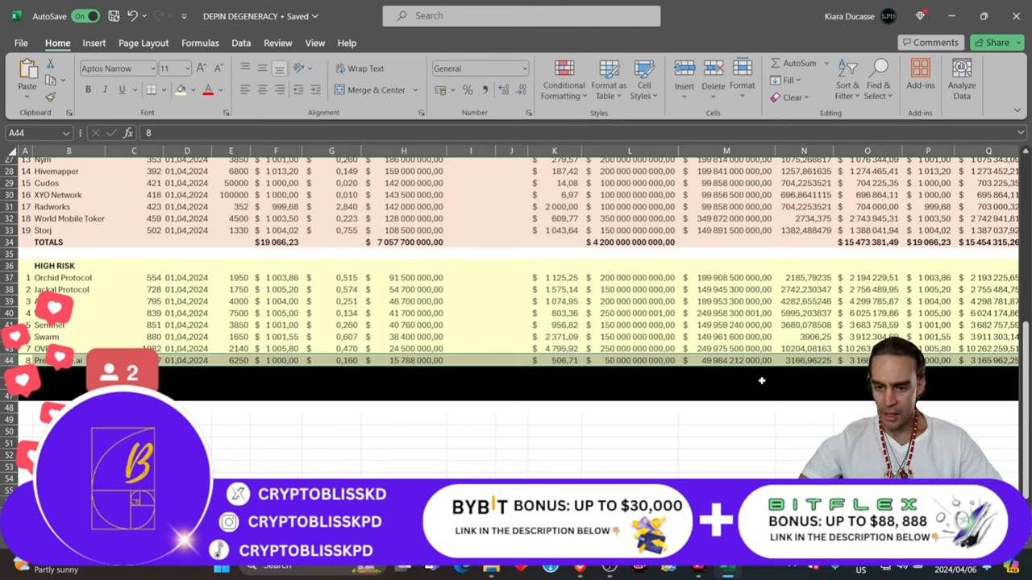
mouse_move(354, 322)
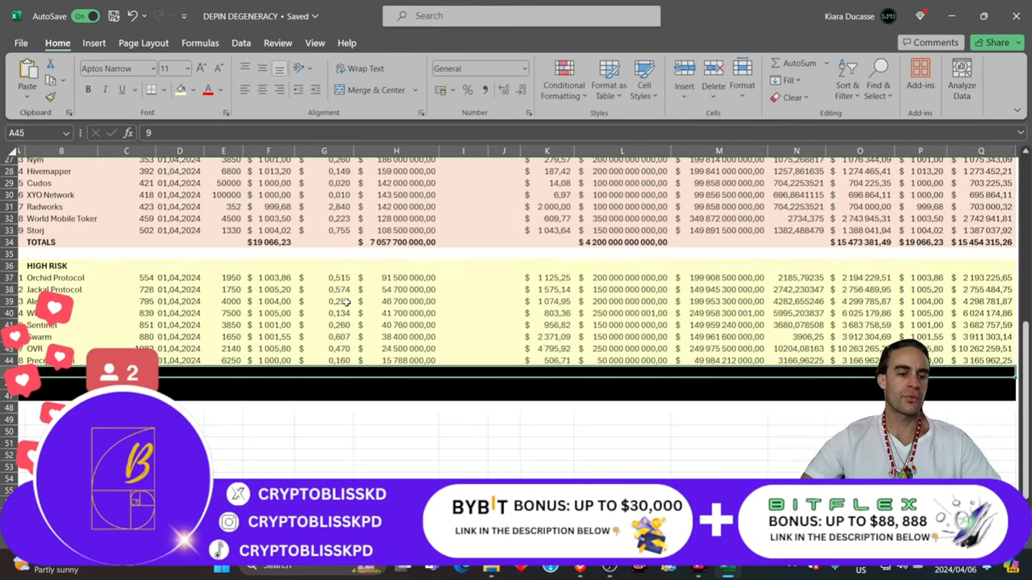
scroll(up, 3)
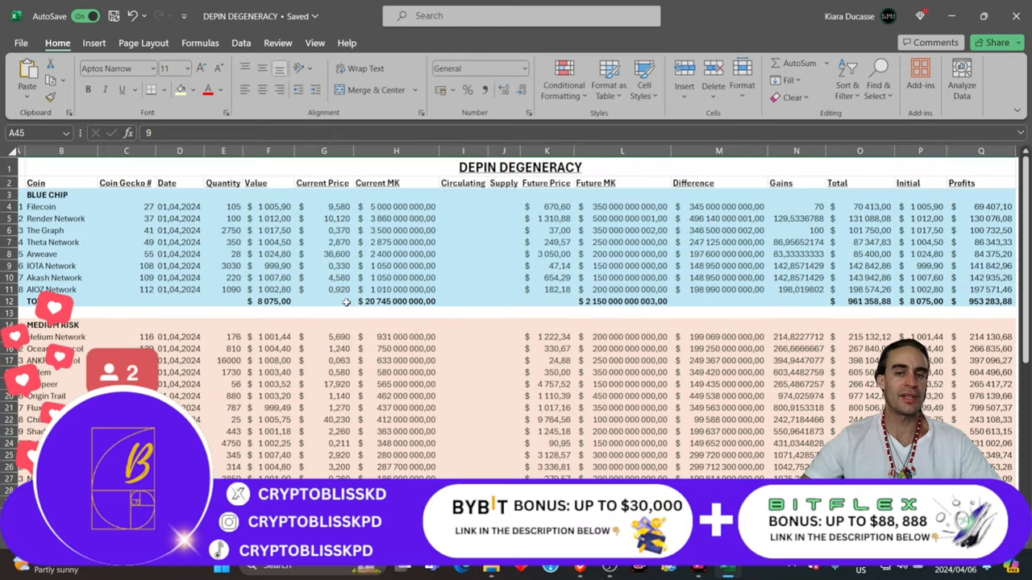
scroll(down, 3)
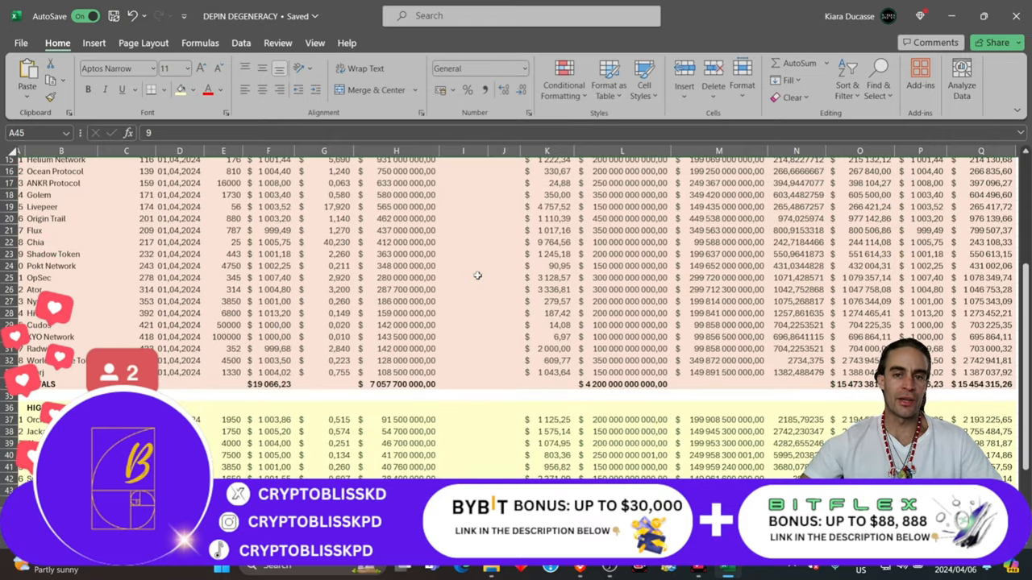
scroll(down, 3)
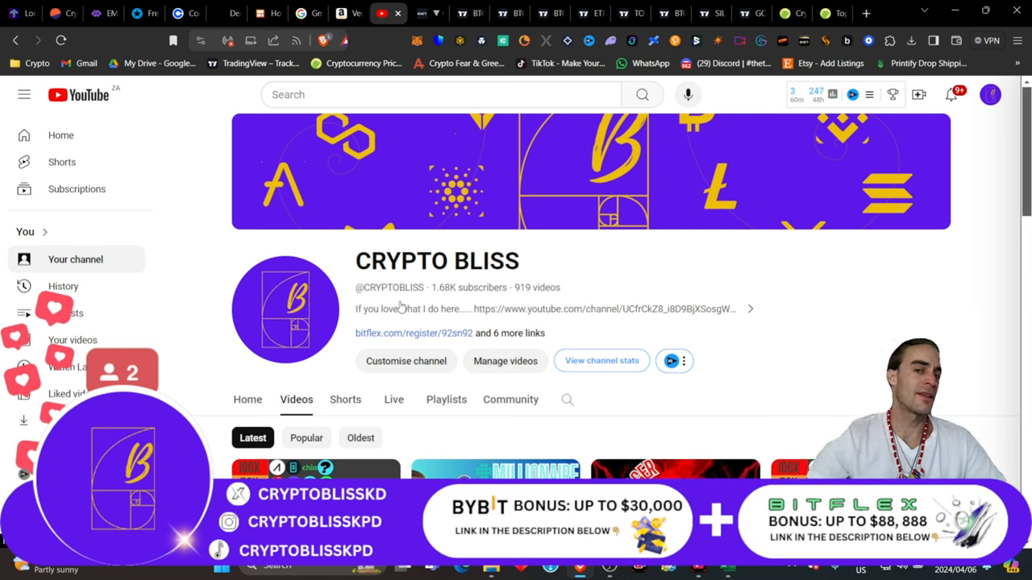
mouse_move(531, 277)
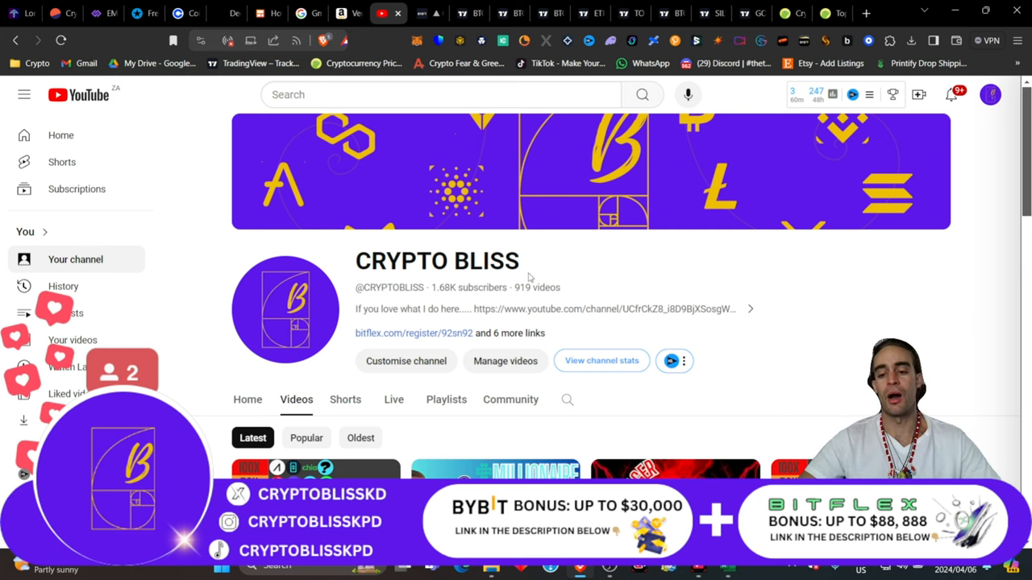
mouse_move(600, 283)
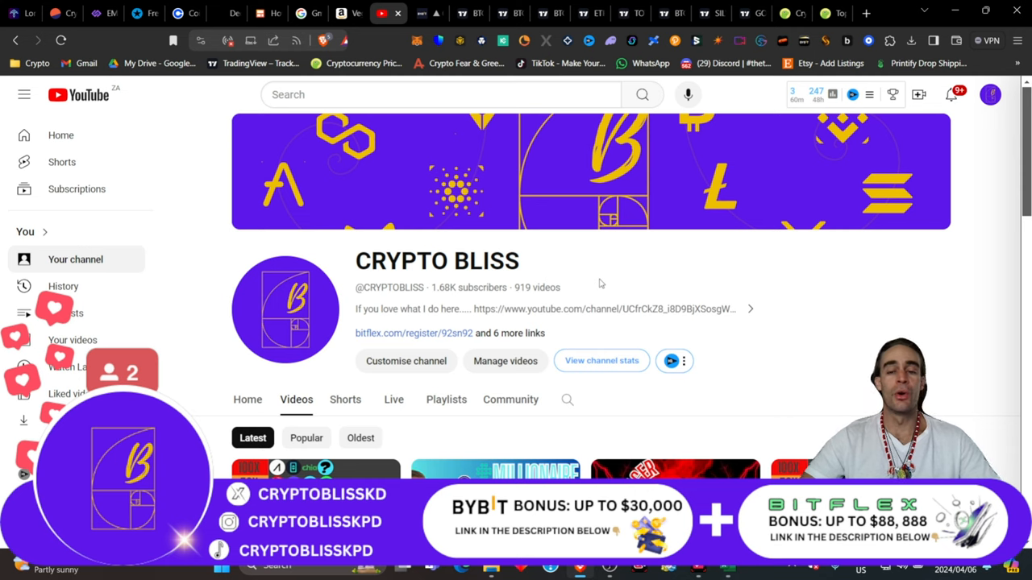
mouse_move(641, 268)
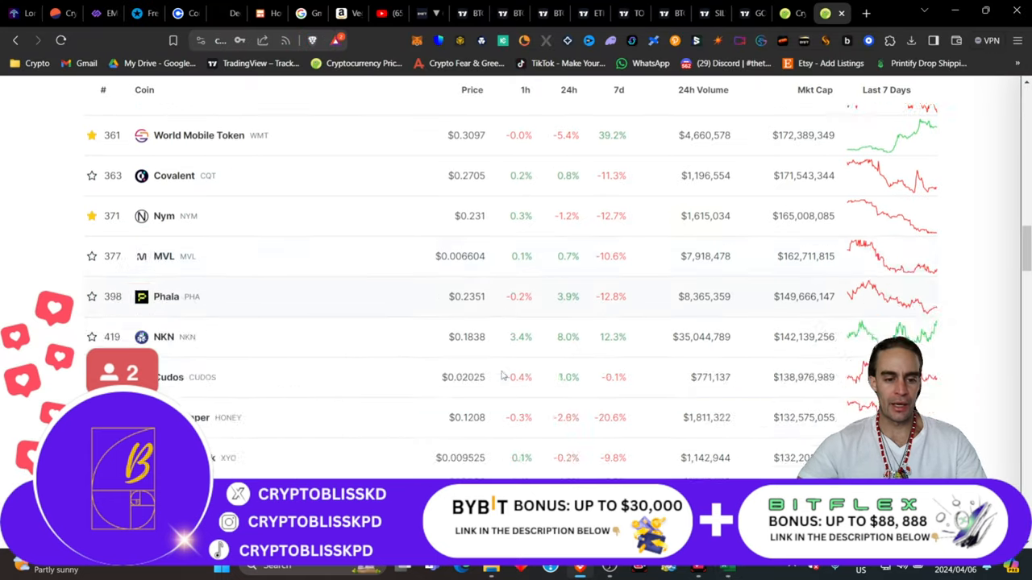
- Scroll the CoinGecko DePIN list to its end, showing Truebit through Aethir
scroll(down, 3)
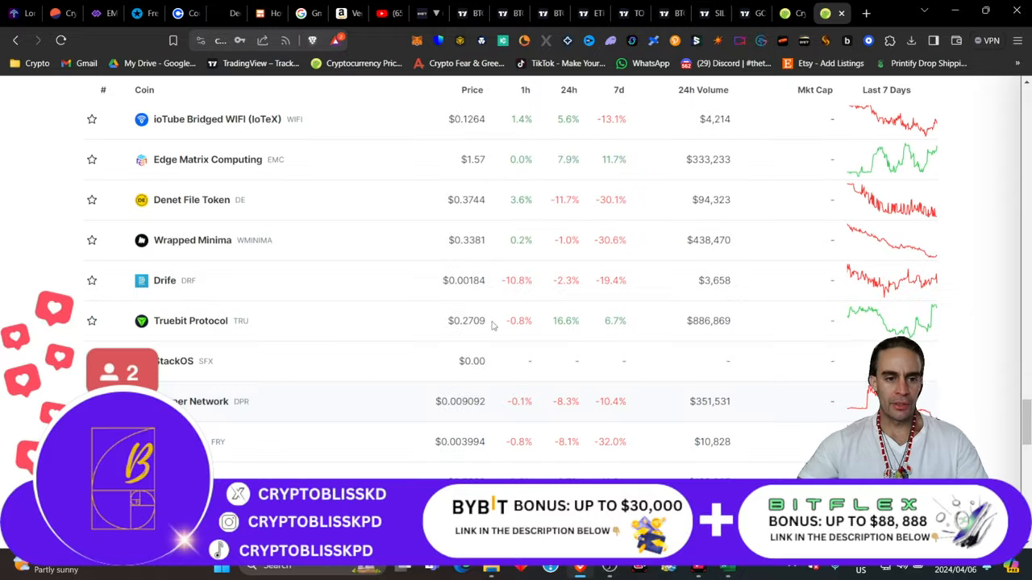
scroll(down, 3)
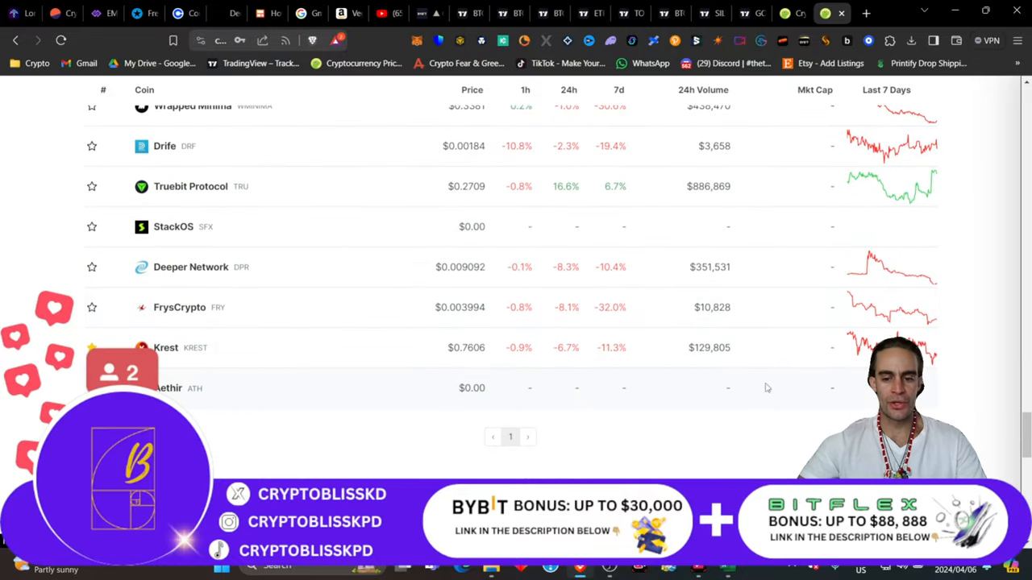
mouse_move(254, 412)
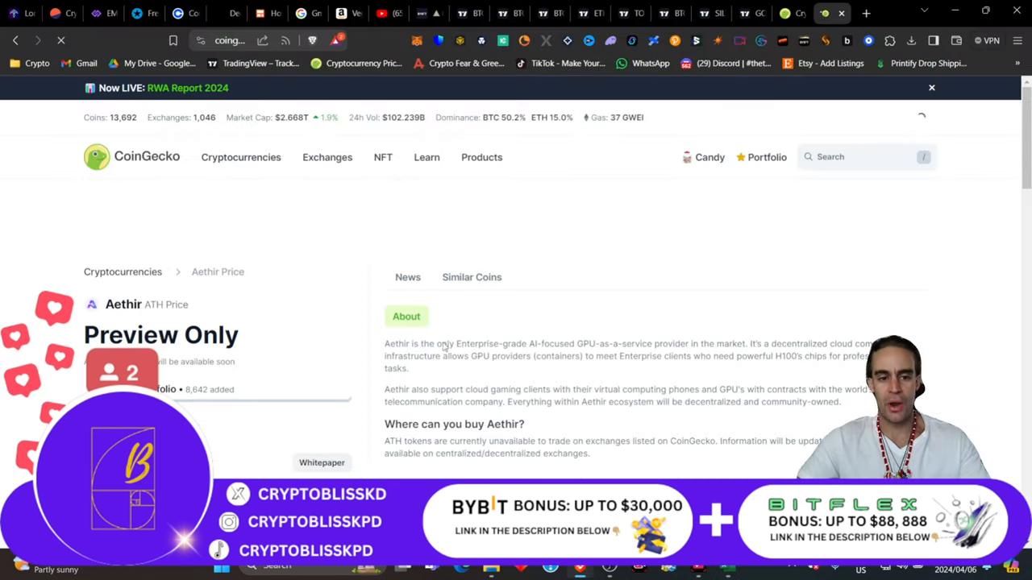
scroll(down, 3)
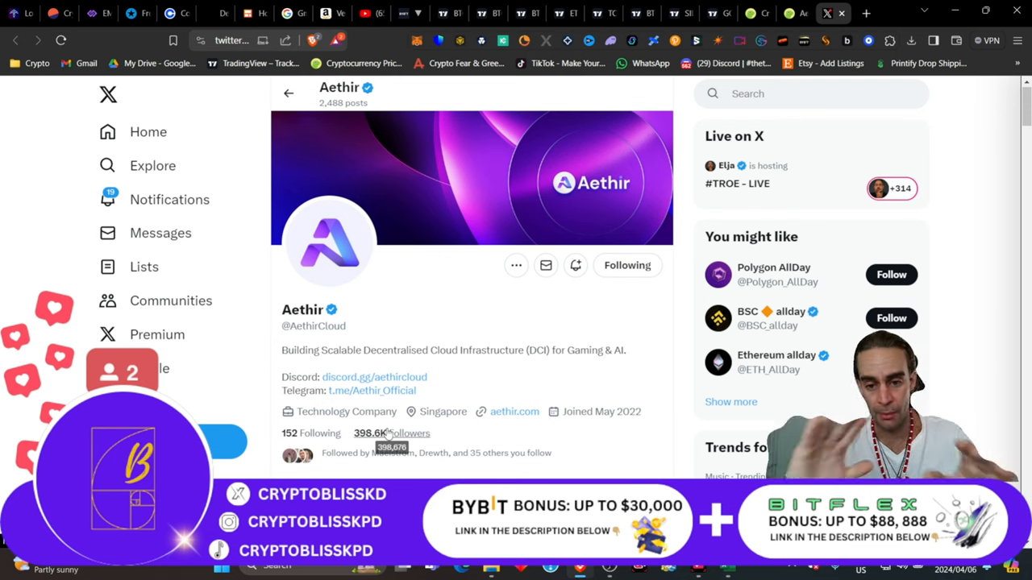
mouse_move(411, 14)
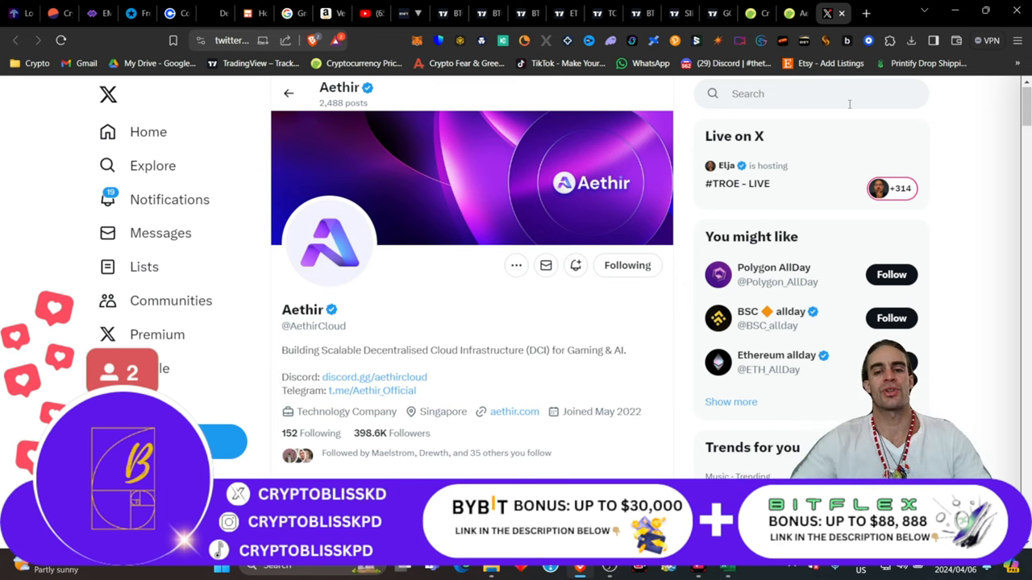
mouse_move(624, 224)
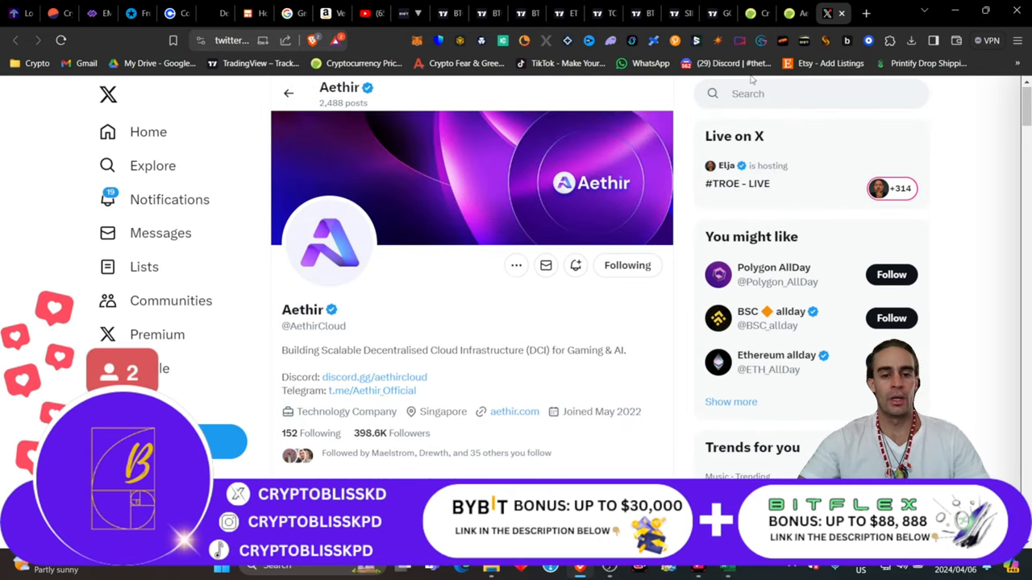
mouse_move(382, 166)
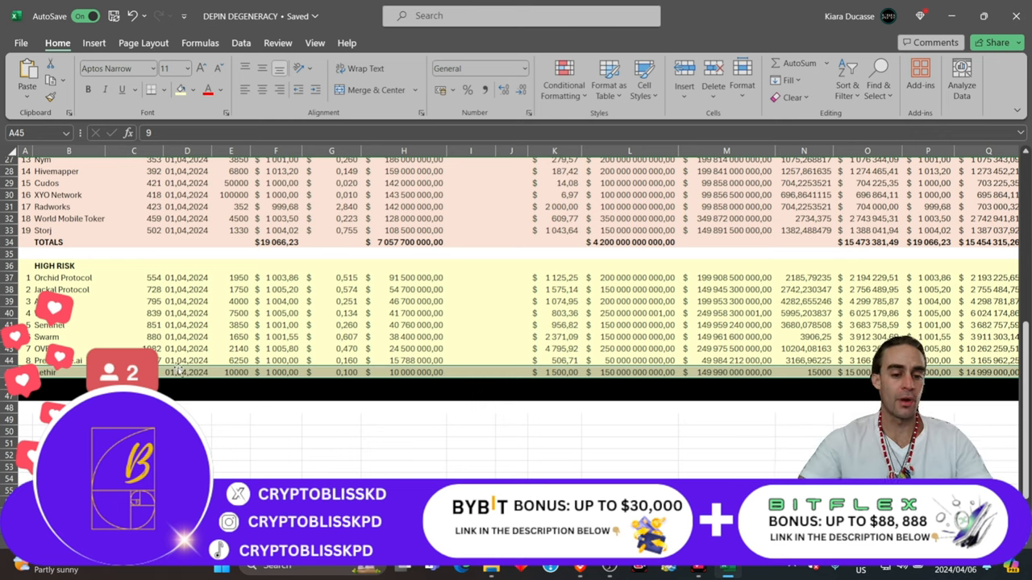
mouse_move(242, 383)
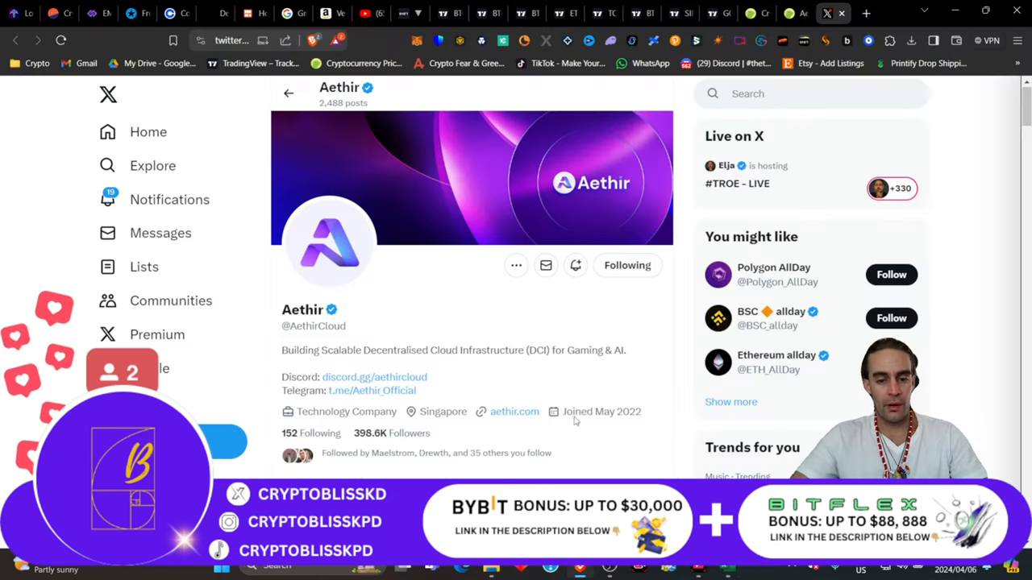
- Scroll through Aethir's X timeline of partnership and node-sale posts
scroll(down, 3)
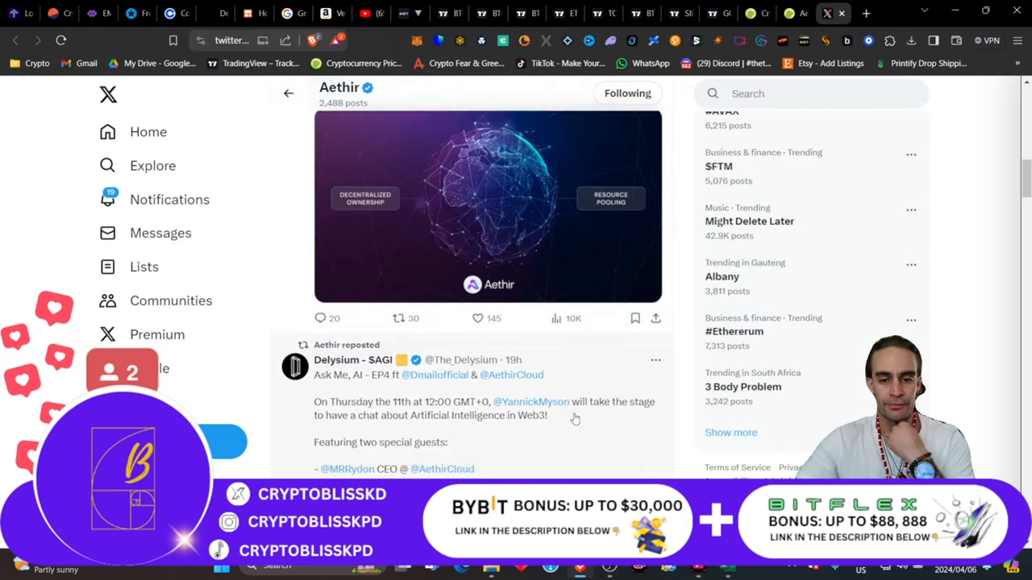
scroll(down, 3)
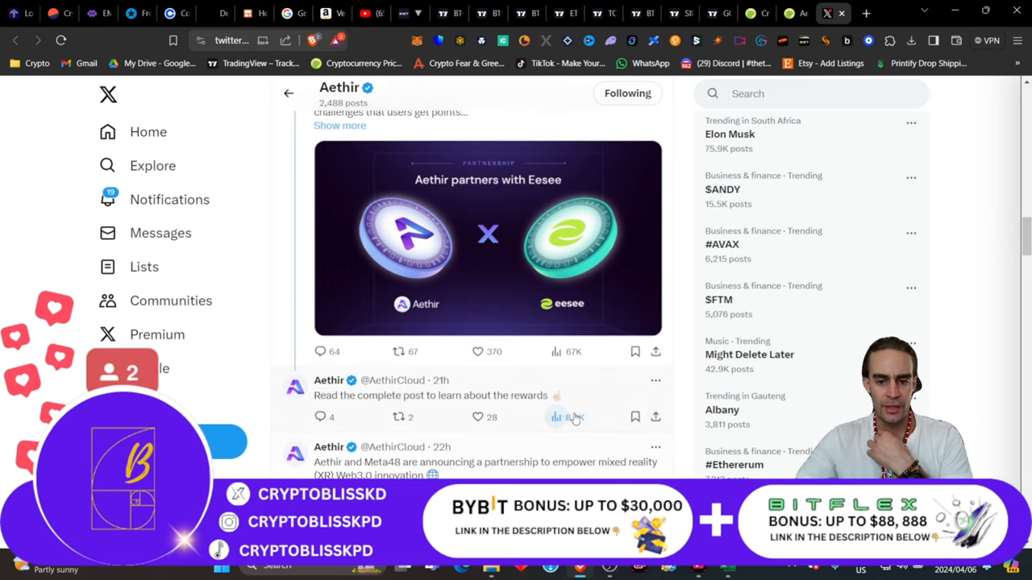
scroll(down, 3)
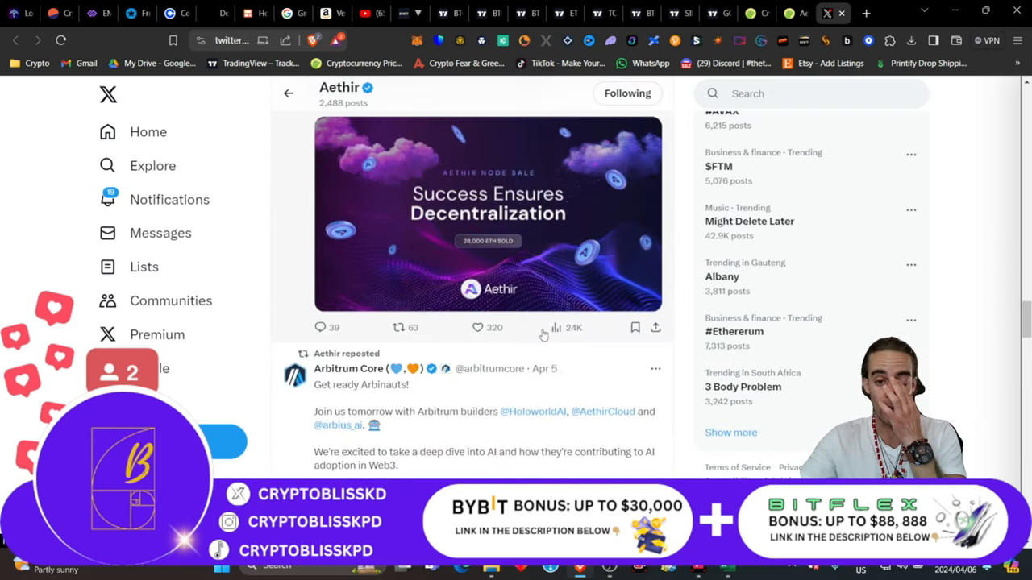
scroll(down, 3)
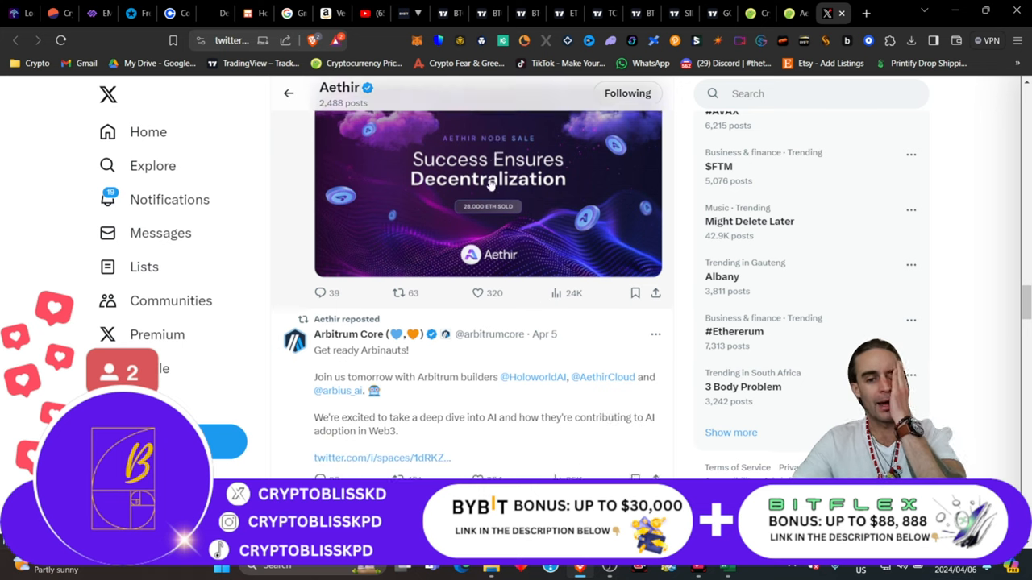
scroll(down, 3)
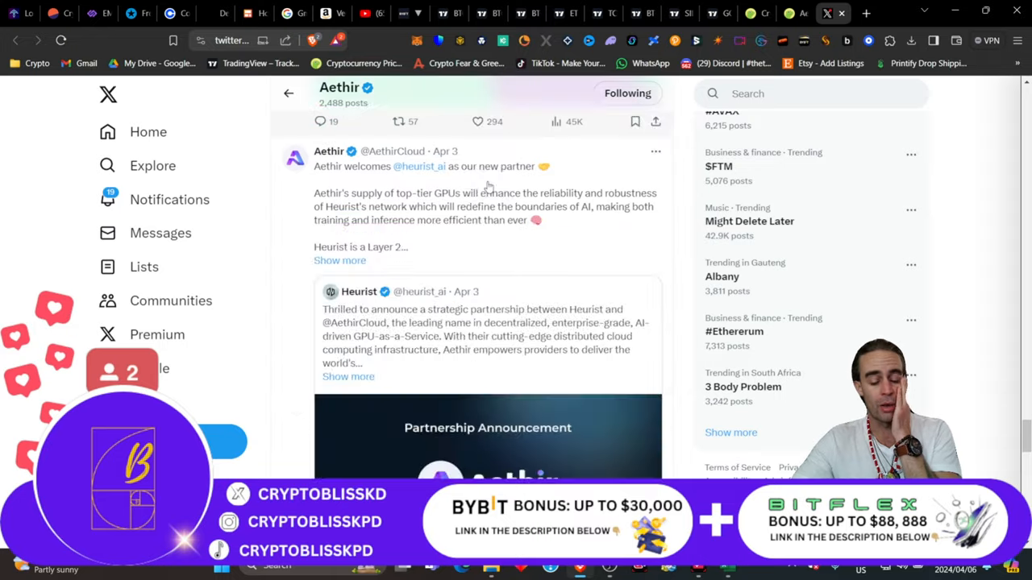
scroll(up, 3)
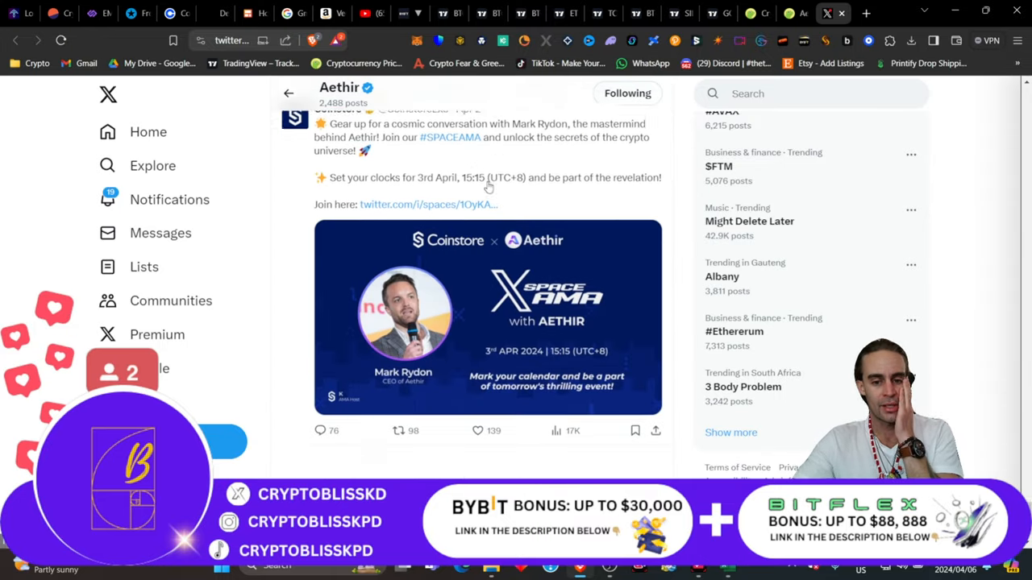
scroll(down, 3)
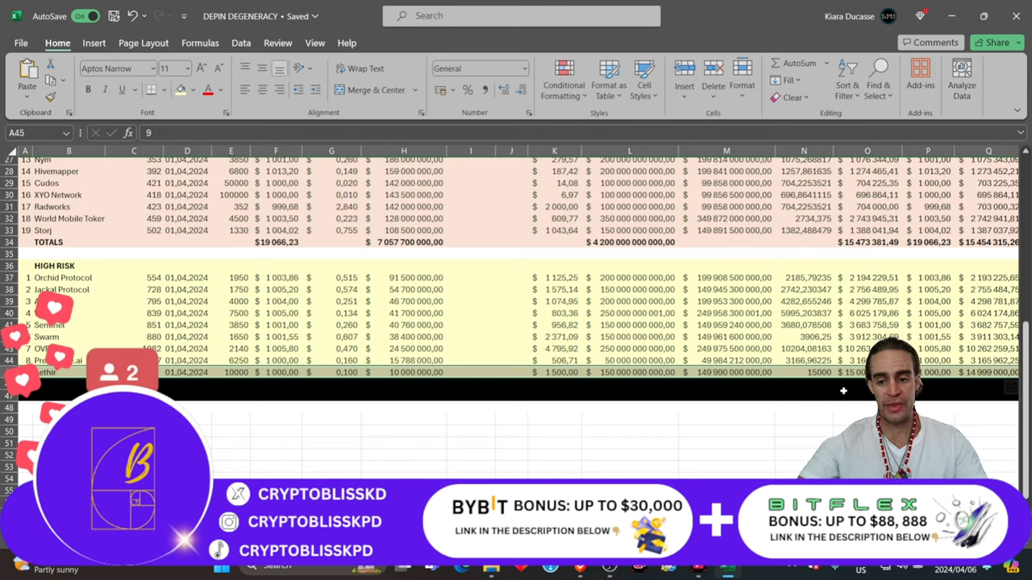
- Add row 46 TOTALS summing F, H, L, O, P, Q46 =SUM(O46-P46), shaded with Fill Color
scroll(down, 3)
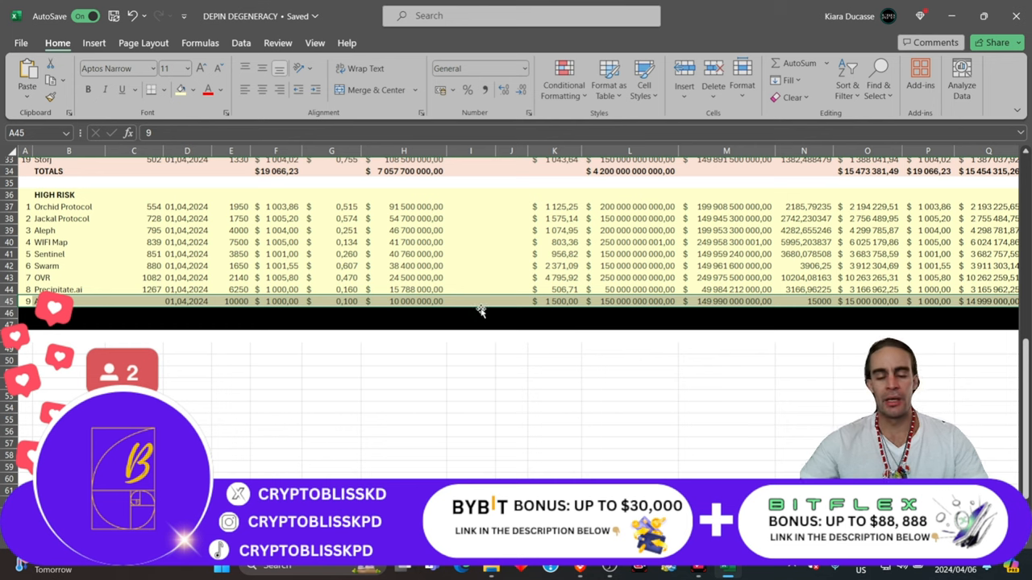
scroll(up, 3)
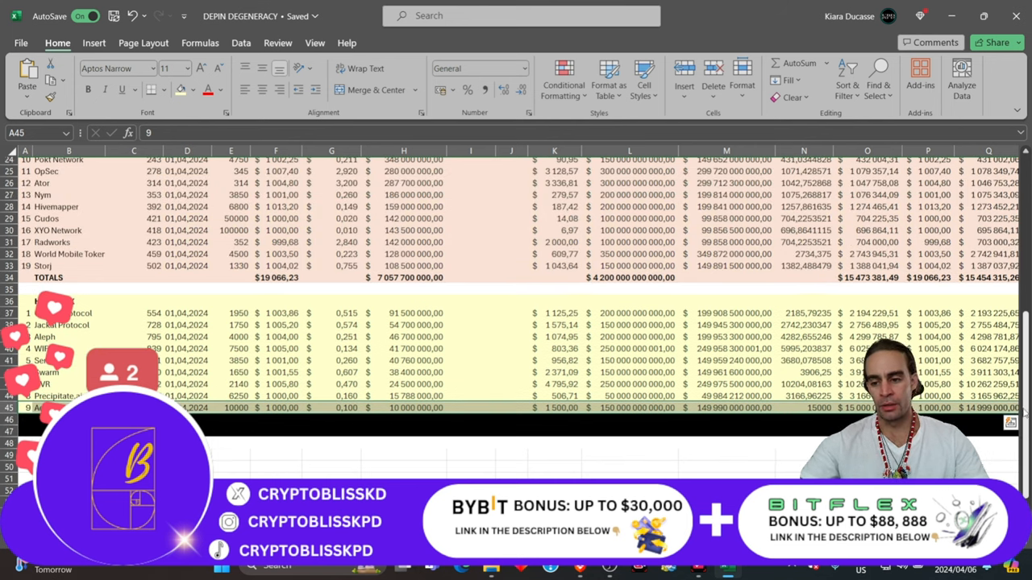
scroll(up, 3)
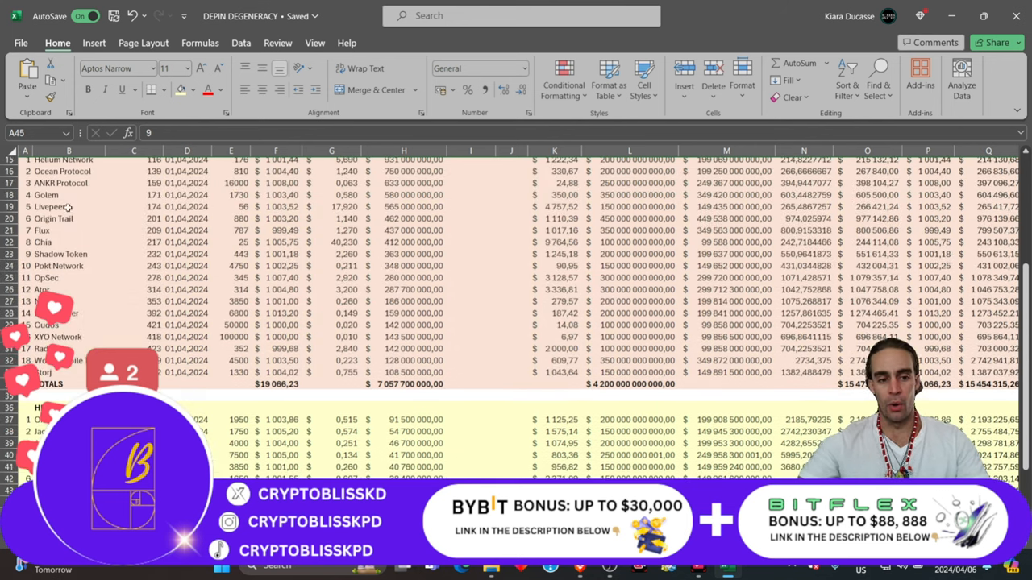
scroll(up, 3)
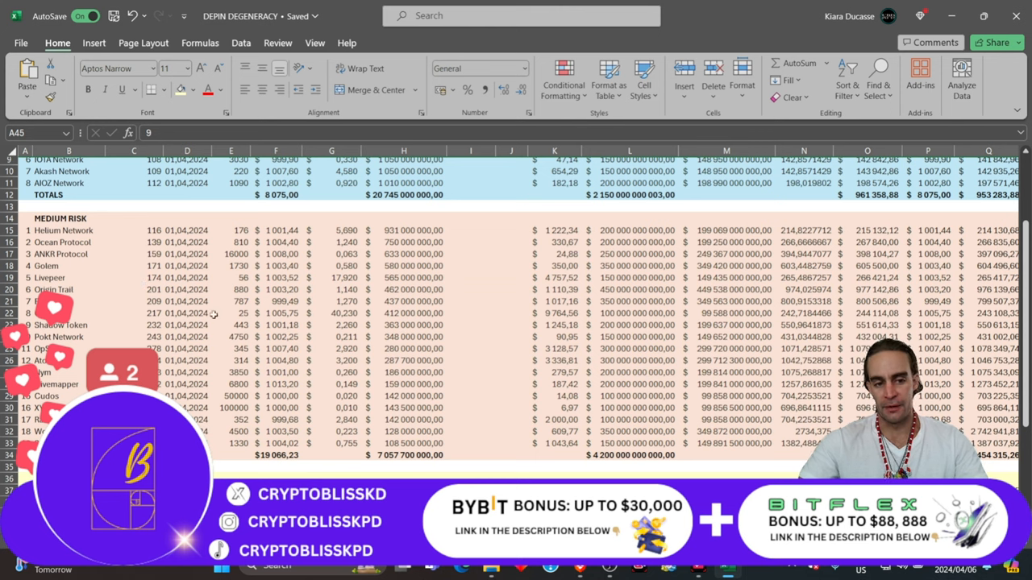
scroll(down, 3)
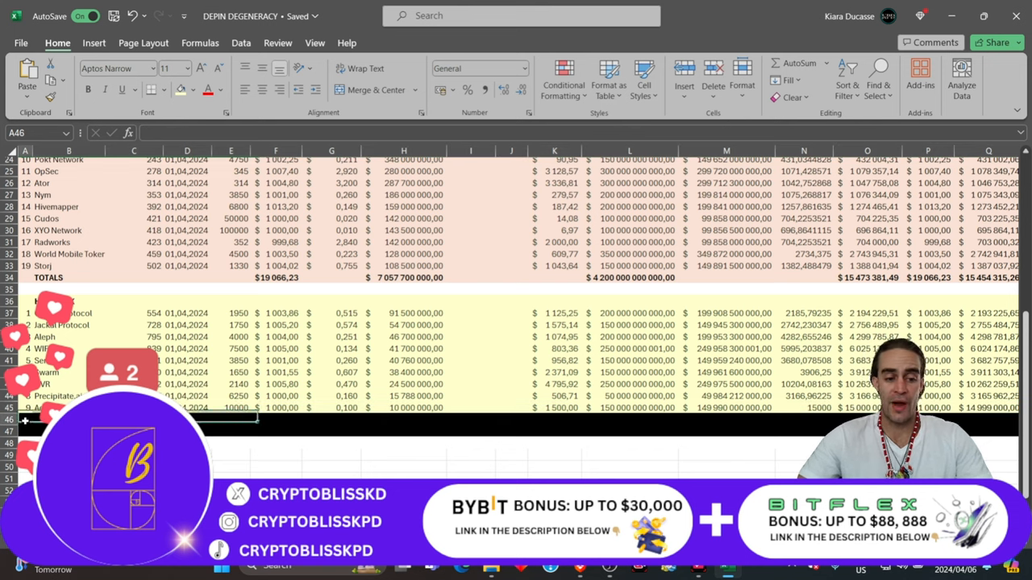
scroll(right, 3)
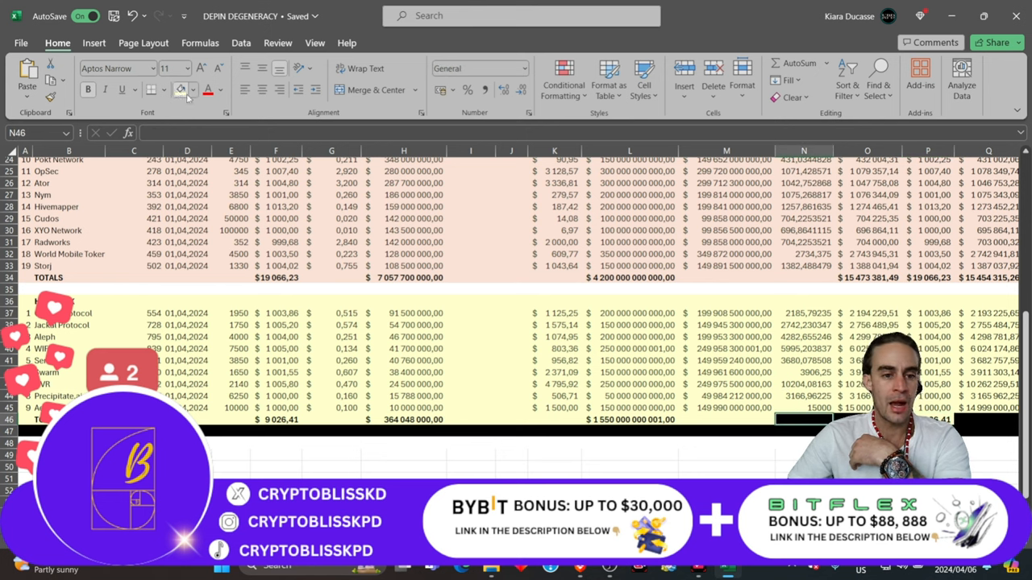
click(867, 419)
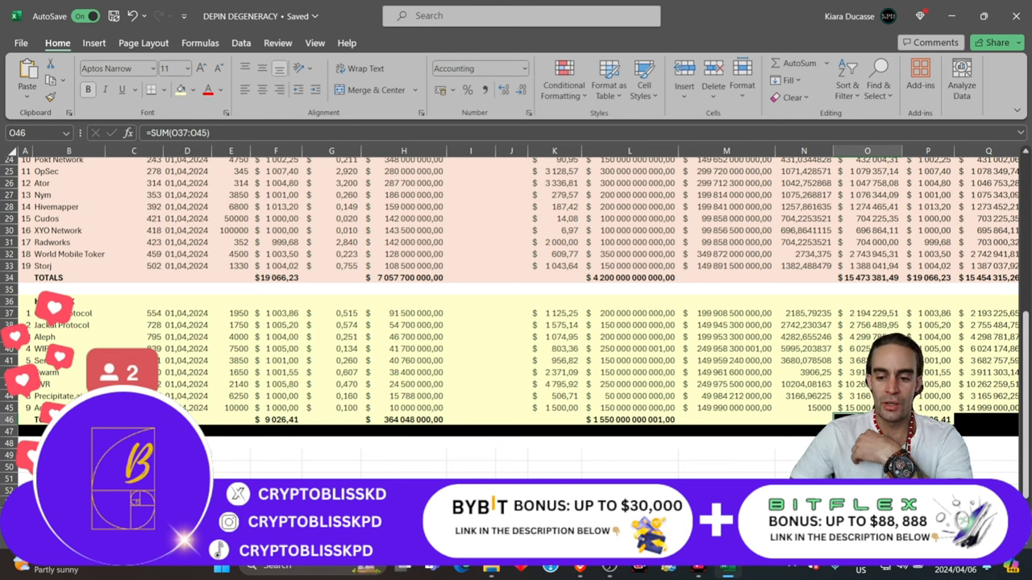
scroll(down, 3)
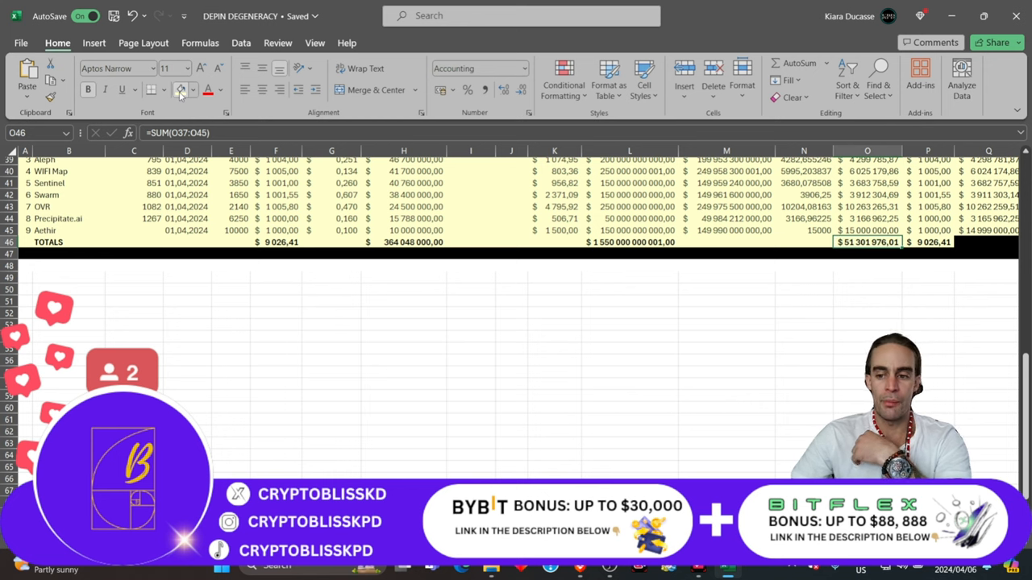
scroll(up, 3)
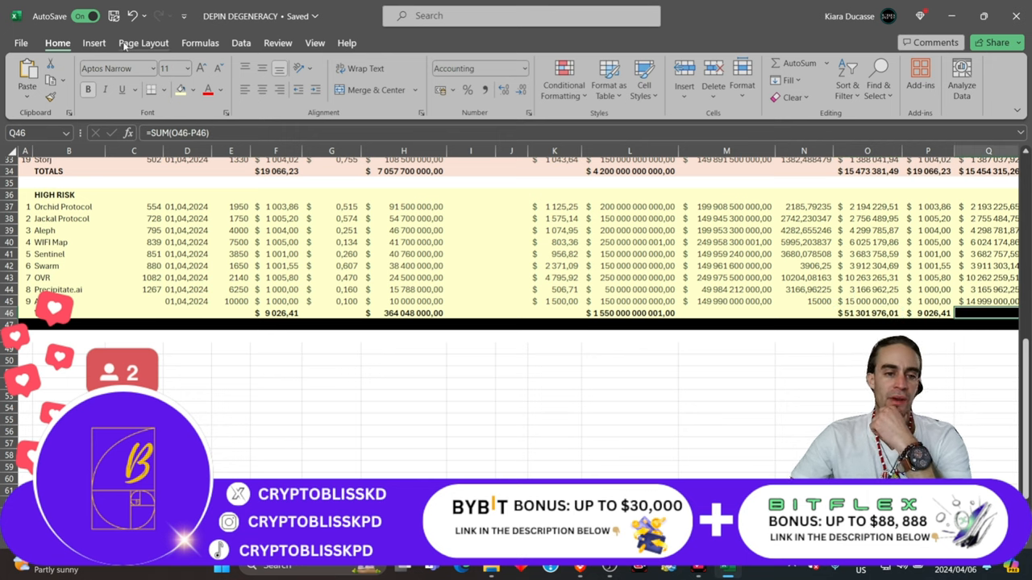
scroll(right, 3)
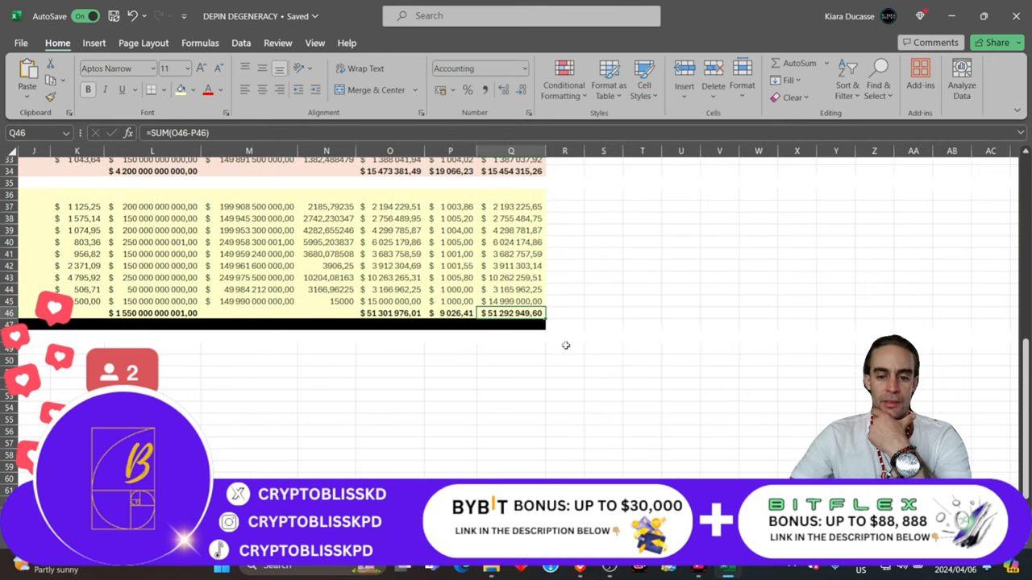
scroll(left, 3)
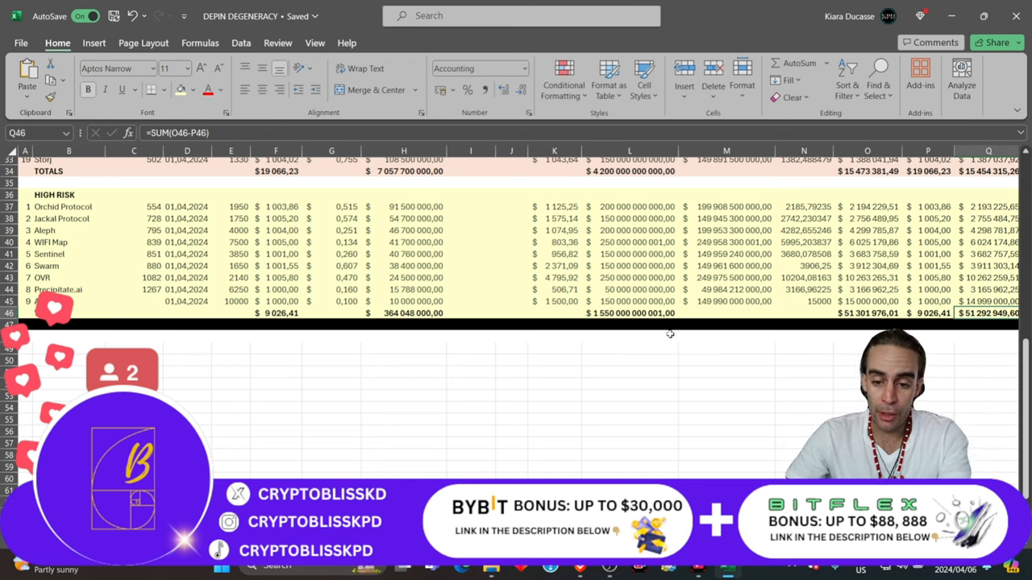
mouse_move(487, 247)
text(TOTALS)
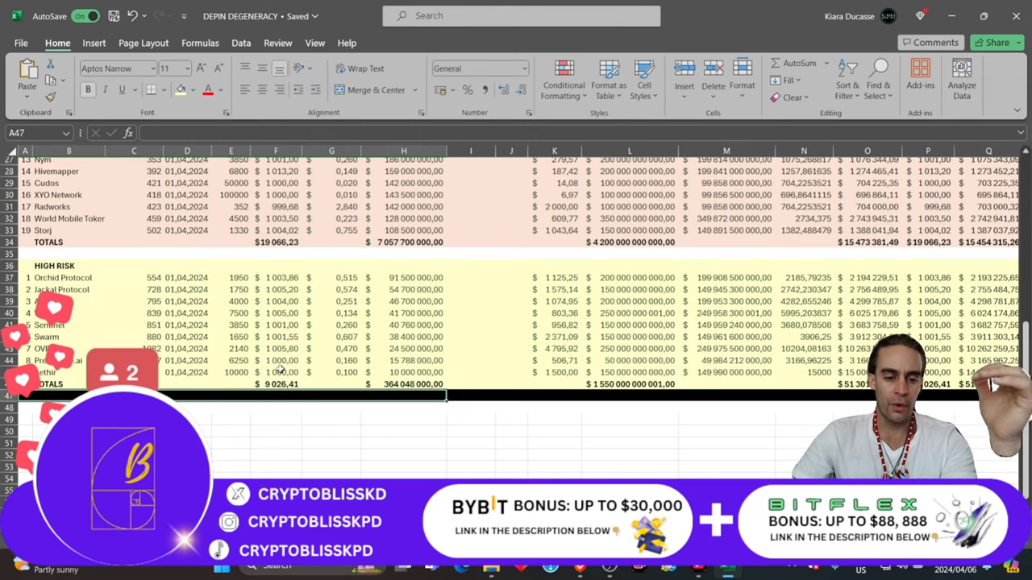
scroll(up, 3)
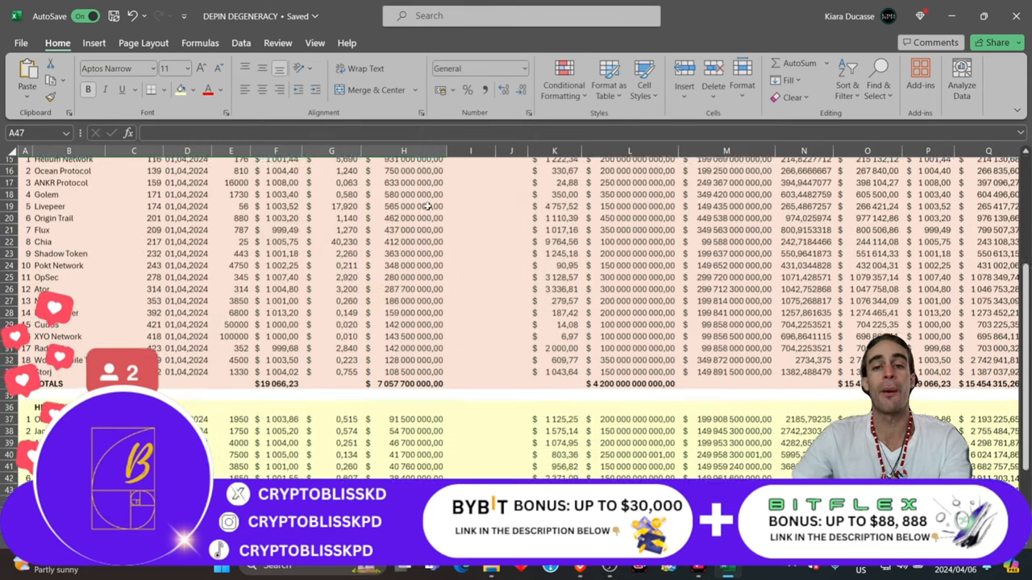
scroll(down, 3)
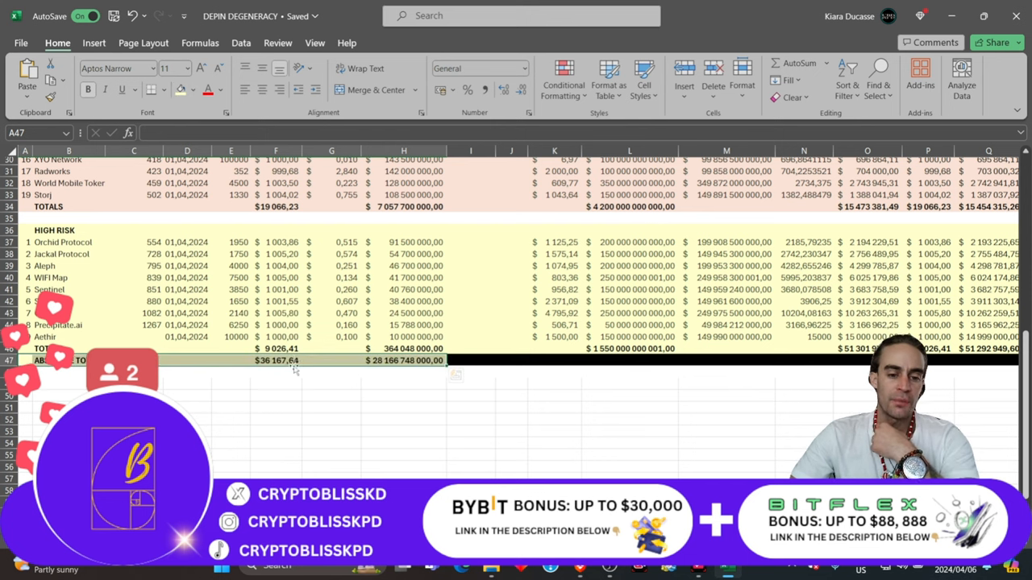
mouse_move(313, 387)
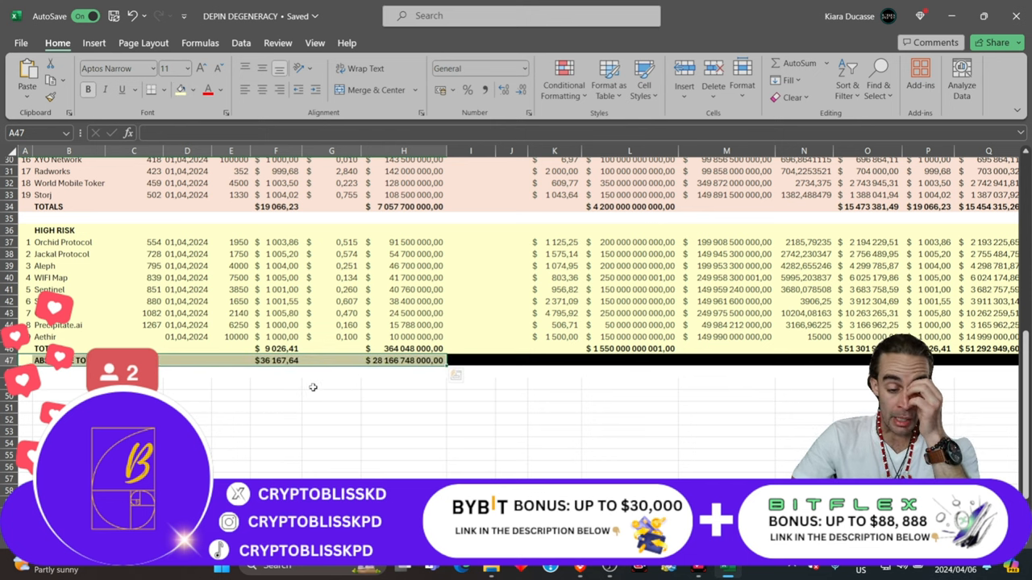
mouse_move(300, 371)
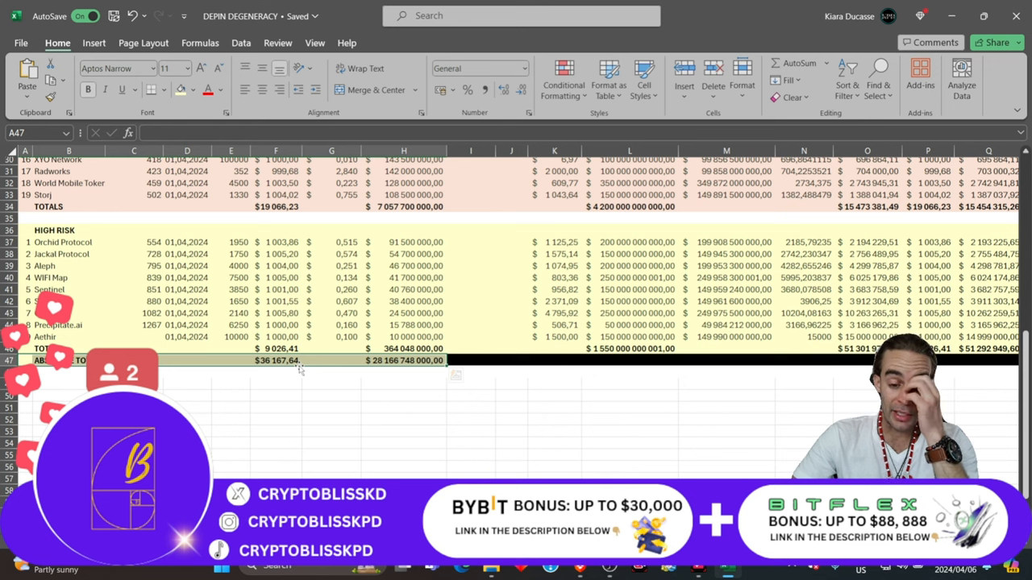
mouse_move(601, 369)
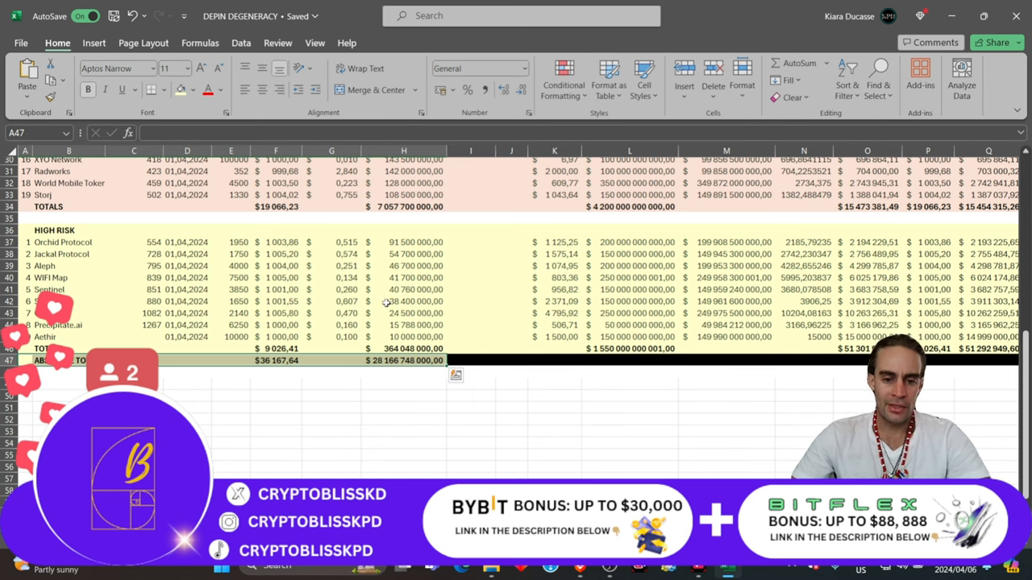
mouse_move(610, 394)
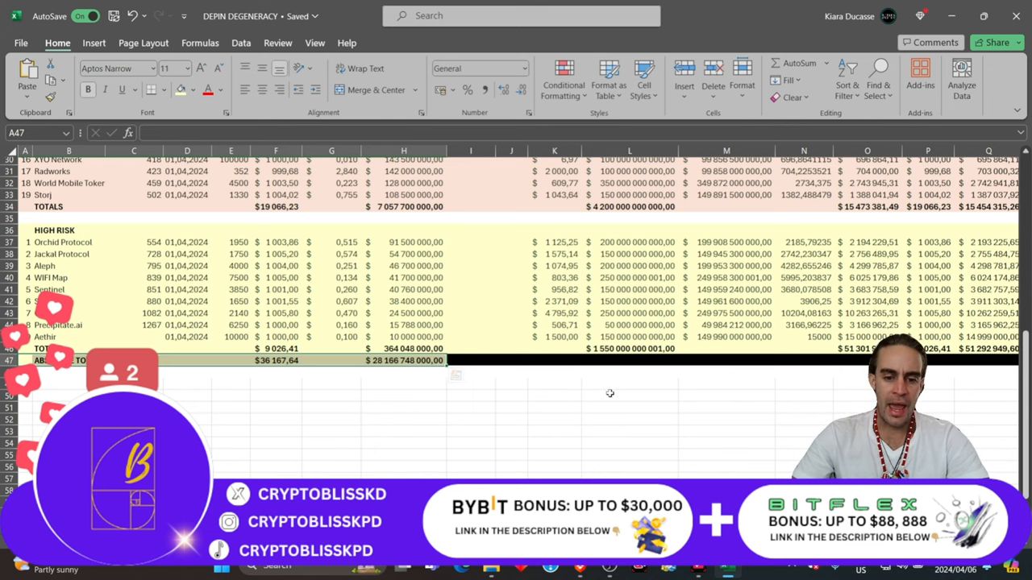
click(470, 360)
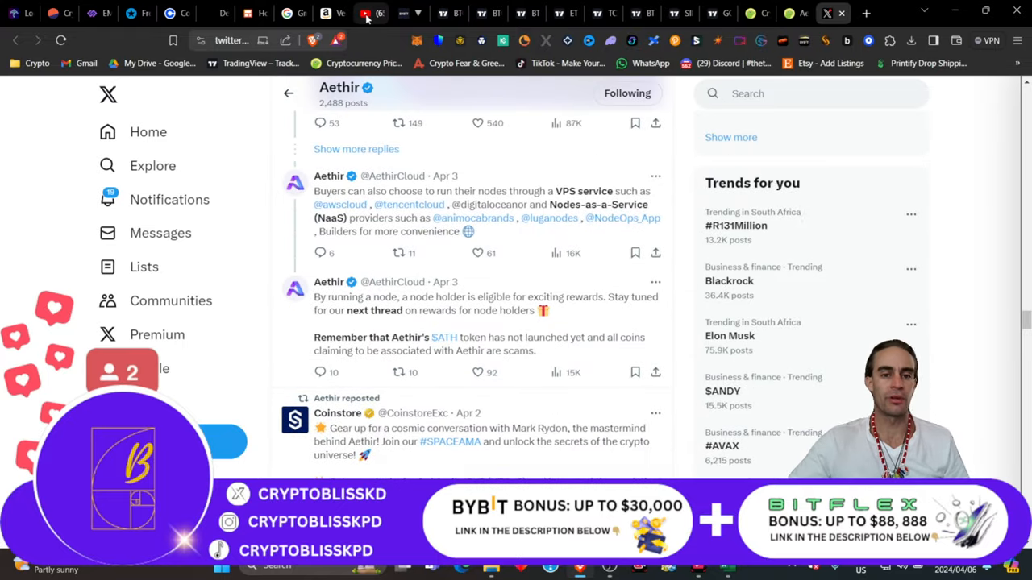
- View and scroll the CRYPTO BLISS YouTube channel page
click(371, 13)
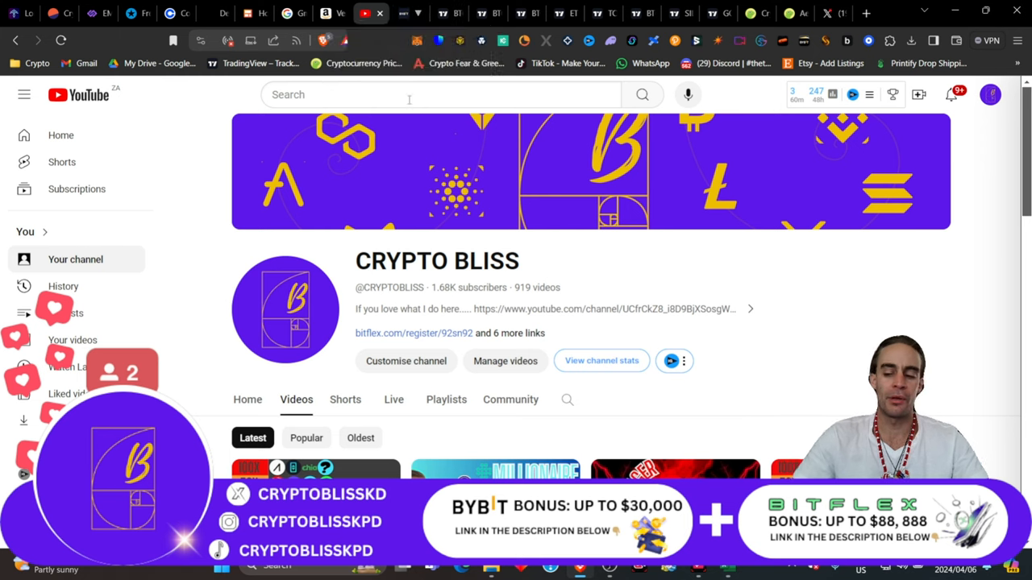
mouse_move(379, 131)
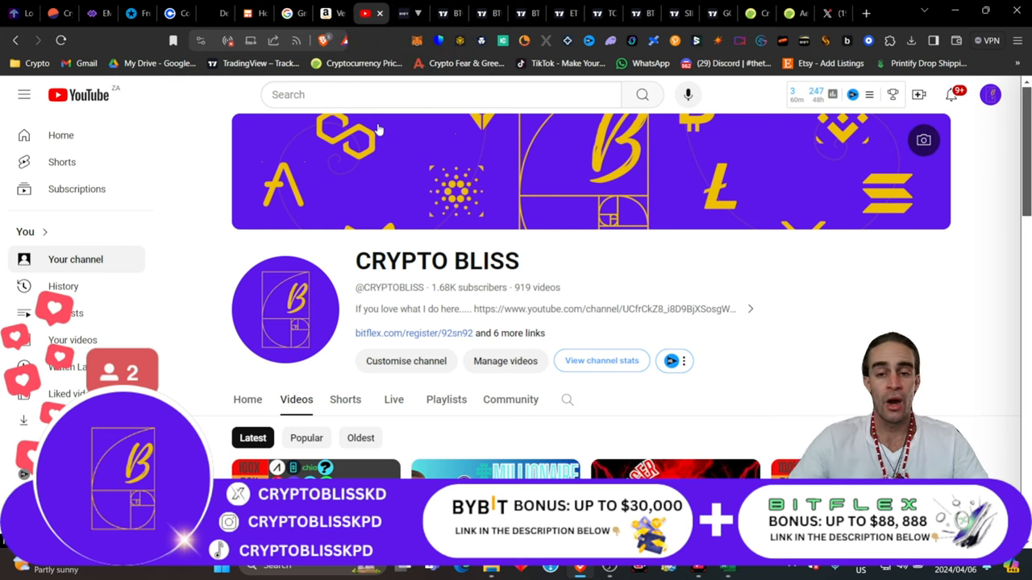
mouse_move(470, 130)
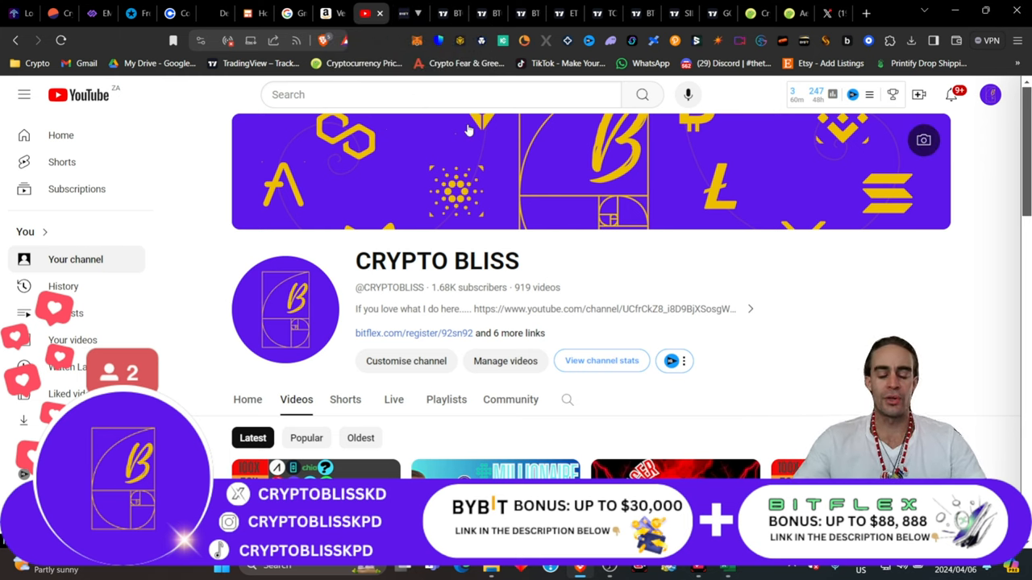
scroll(down, 3)
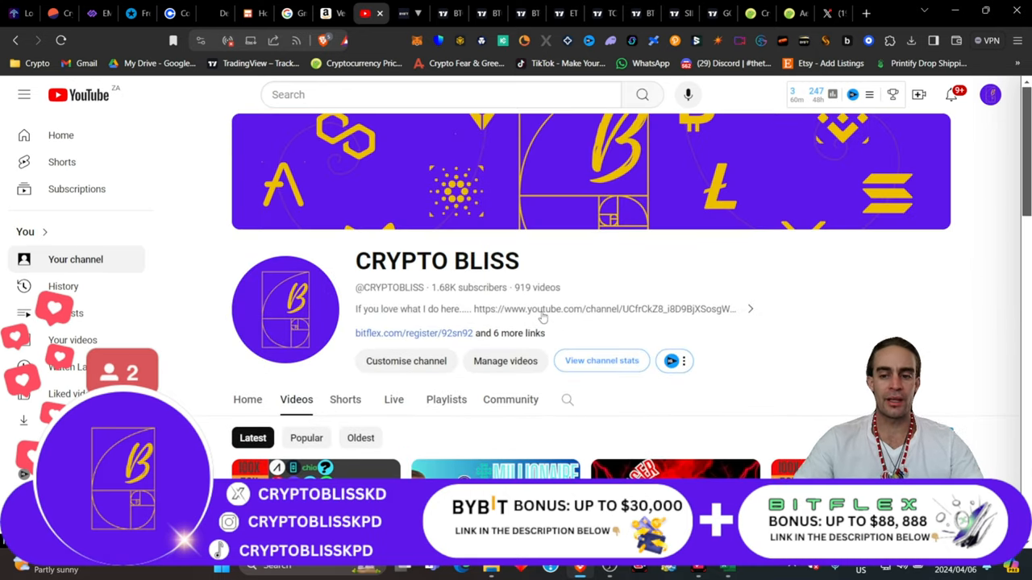
mouse_move(711, 177)
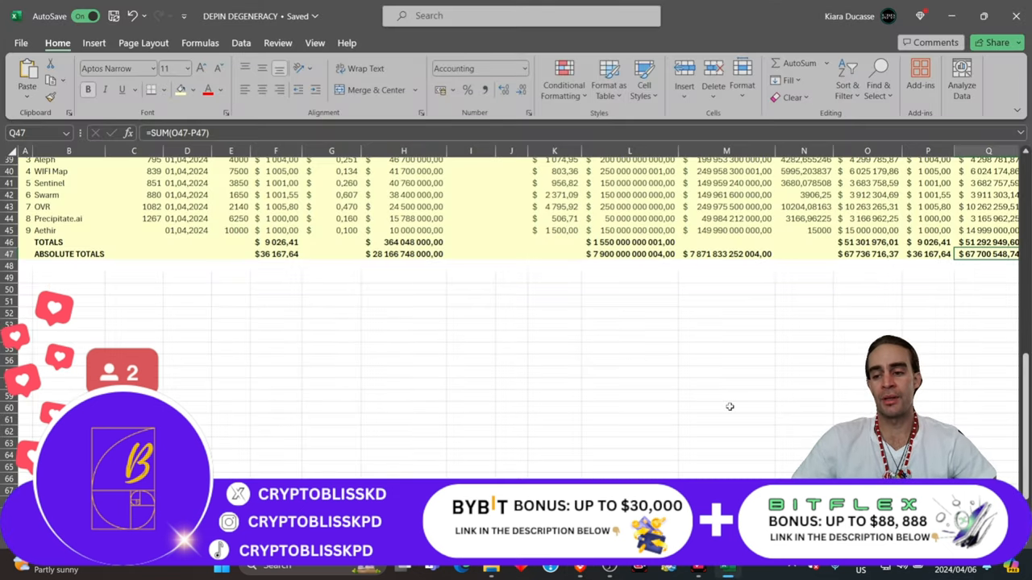
scroll(up, 3)
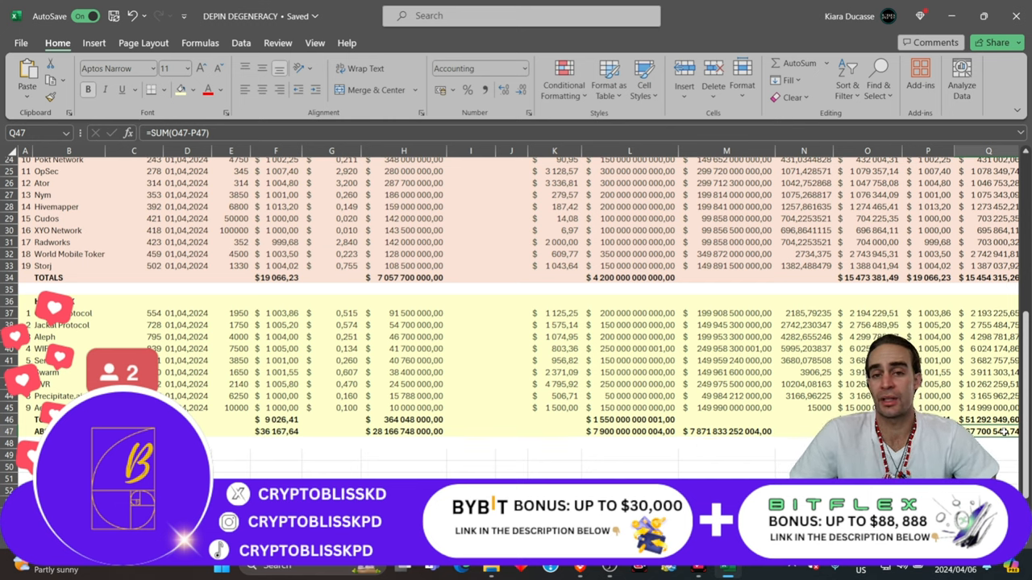
scroll(down, 3)
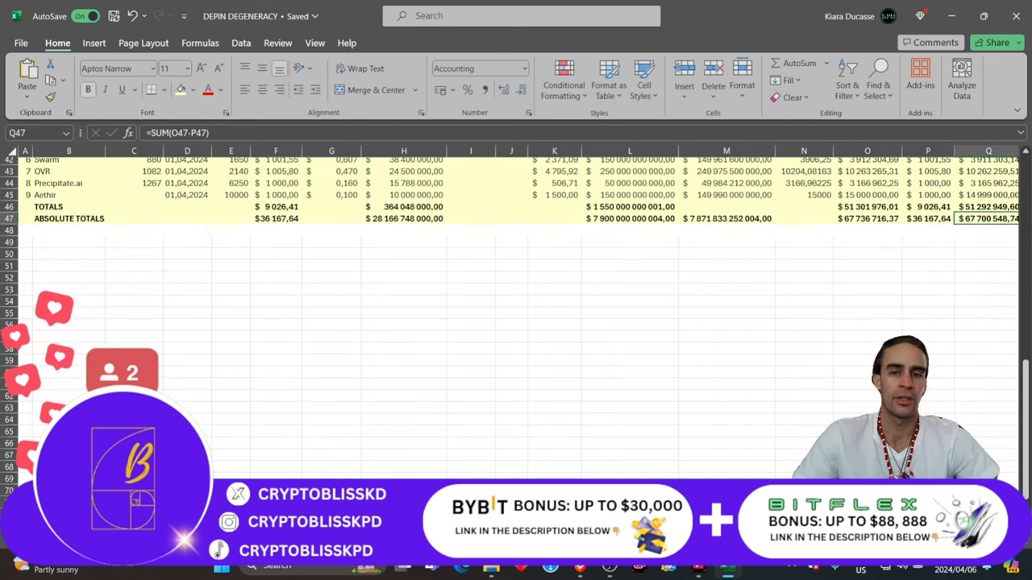
mouse_move(497, 309)
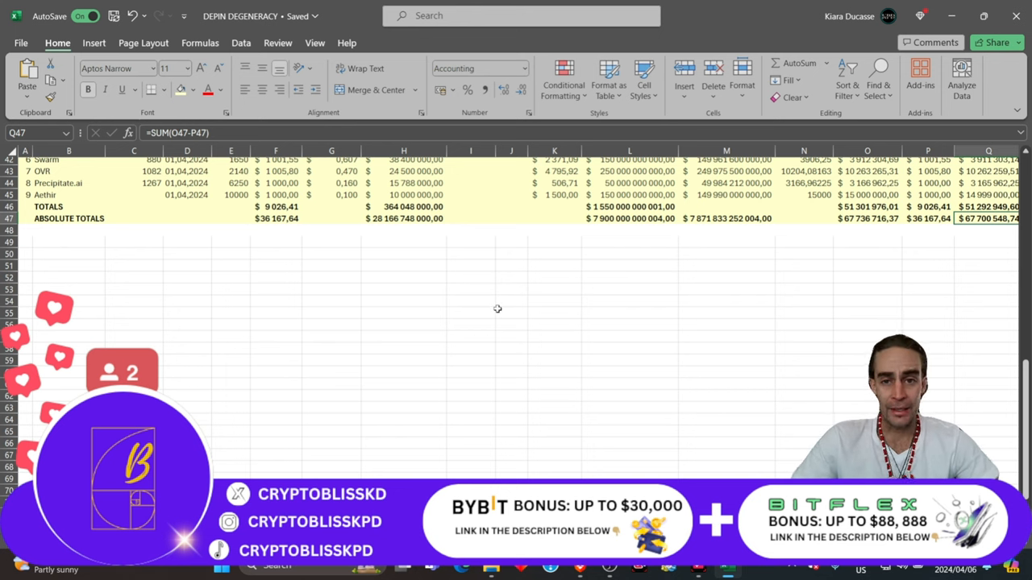
scroll(up, 3)
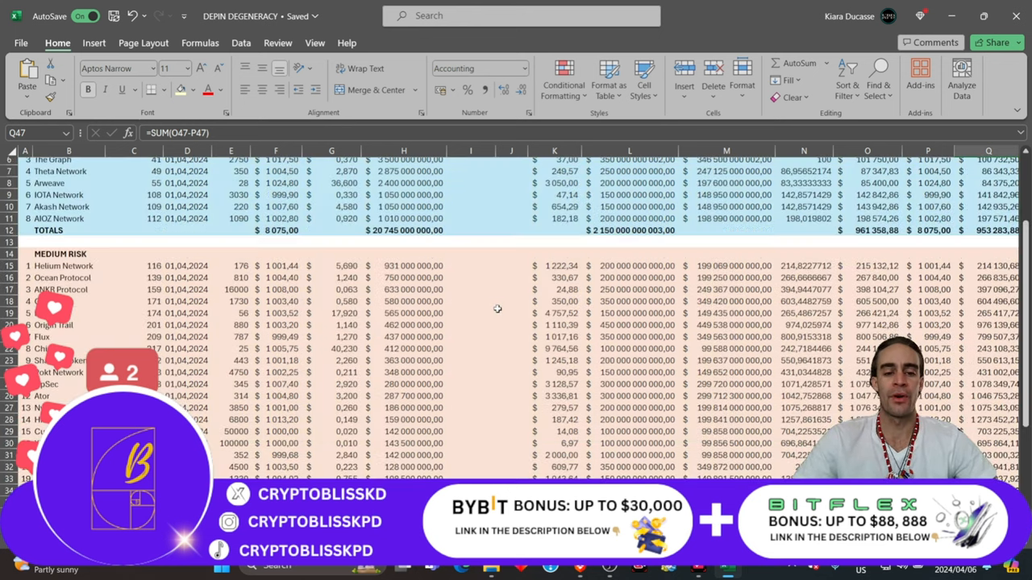
scroll(down, 3)
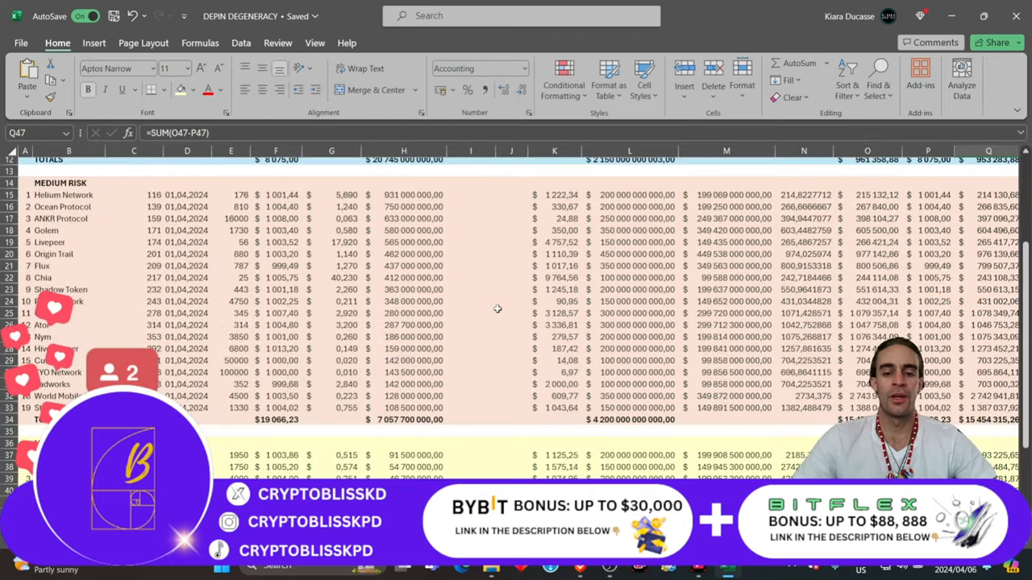
scroll(up, 3)
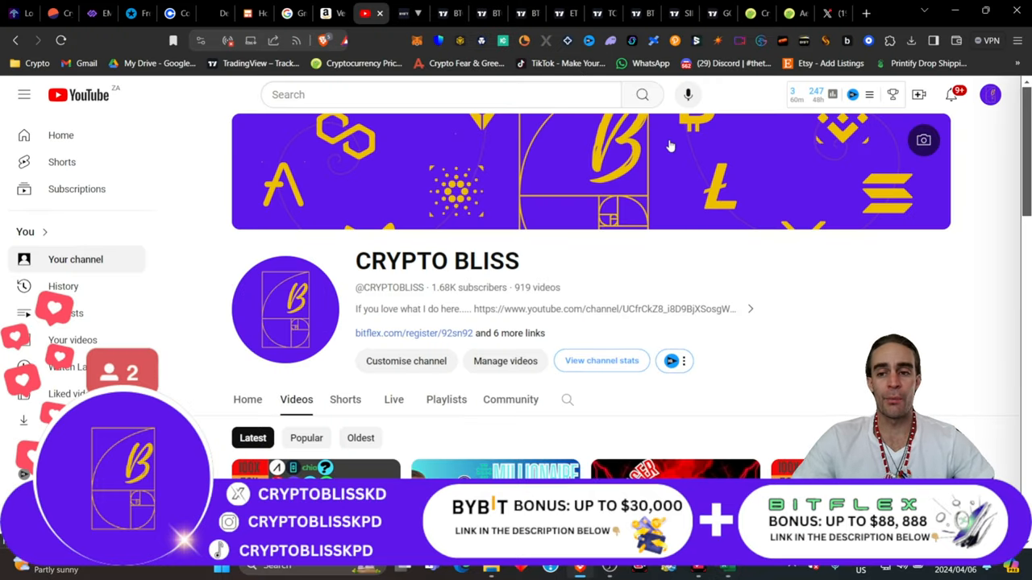
mouse_move(613, 159)
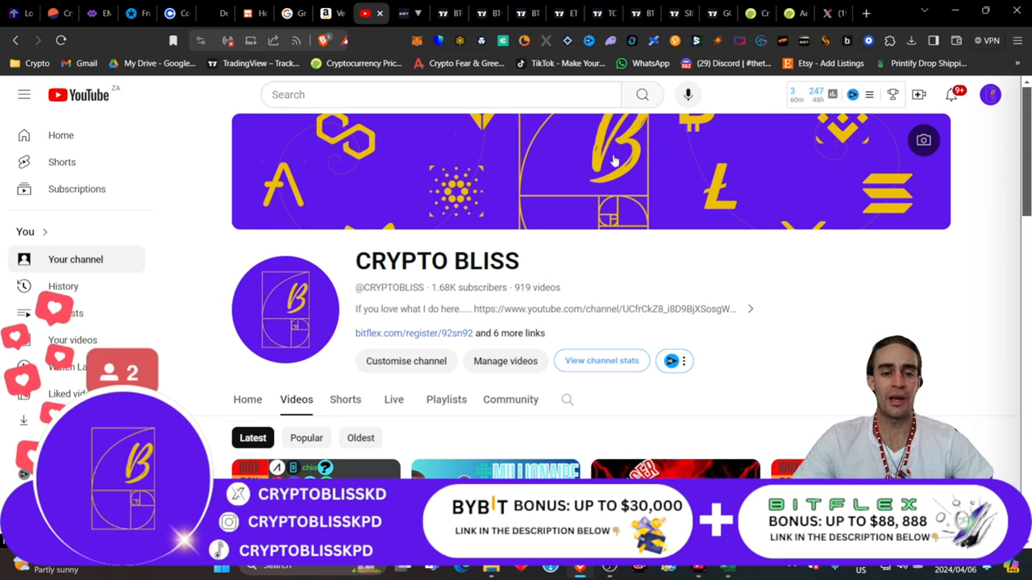
mouse_move(544, 200)
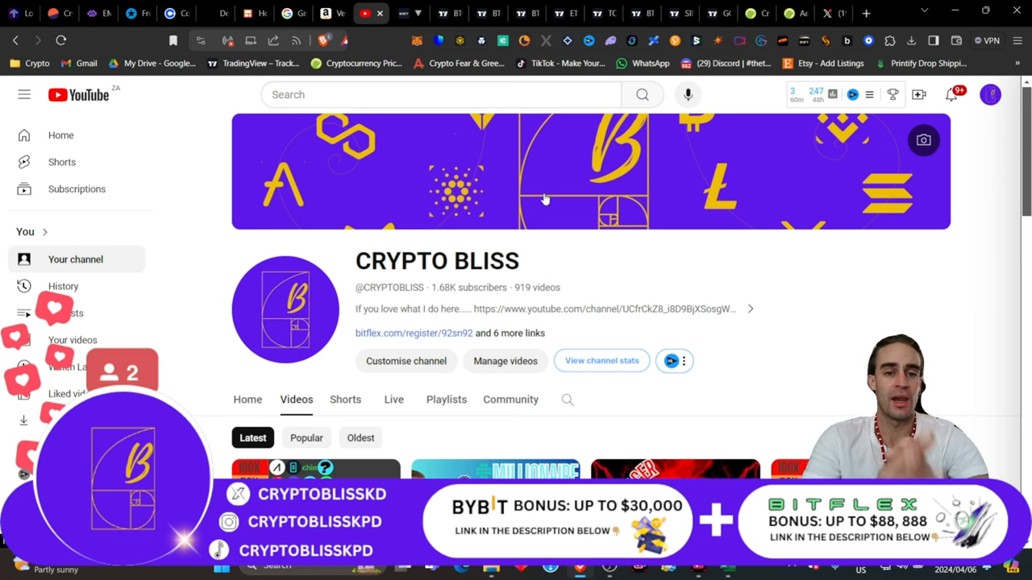
mouse_move(548, 173)
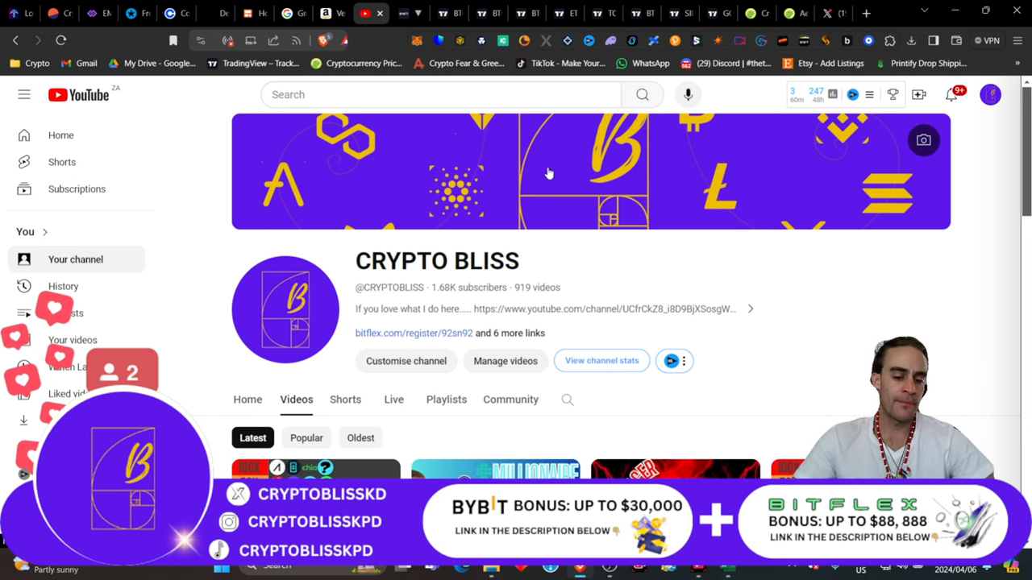
mouse_move(656, 412)
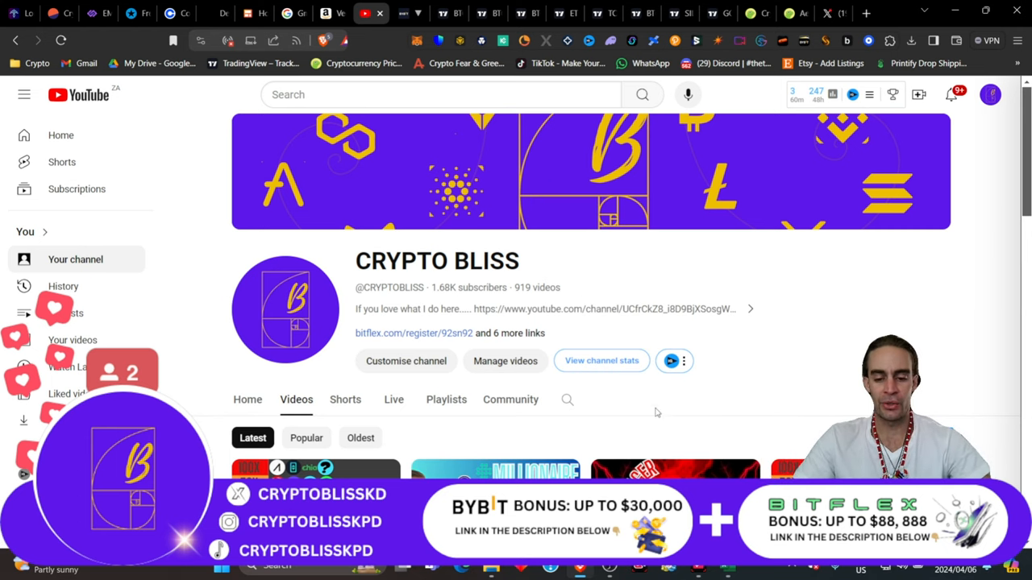
mouse_move(652, 339)
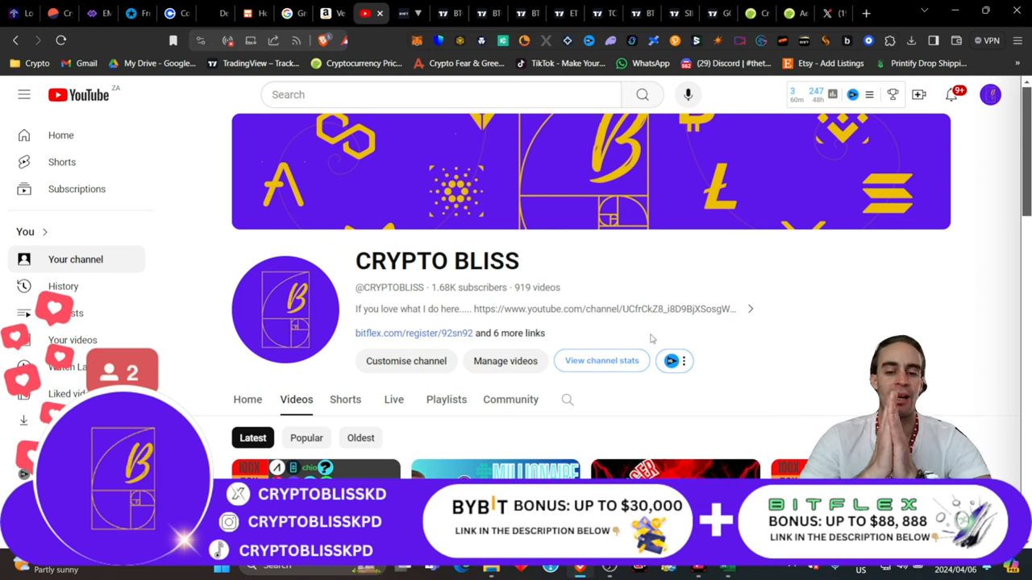
double_click(444, 287)
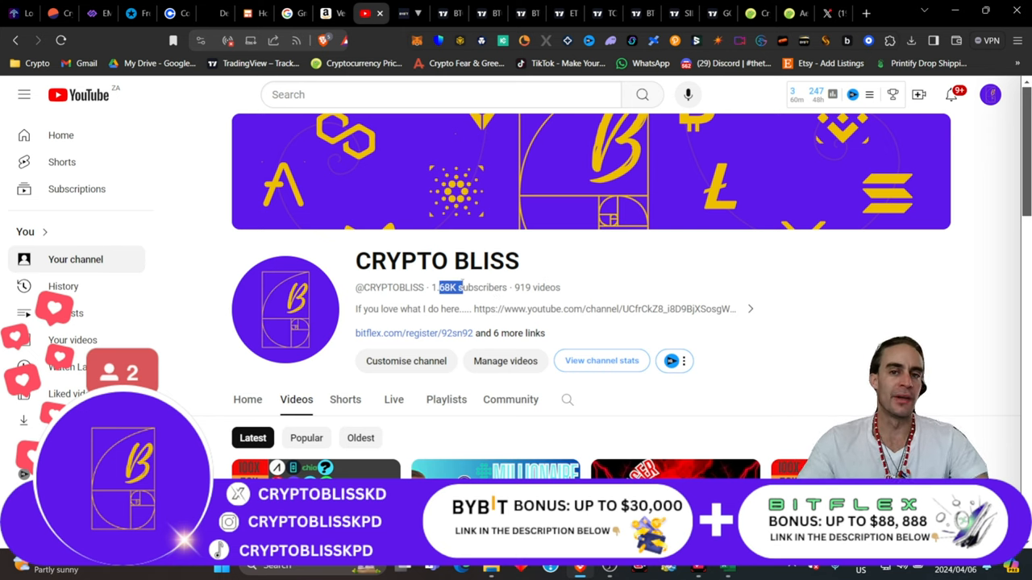
mouse_move(653, 319)
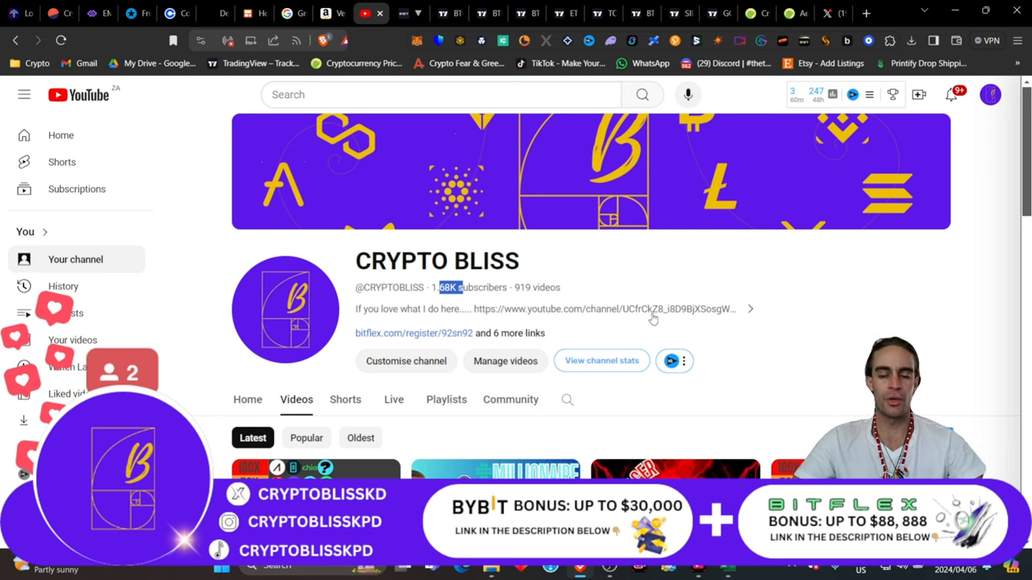
mouse_move(839, 196)
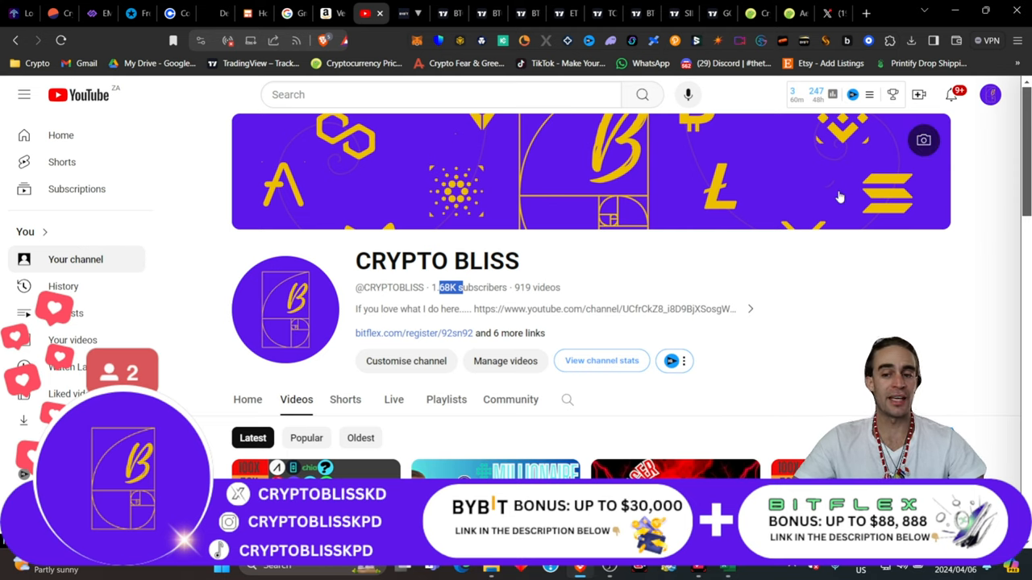
mouse_move(740, 376)
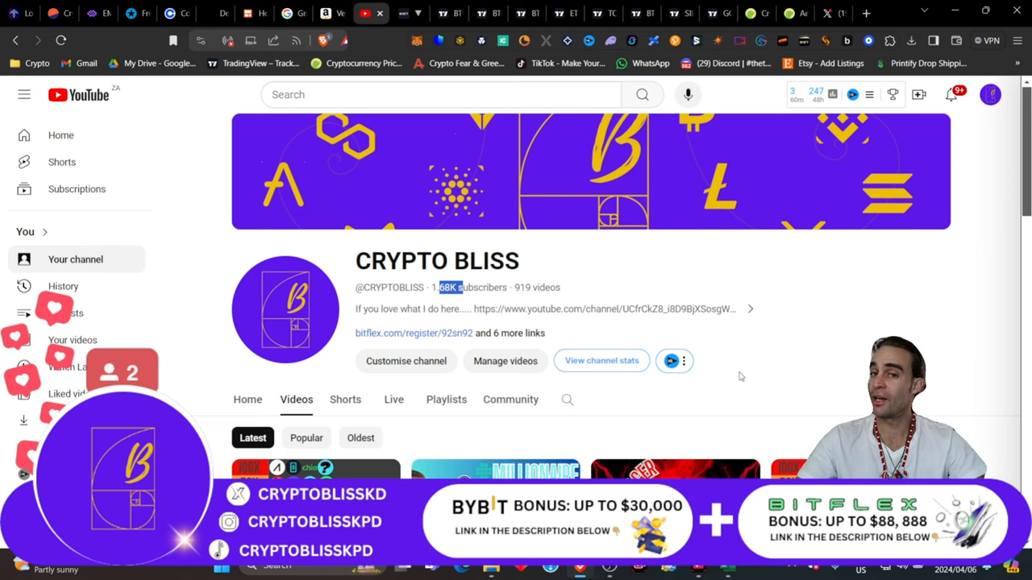